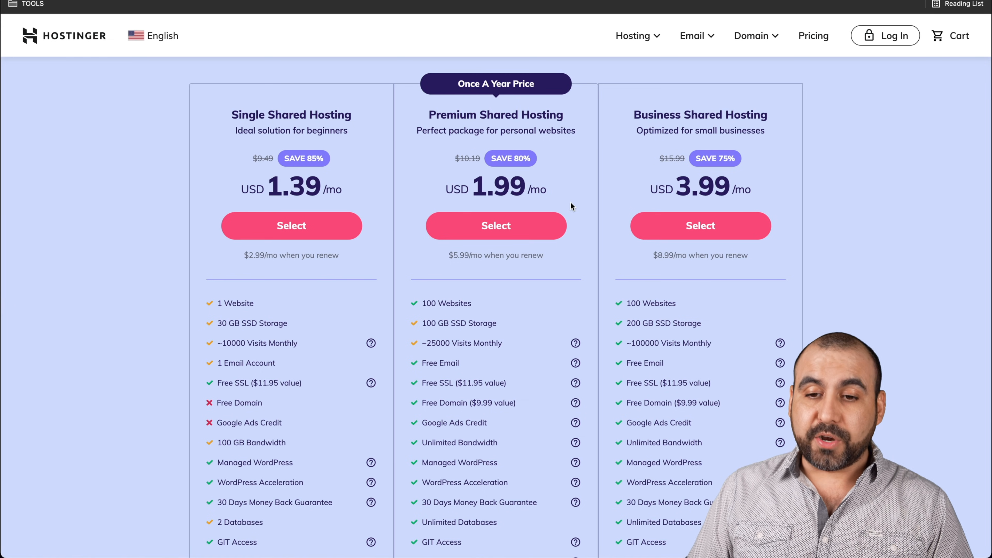
{"action": "mouse_move", "coordinate": [479, 114]}
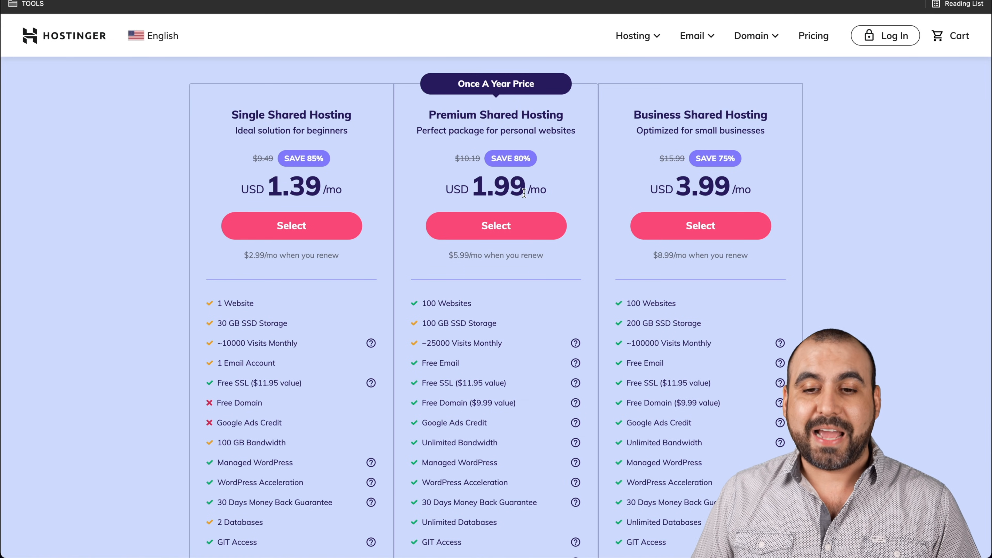
{"action": "mouse_move", "coordinate": [541, 201]}
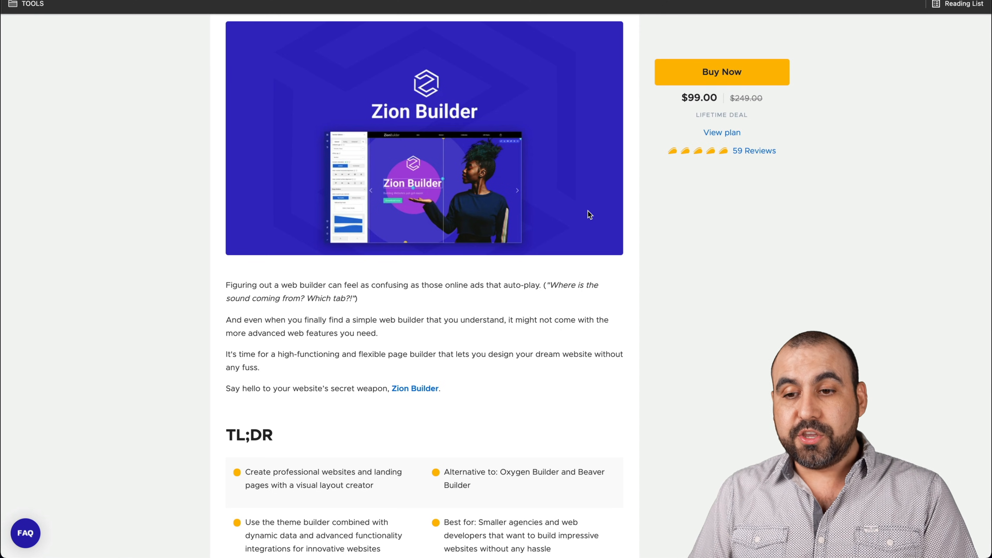
{"action": "mouse_move", "coordinate": [713, 199]}
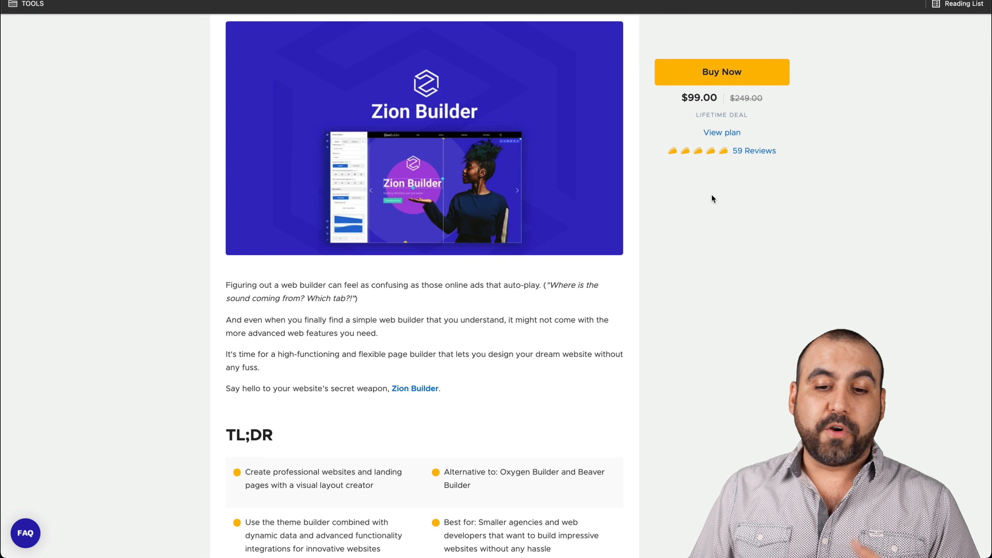
Scroll the AppSumo deal page down to the $99 Zion Builder Extended Plan features
{"action": "scroll", "scroll_direction": "down", "scroll_amount": 3}
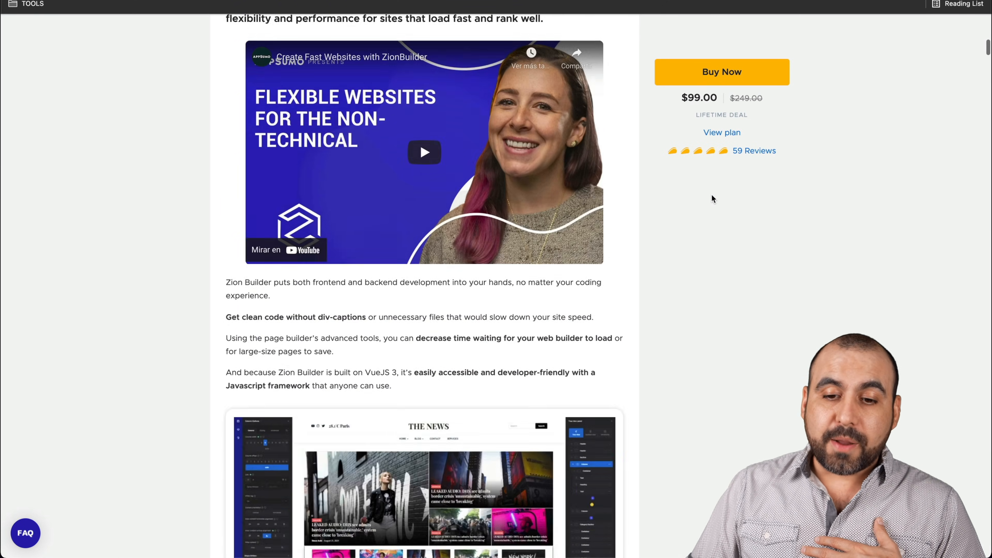
{"action": "scroll", "scroll_direction": "down", "scroll_amount": 3}
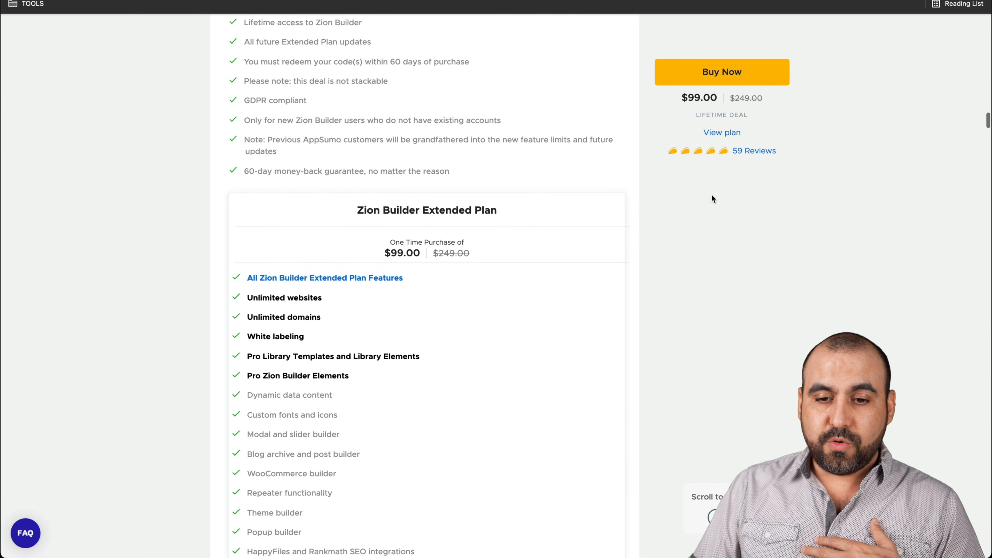
{"action": "scroll", "scroll_direction": "down", "scroll_amount": 3}
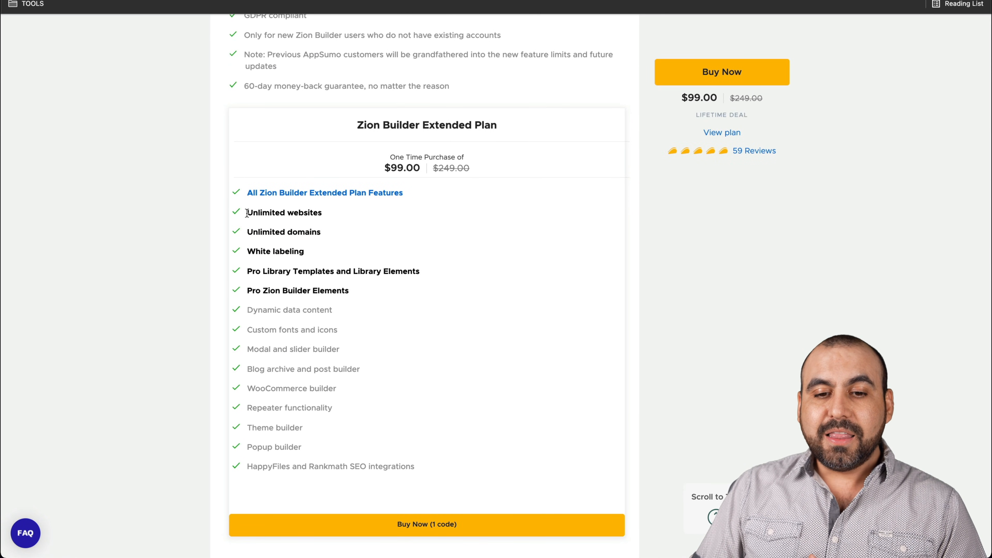
{"action": "mouse_move", "coordinate": [329, 217]}
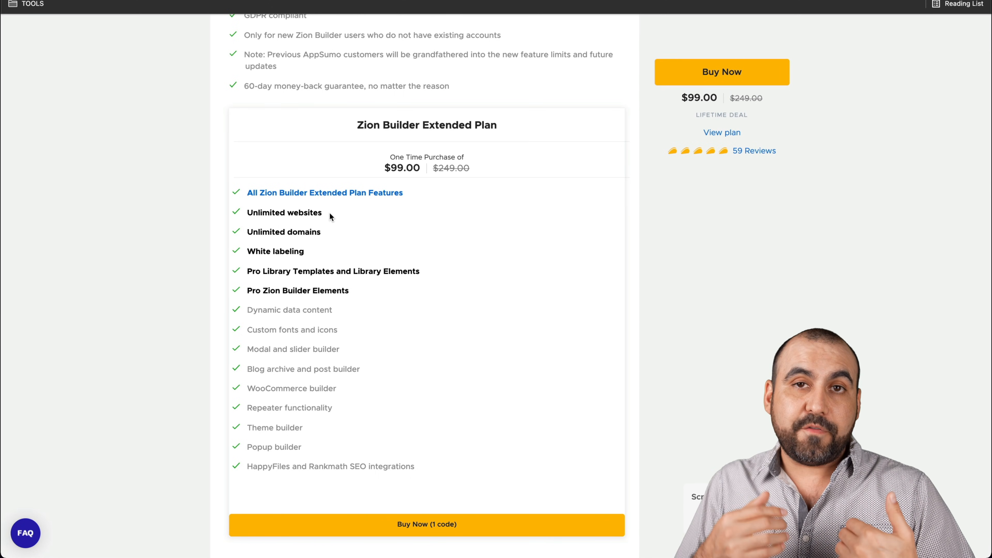
{"action": "mouse_move", "coordinate": [297, 231]}
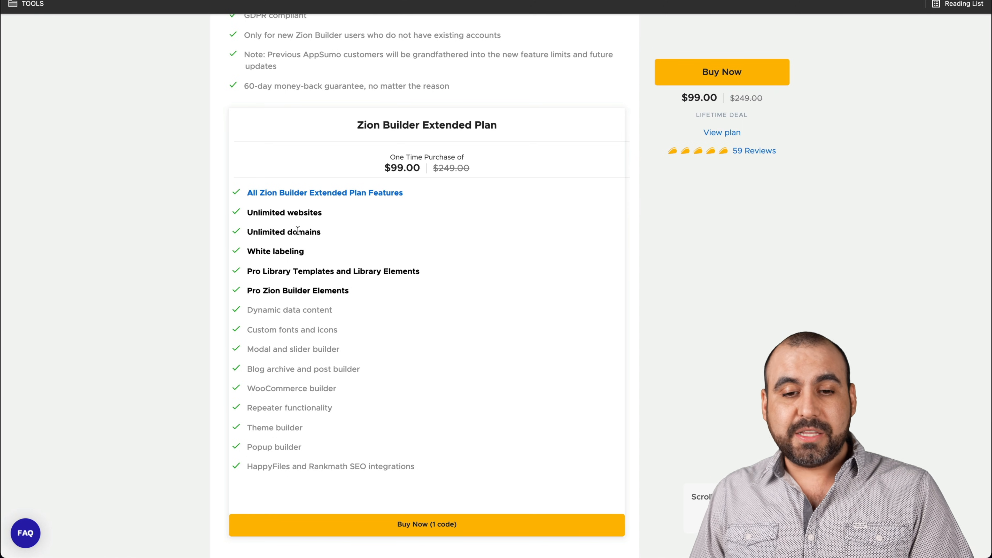
{"action": "mouse_move", "coordinate": [292, 281]}
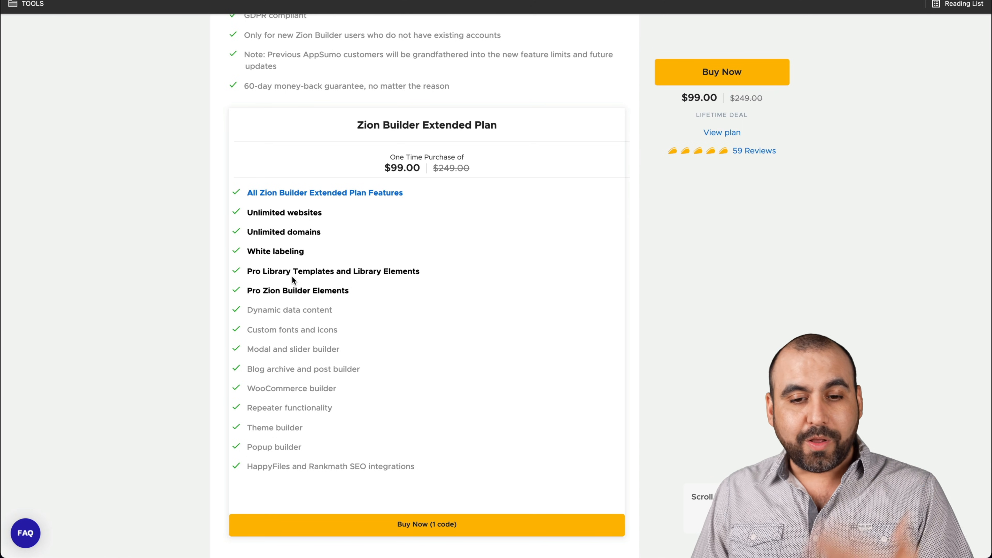
{"action": "mouse_move", "coordinate": [377, 297]}
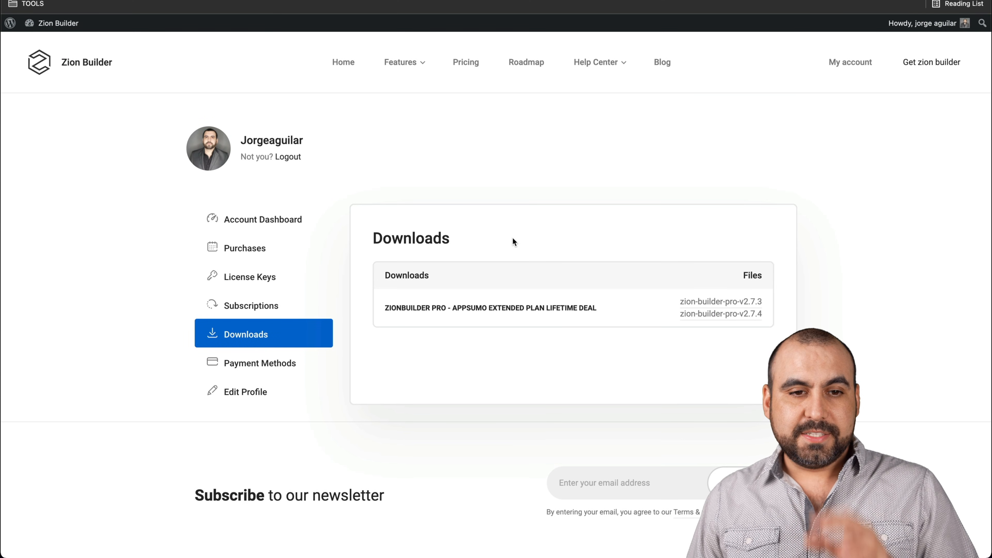
{"action": "mouse_move", "coordinate": [558, 186]}
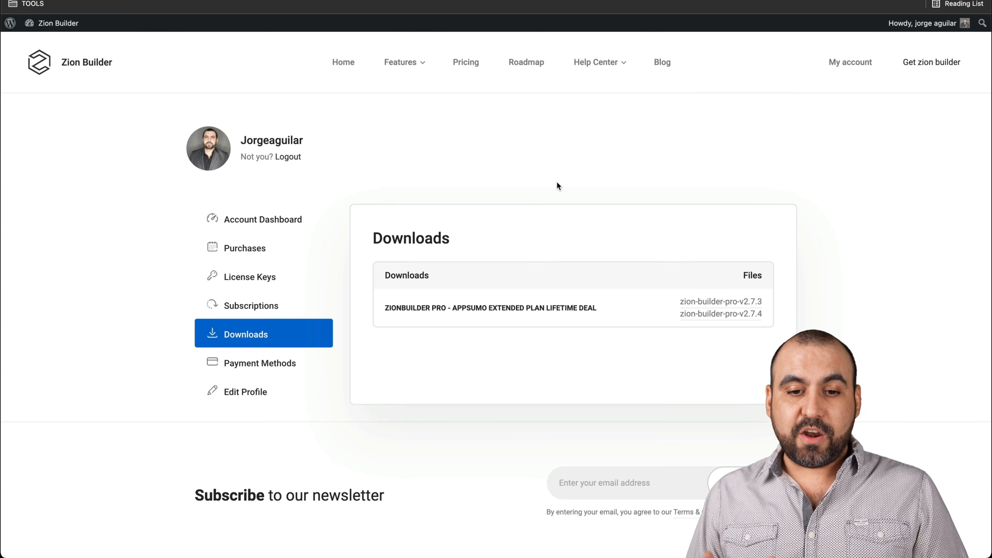
{"action": "mouse_move", "coordinate": [280, 337]}
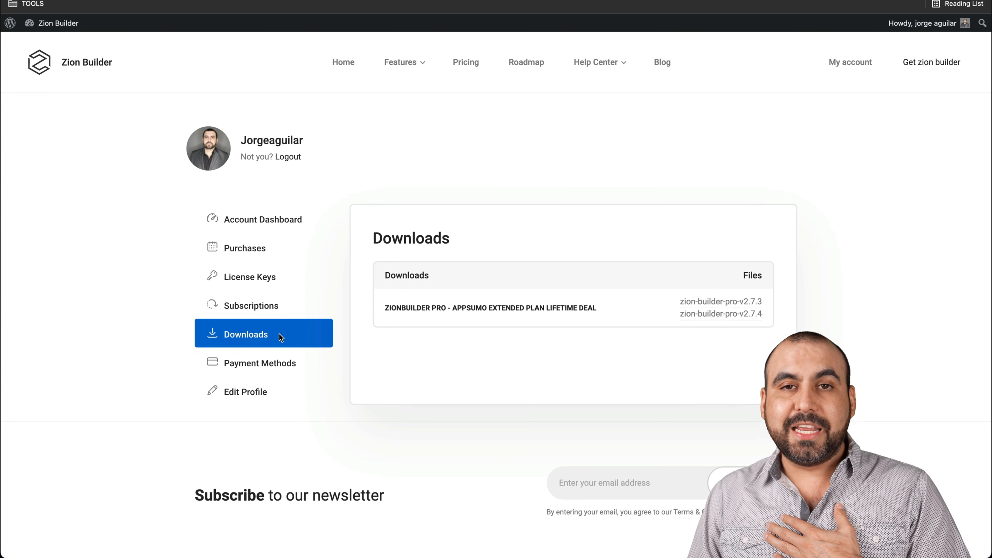
{"action": "mouse_move", "coordinate": [359, 329]}
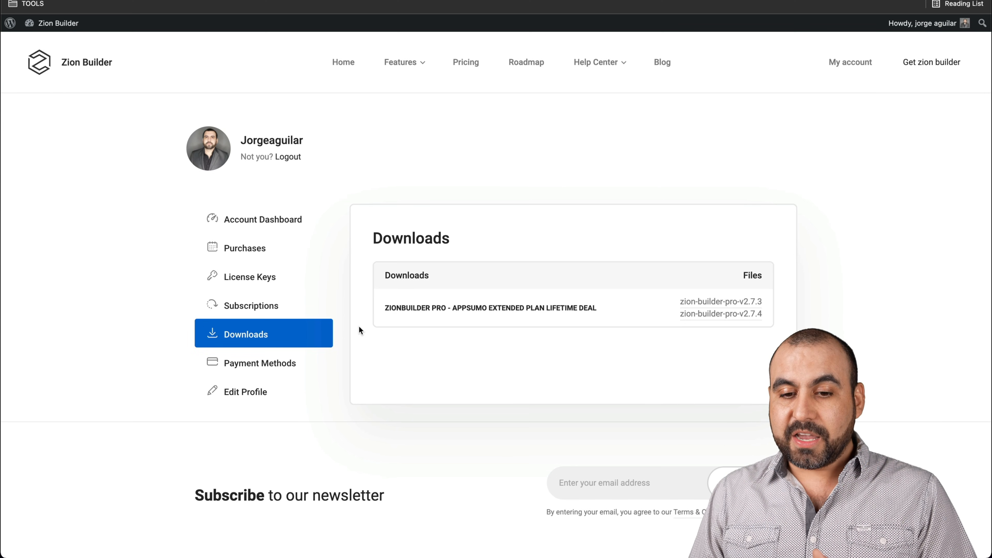
{"action": "mouse_move", "coordinate": [721, 313]}
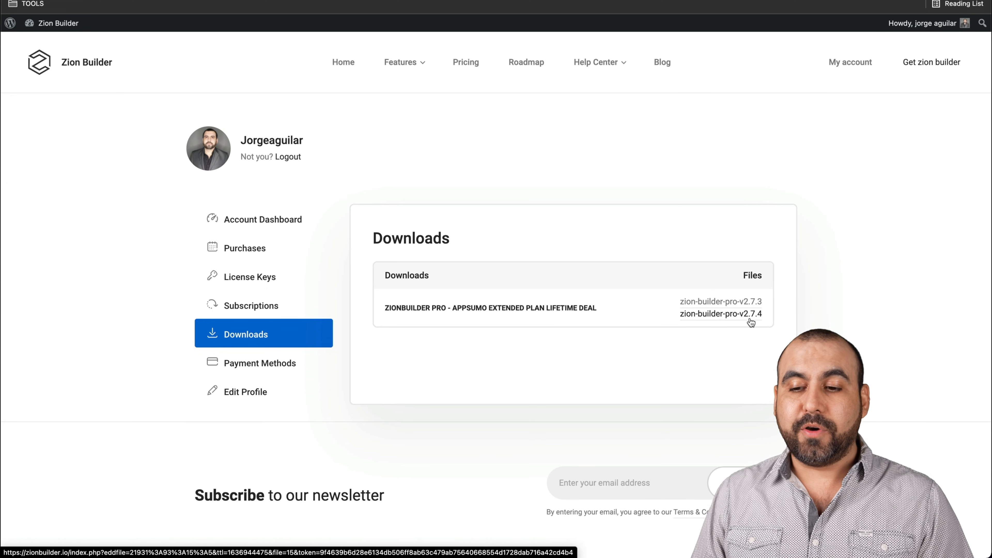
{"action": "mouse_move", "coordinate": [754, 319]}
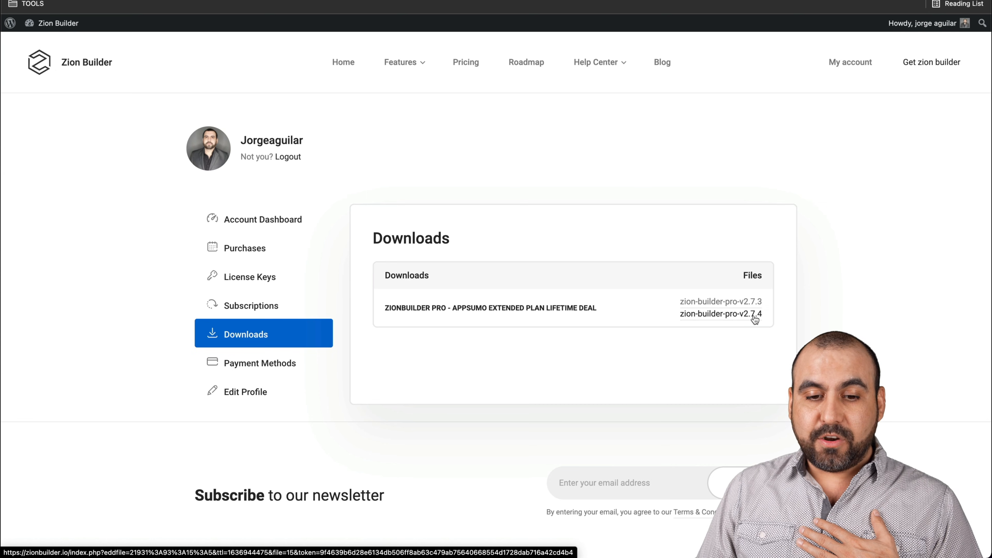
{"action": "mouse_move", "coordinate": [275, 277]}
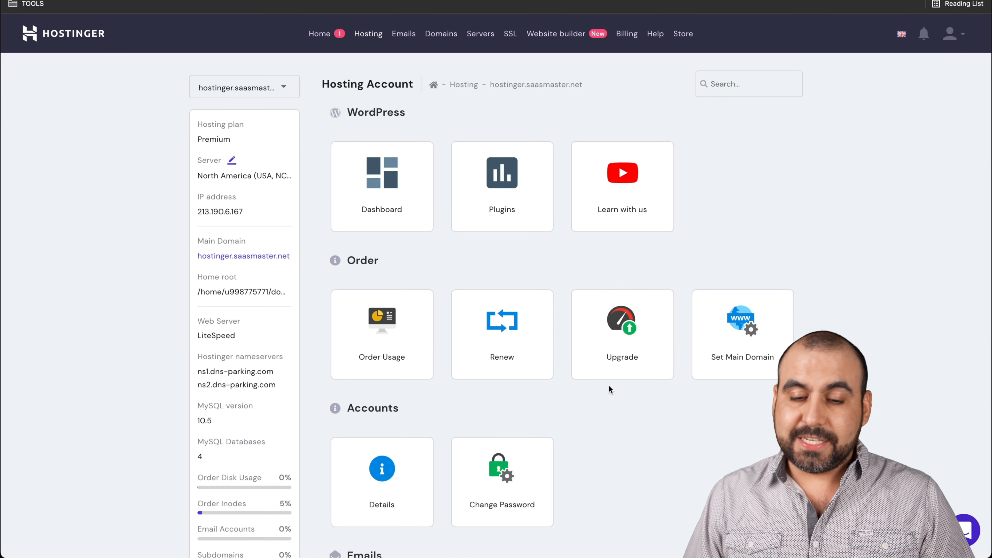
Reach the Website section in hPanel and go to the Auto Installer page
{"action": "scroll", "scroll_direction": "down", "scroll_amount": 3}
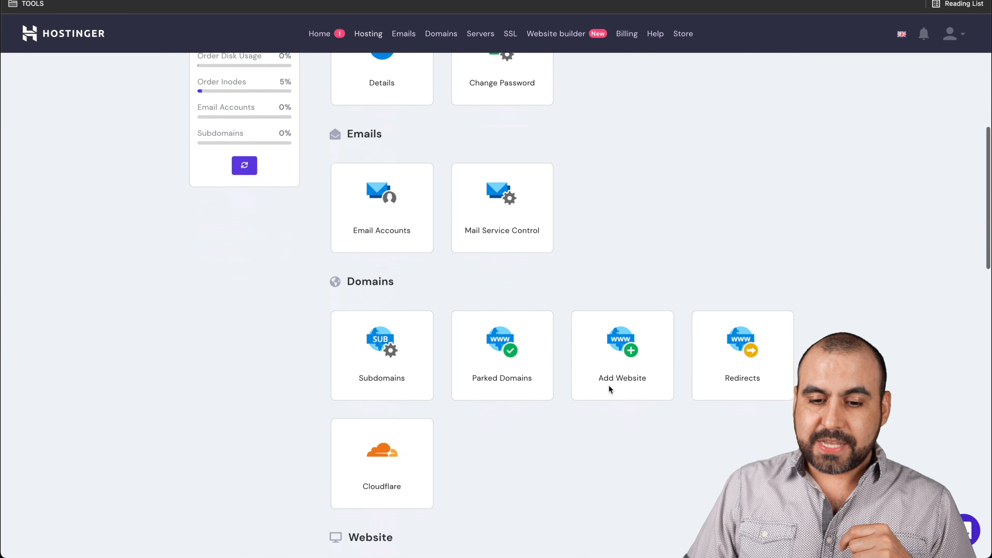
{"action": "scroll", "scroll_direction": "down", "scroll_amount": 3}
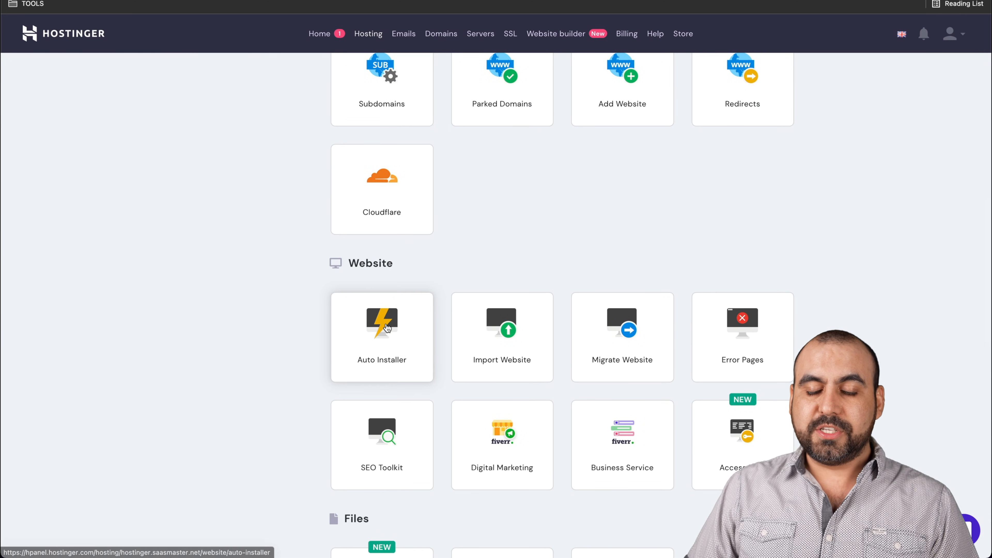
{"action": "left_click", "coordinate": [381, 336]}
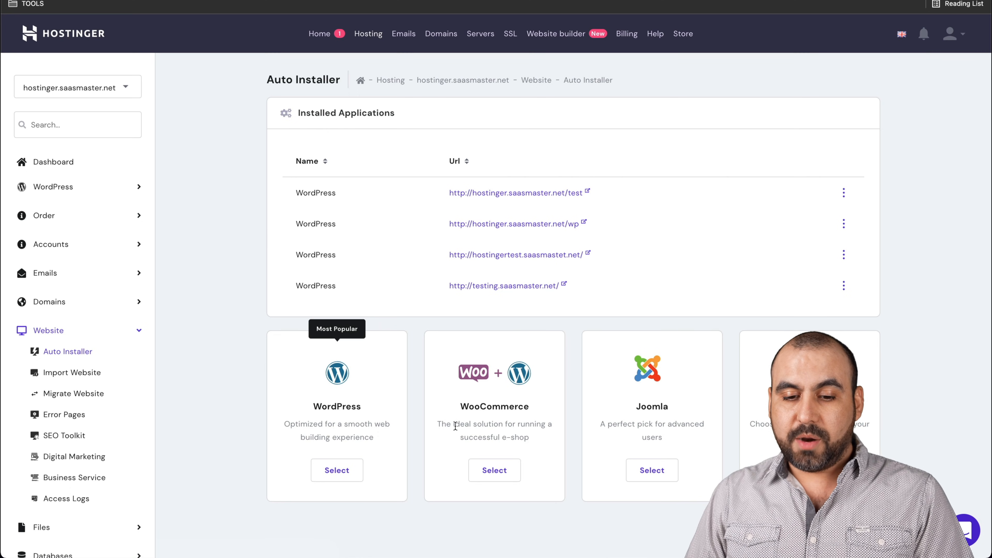
Begin a new WordPress install in the zion subfolder with an administrator password
{"action": "left_click", "coordinate": [336, 471]}
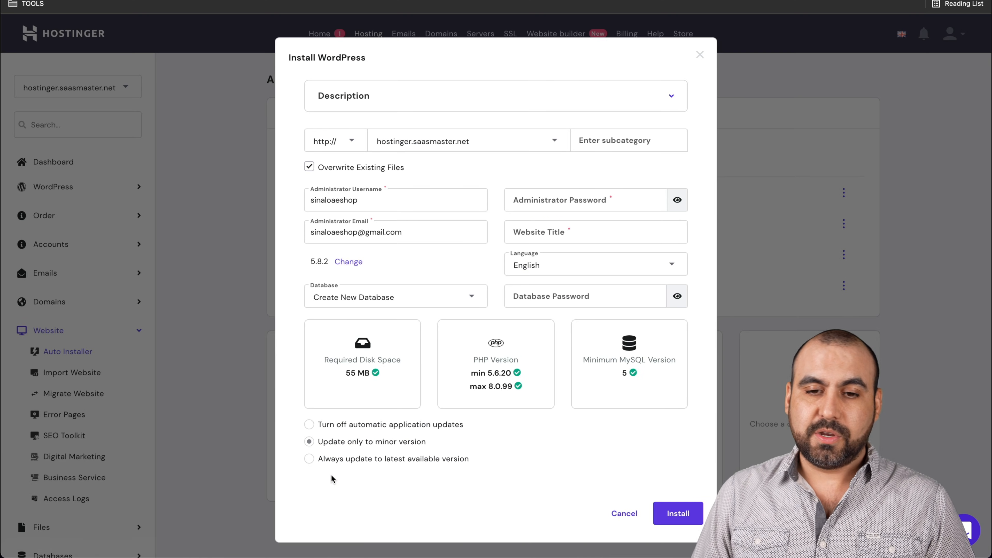
{"action": "left_click", "coordinate": [628, 140]}
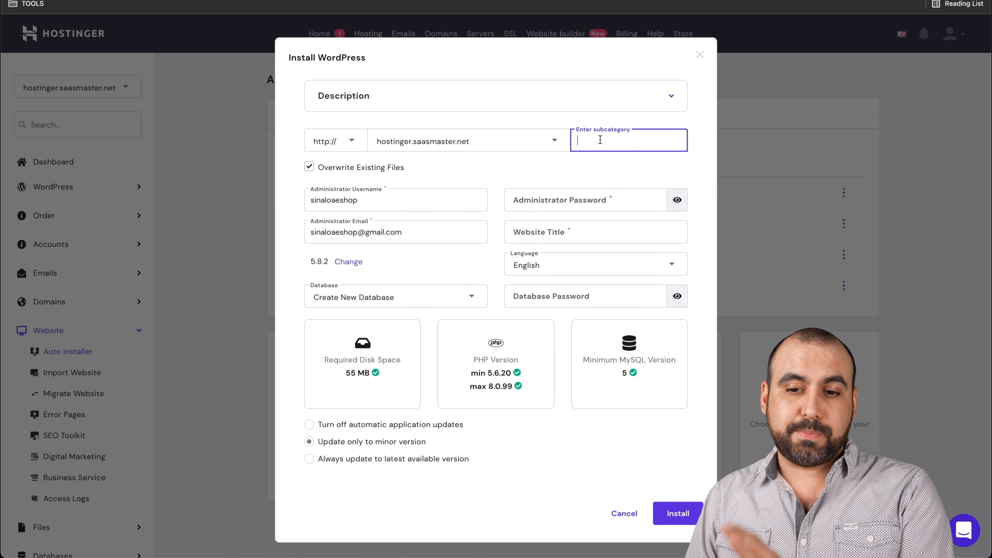
{"action": "type", "text": "zion"}
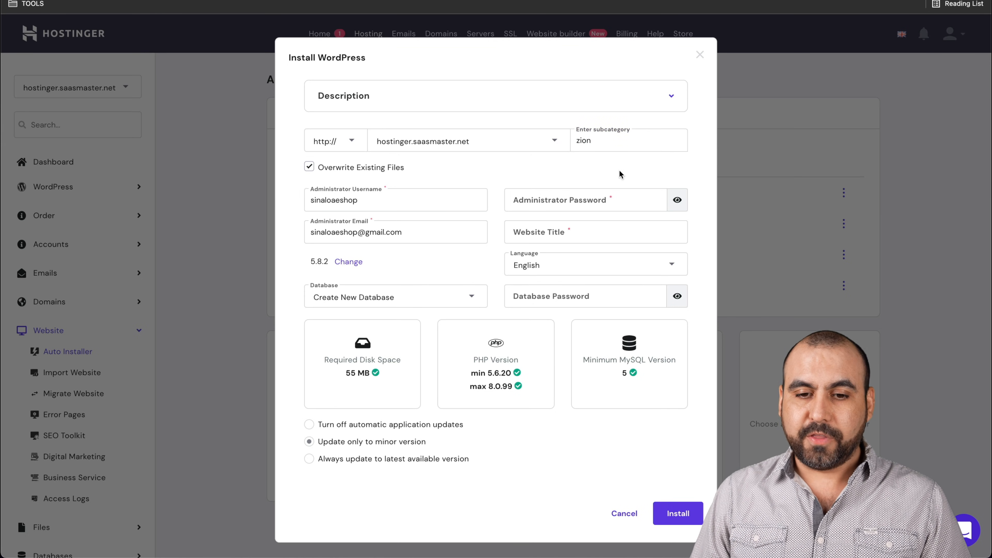
{"action": "mouse_move", "coordinate": [301, 198]}
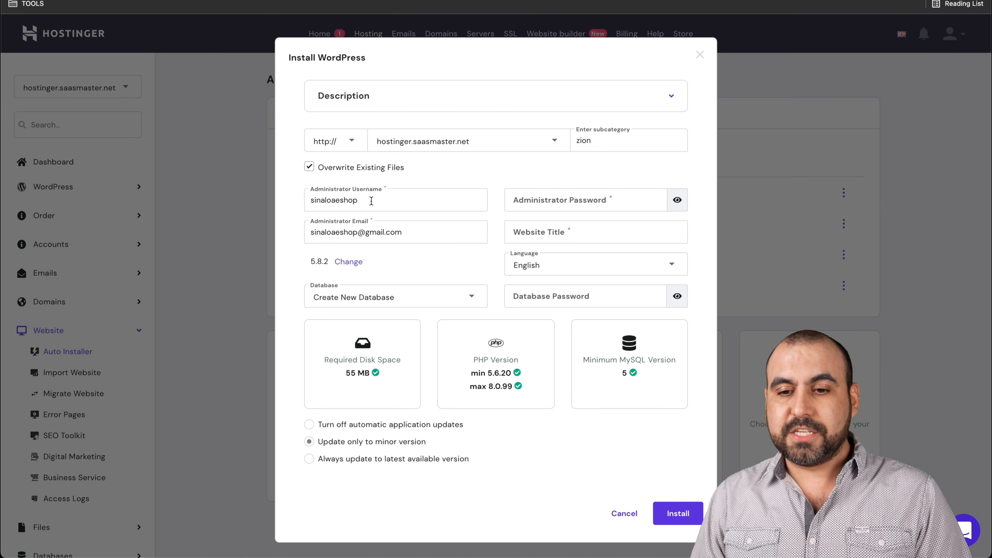
{"action": "left_click", "coordinate": [569, 200]}
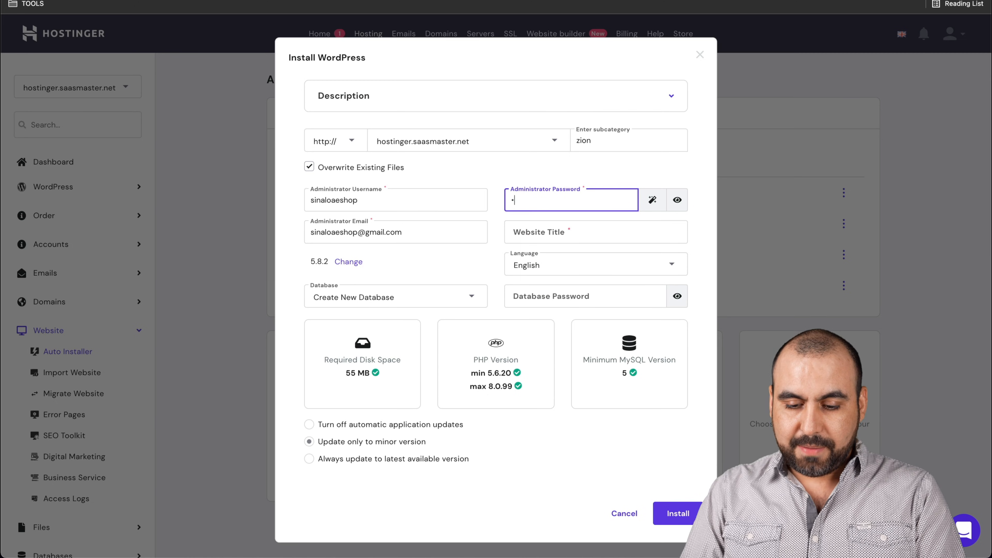
{"action": "type", "text": "password"}
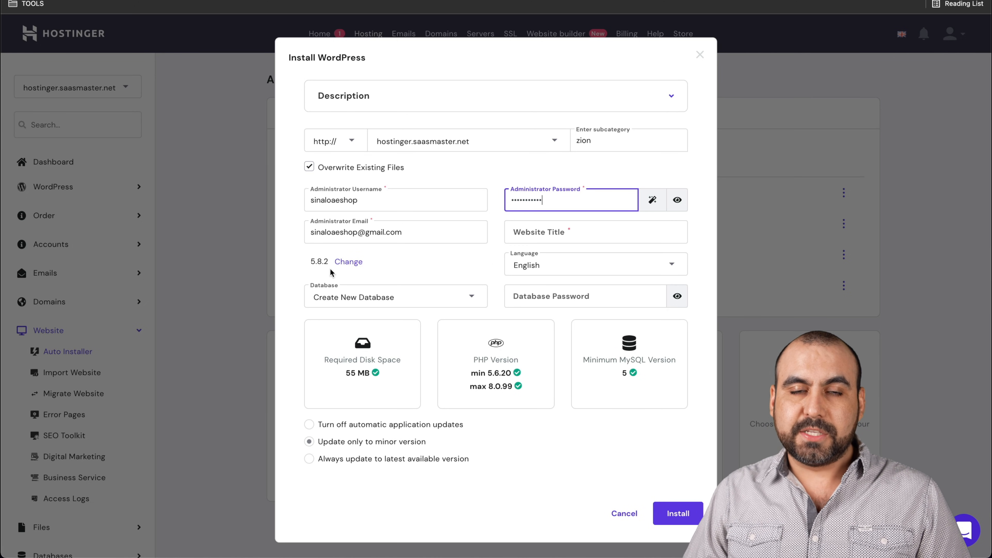
{"action": "mouse_move", "coordinate": [319, 272]}
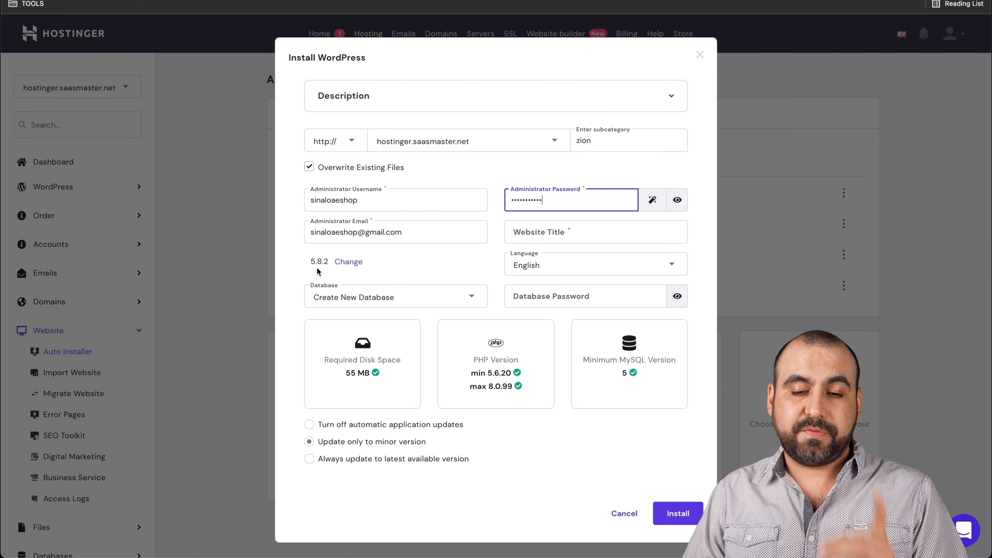
{"action": "mouse_move", "coordinate": [386, 295]}
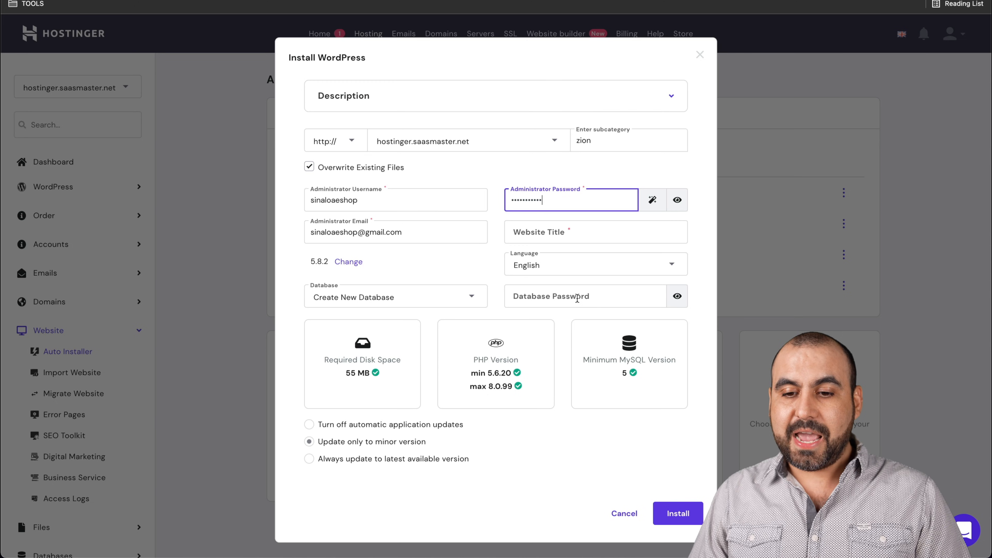
{"action": "mouse_move", "coordinate": [562, 438]}
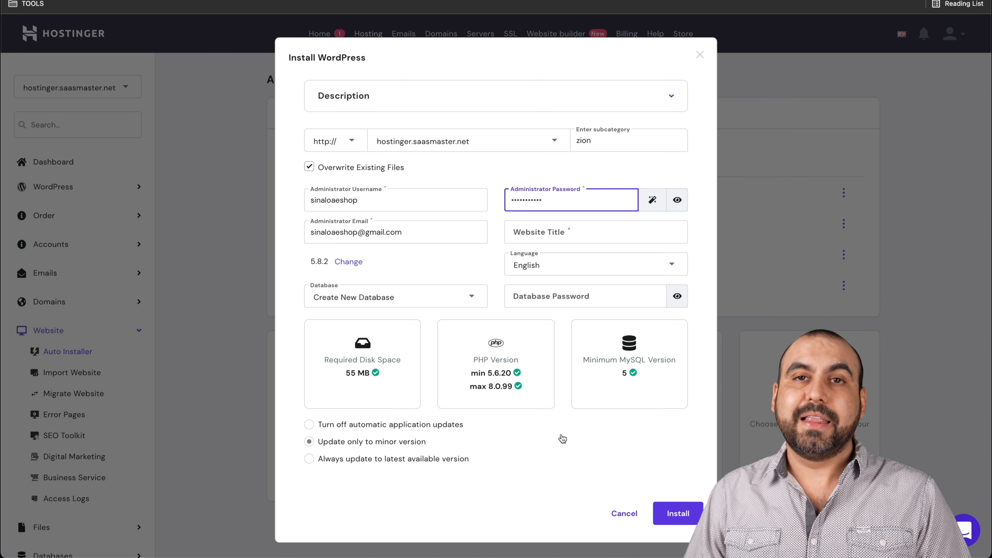
{"action": "mouse_move", "coordinate": [538, 391]}
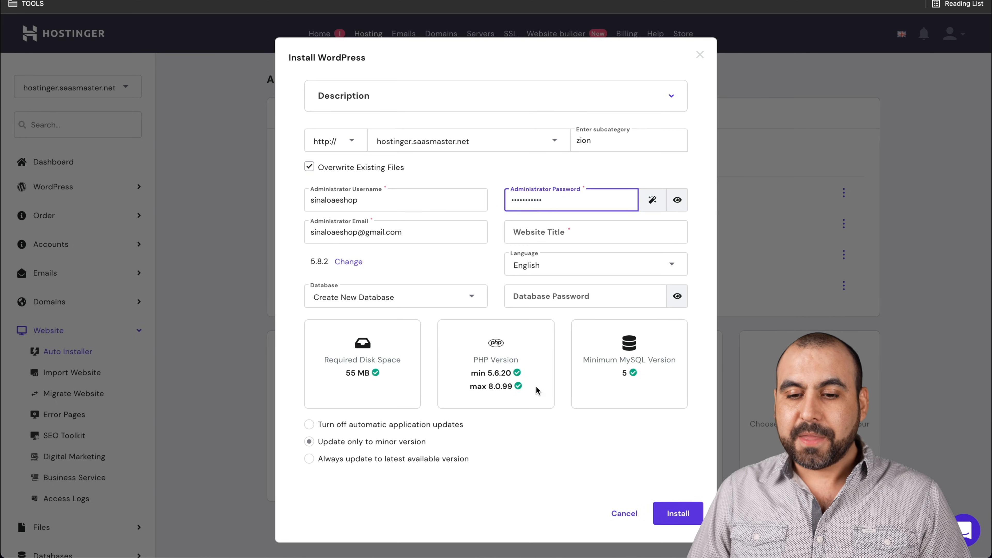
{"action": "mouse_move", "coordinate": [665, 488]}
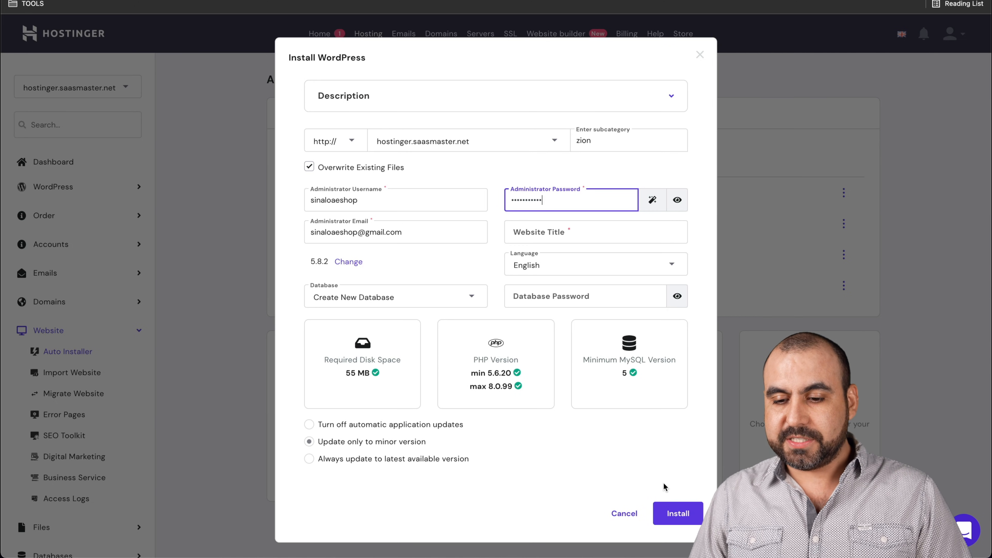
Title the site Zion and submit the WordPress installation
{"action": "left_click", "coordinate": [677, 513]}
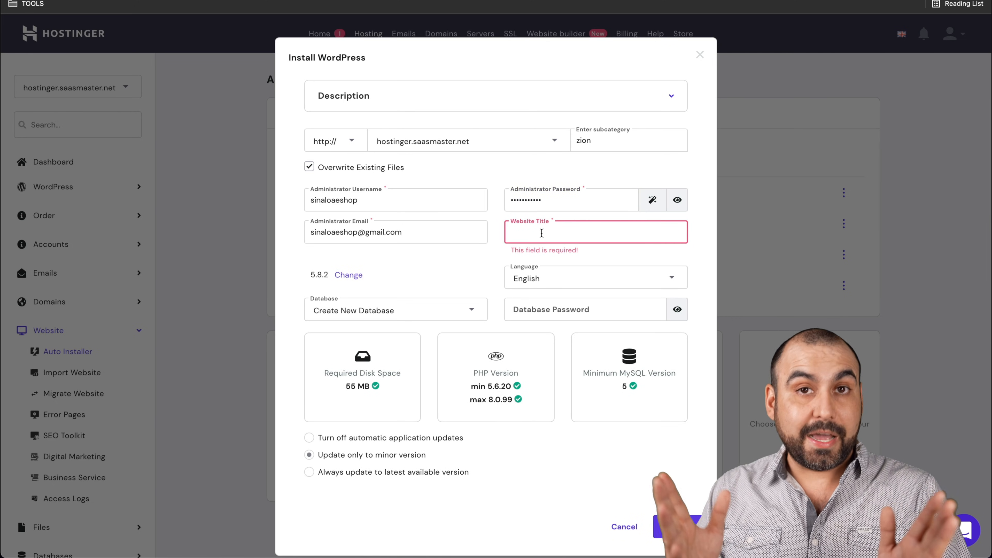
{"action": "type", "text": "Zion"}
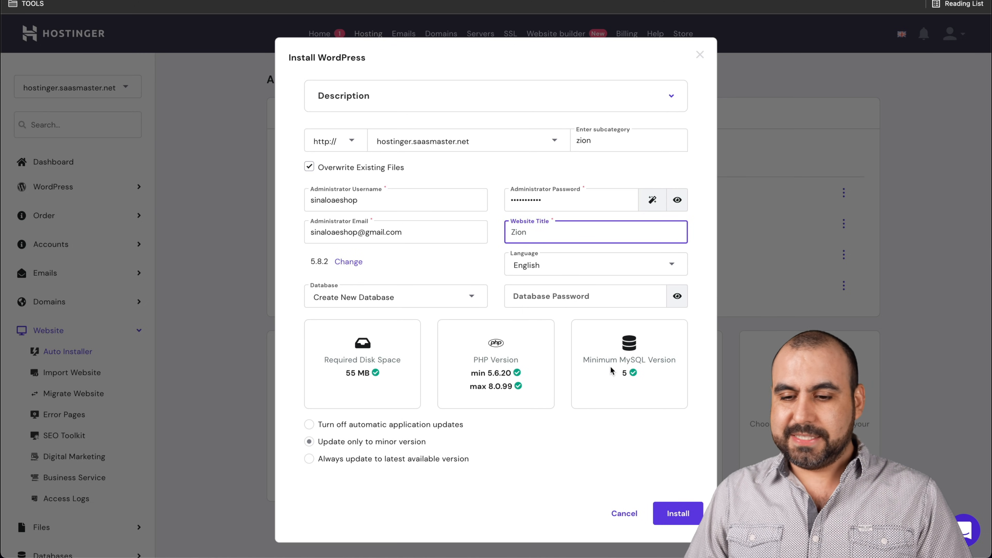
{"action": "left_click", "coordinate": [677, 513]}
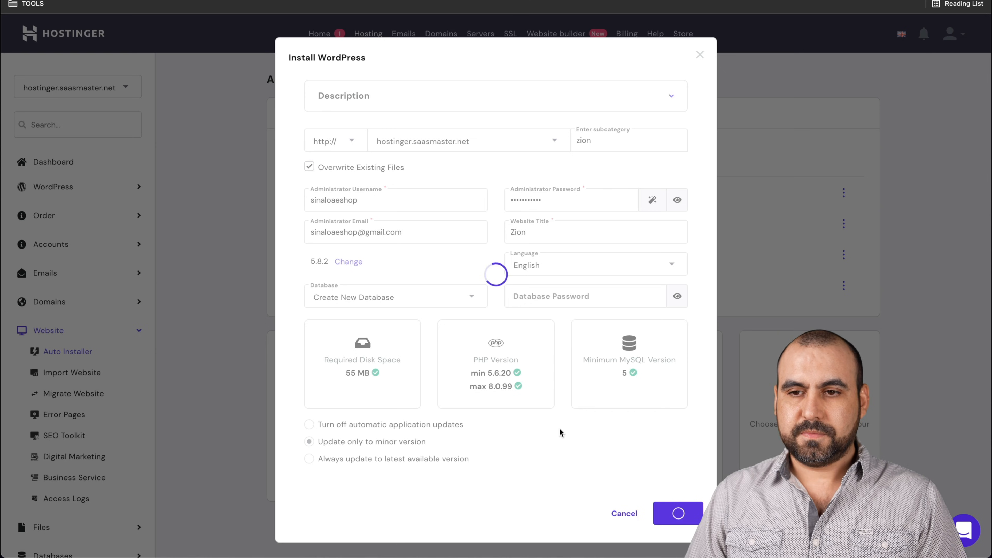
{"action": "left_click", "coordinate": [677, 513]}
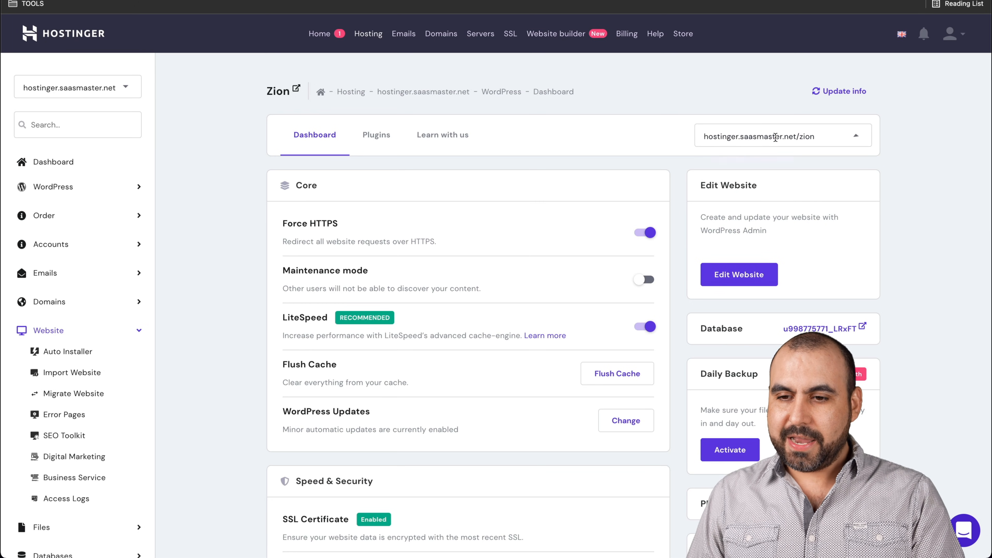
View the new Zion site's public front page with its default Hello world! post
{"action": "left_click", "coordinate": [781, 135]}
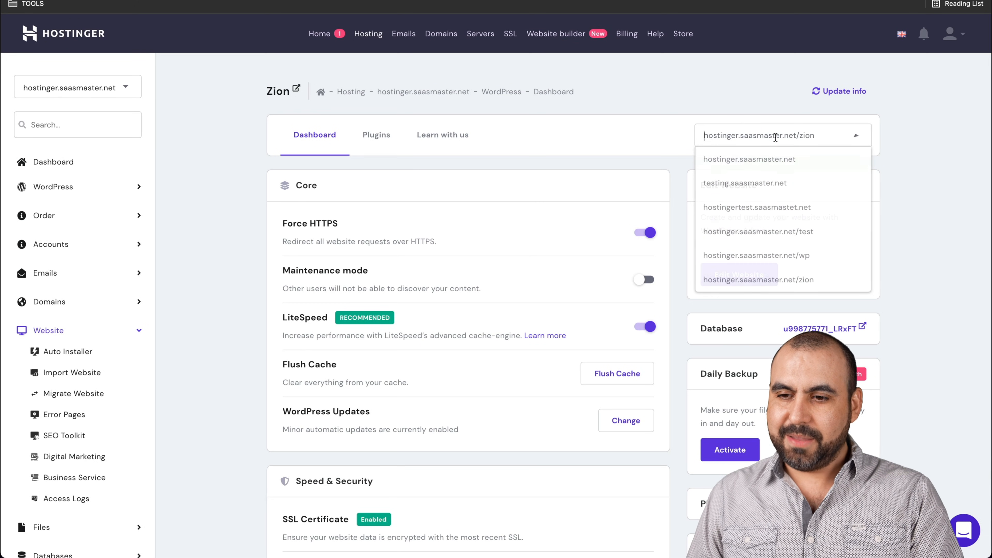
{"action": "left_click", "coordinate": [759, 279]}
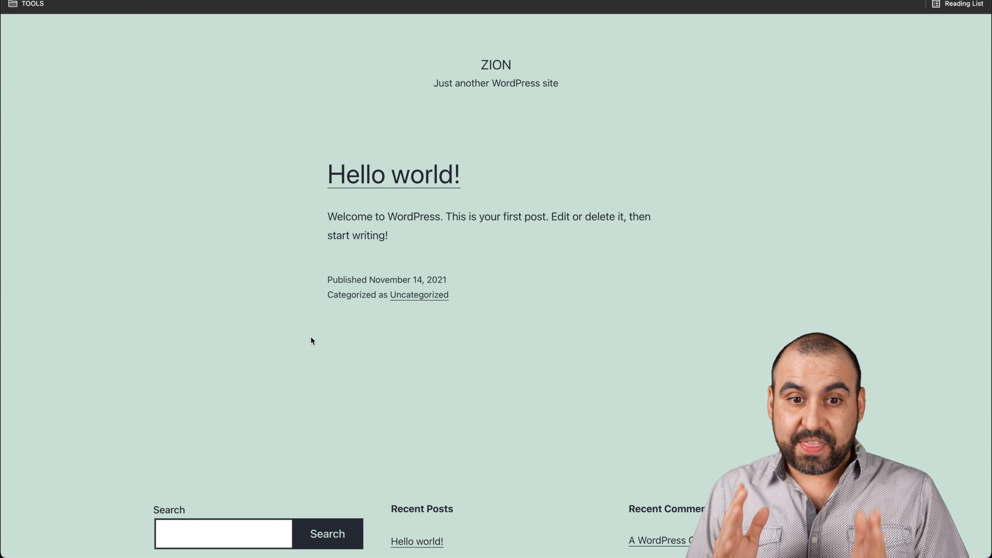
{"action": "mouse_move", "coordinate": [688, 217]}
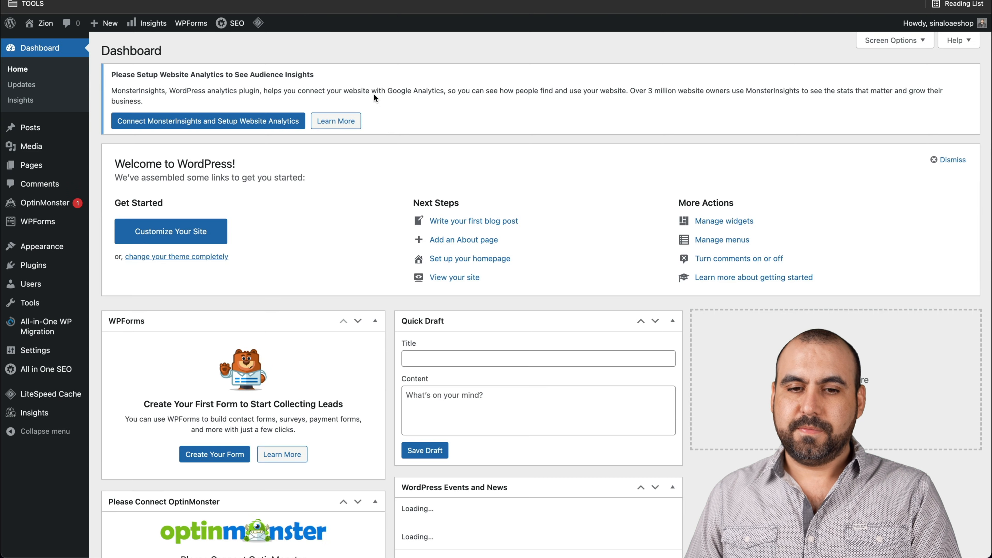
Dismiss the welcome panel and go to the Installed Plugins list
{"action": "left_click", "coordinate": [947, 160]}
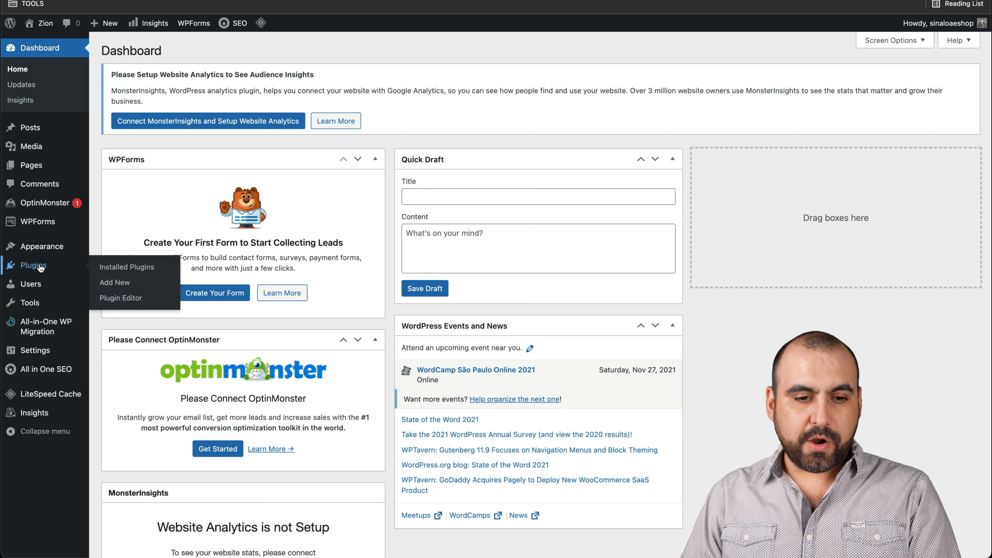
{"action": "left_click", "coordinate": [127, 267]}
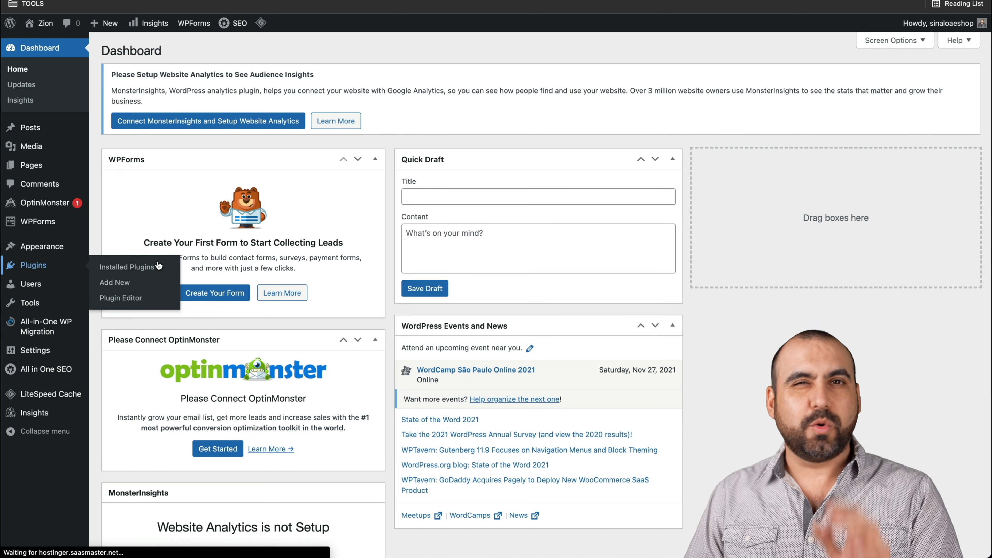
{"action": "left_click", "coordinate": [127, 267]}
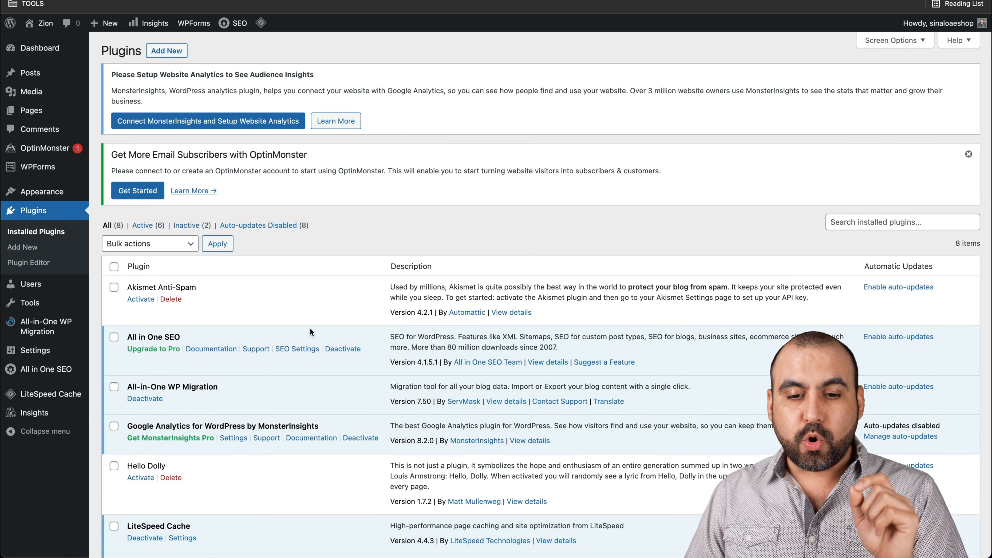
Bulk-deactivate all eight active plugins, including All in One SEO and OptinMonster
{"action": "left_click", "coordinate": [115, 336]}
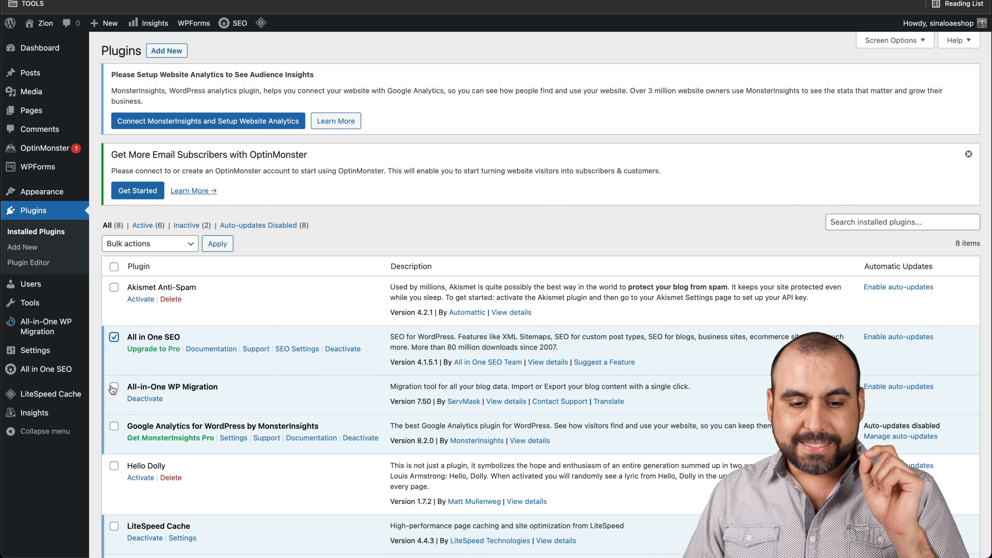
{"action": "scroll", "scroll_direction": "down", "scroll_amount": 3}
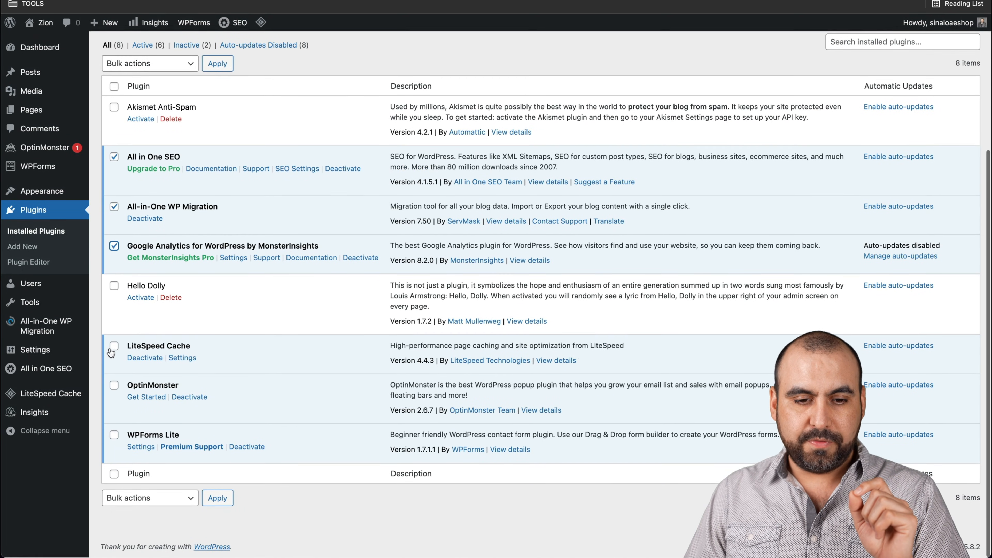
{"action": "left_click", "coordinate": [114, 385]}
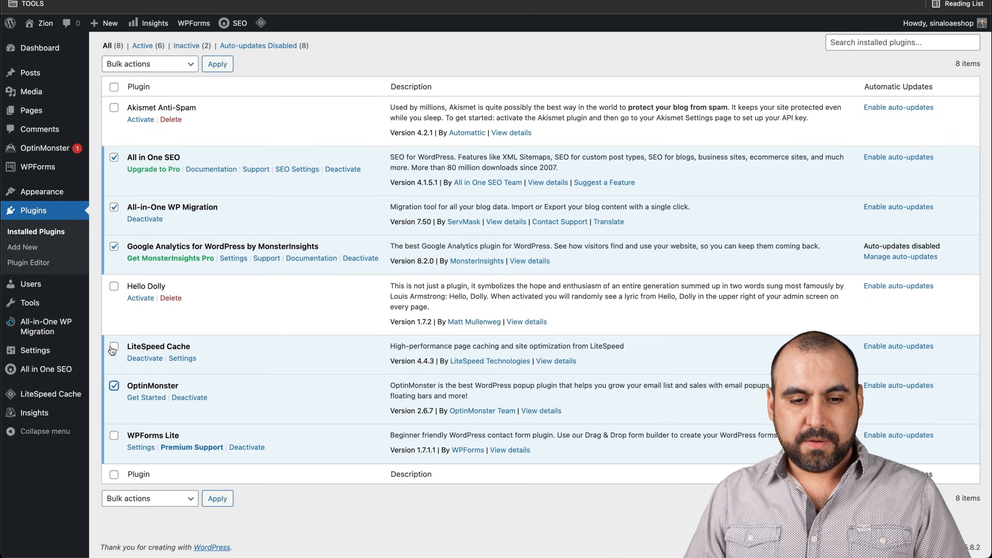
{"action": "left_click", "coordinate": [150, 498]}
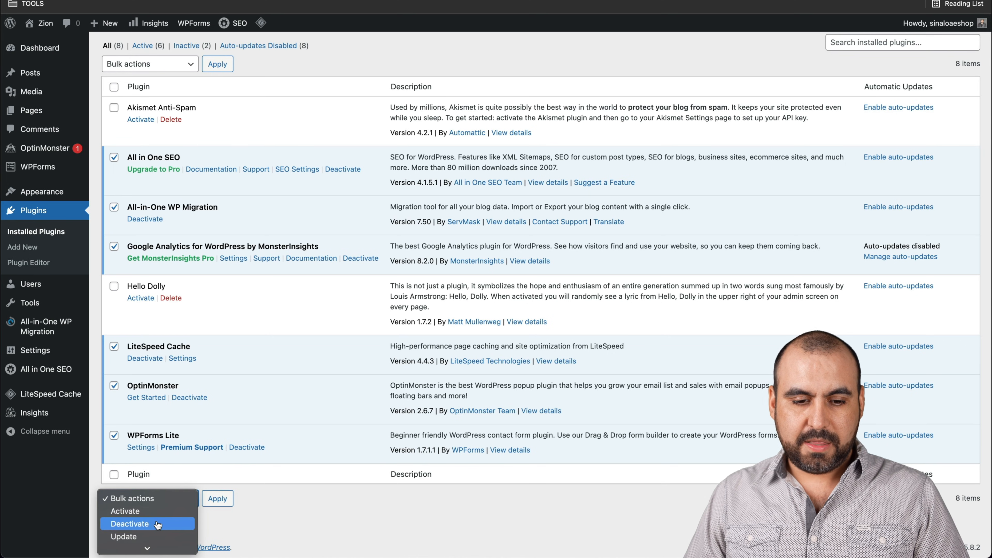
{"action": "left_click", "coordinate": [129, 523]}
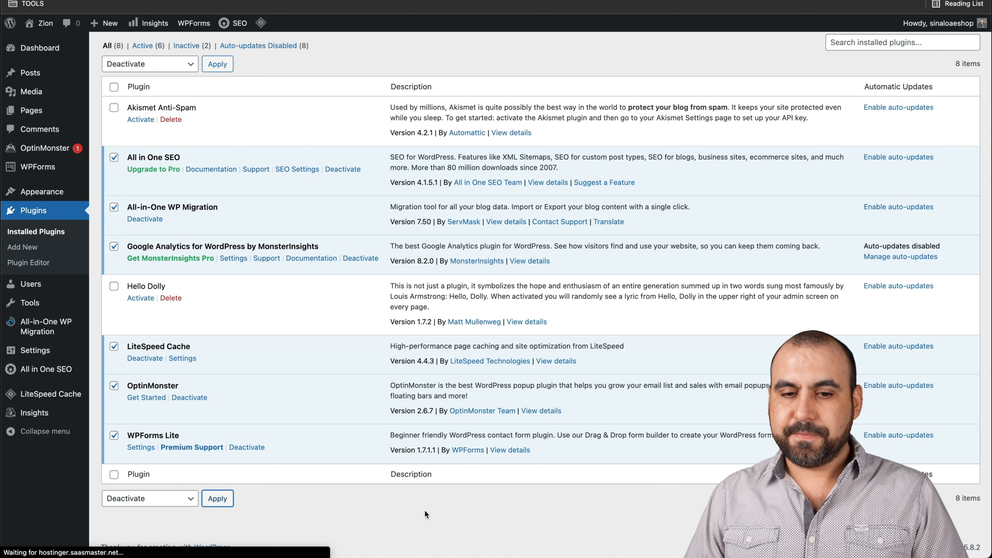
{"action": "left_click", "coordinate": [217, 63]}
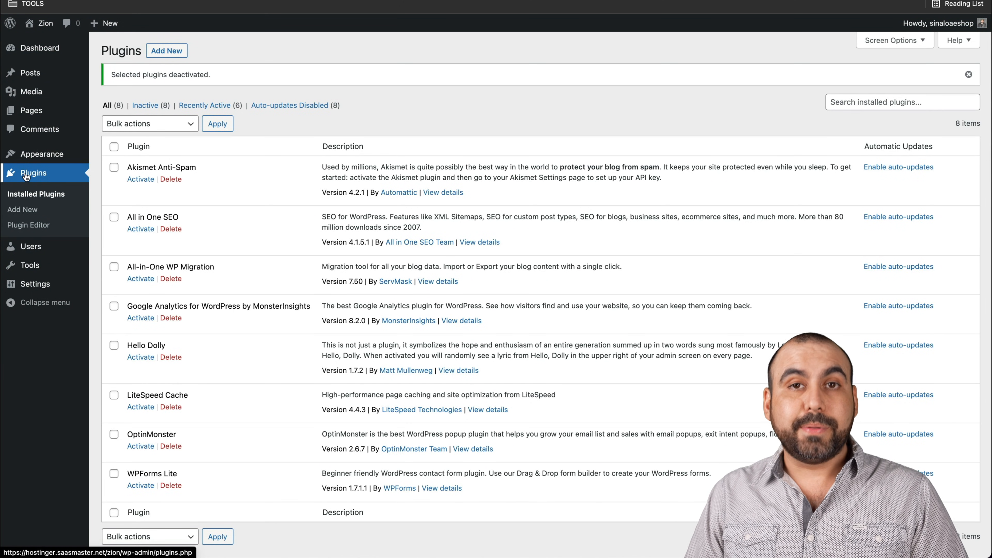
Upload, install and activate the zion-builder-pro-v2.7.4.zip plugin
{"action": "left_click", "coordinate": [23, 209]}
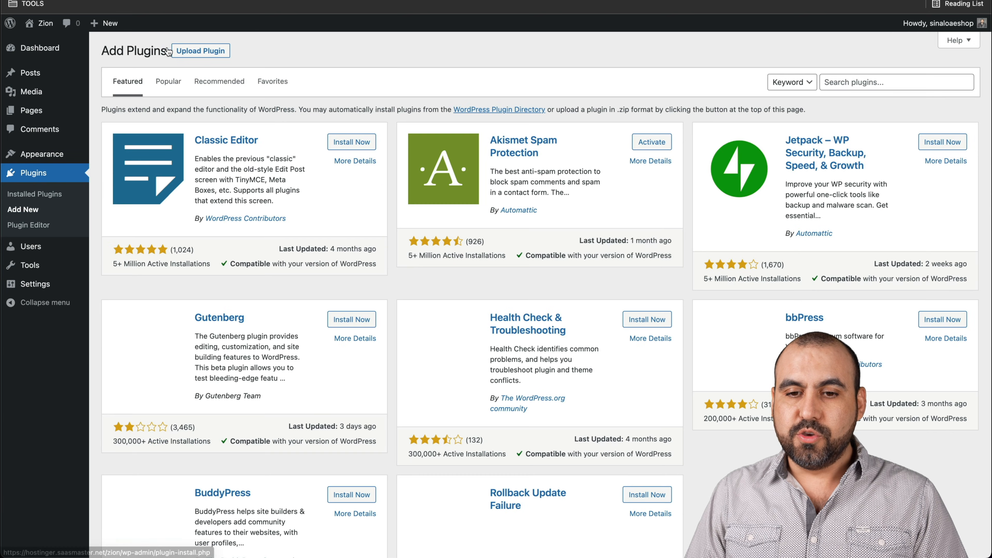
{"action": "left_click", "coordinate": [200, 51]}
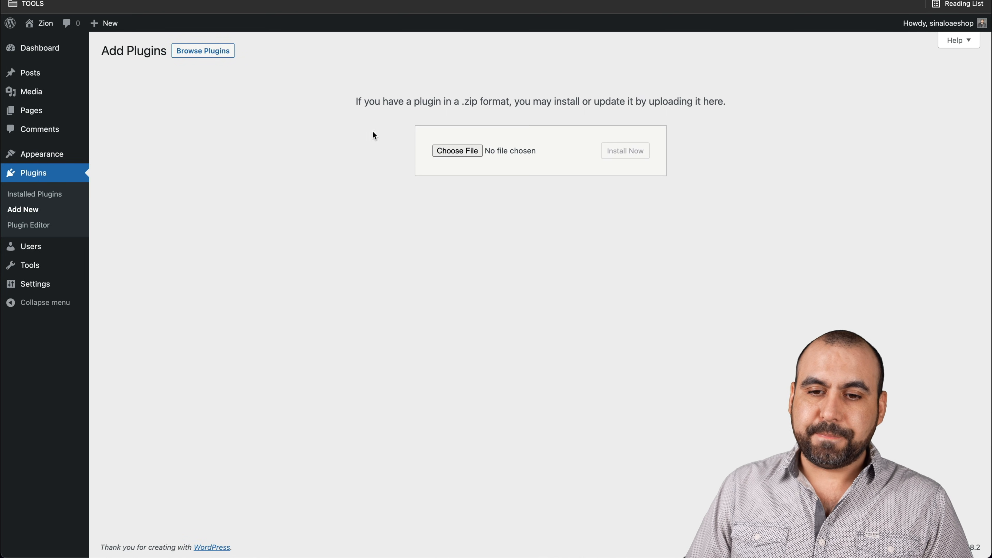
{"action": "left_click", "coordinate": [456, 150]}
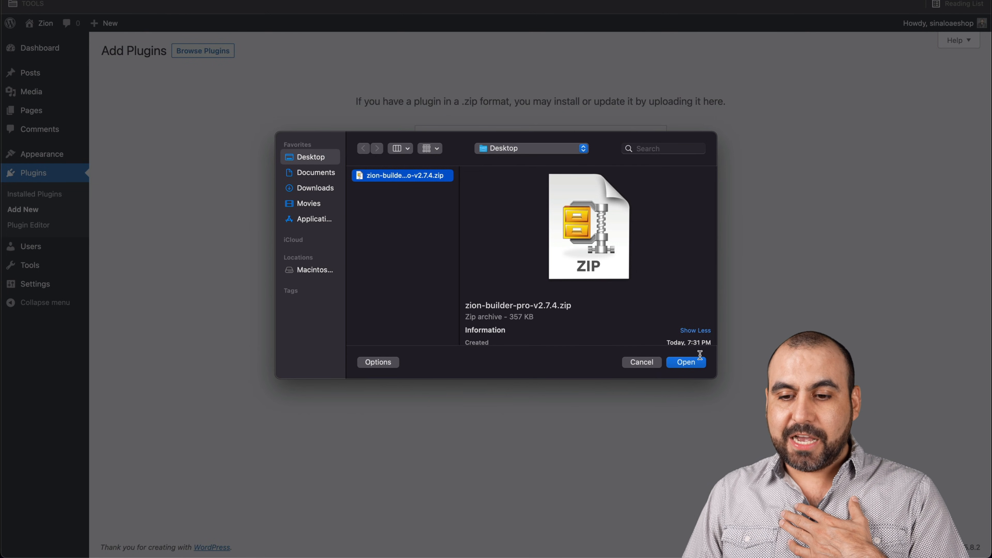
{"action": "left_click", "coordinate": [685, 361]}
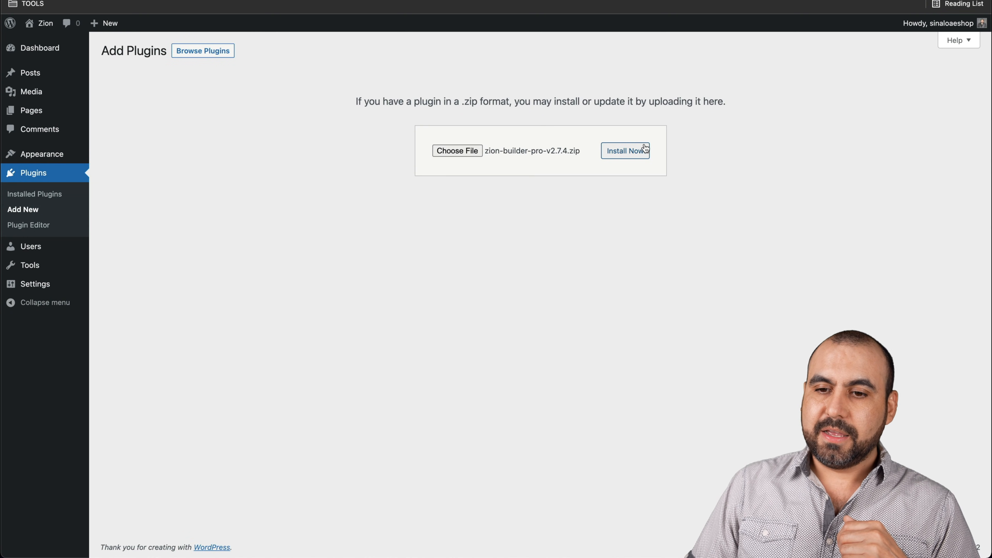
{"action": "left_click", "coordinate": [624, 151]}
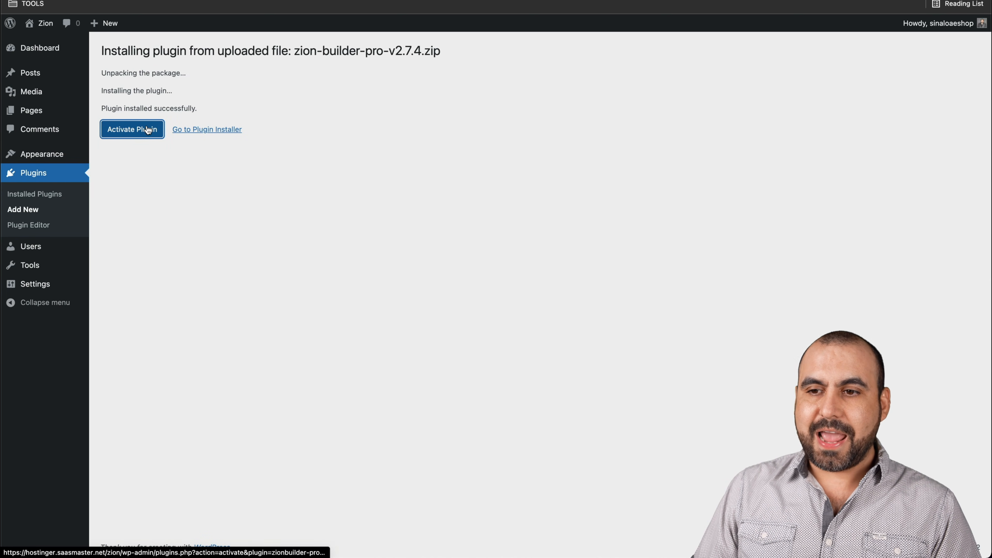
{"action": "left_click", "coordinate": [131, 129]}
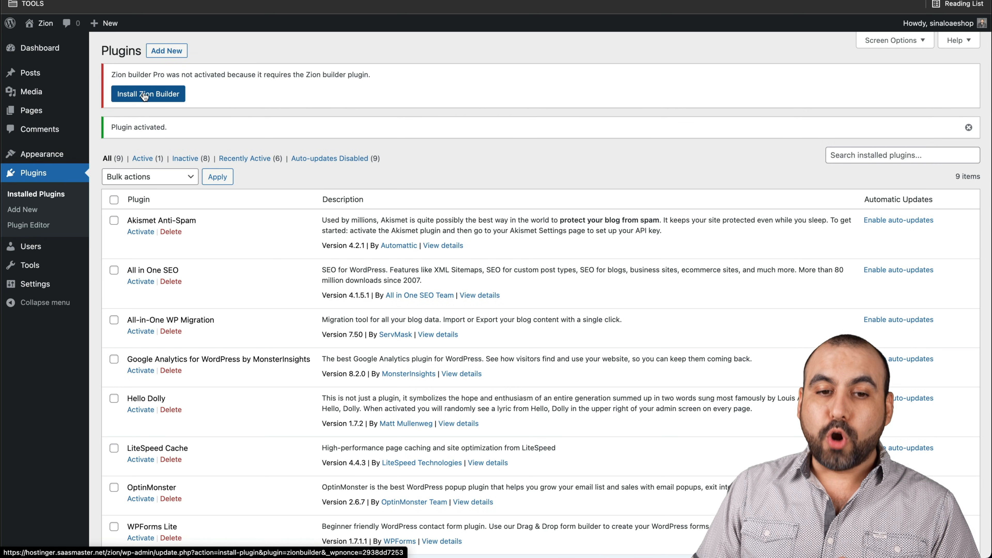
Install and activate the required free Zion Builder plugin
{"action": "left_click", "coordinate": [148, 93]}
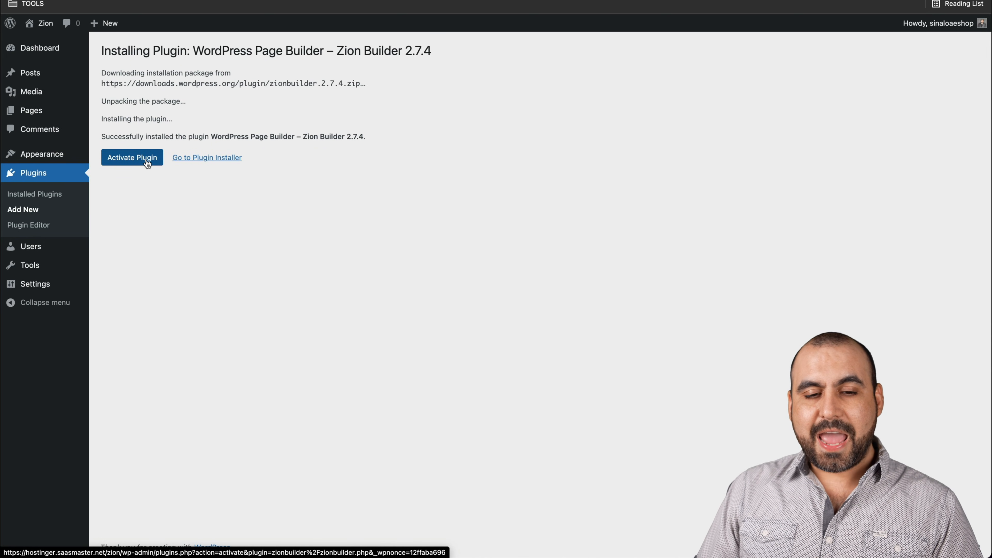
{"action": "left_click", "coordinate": [132, 157]}
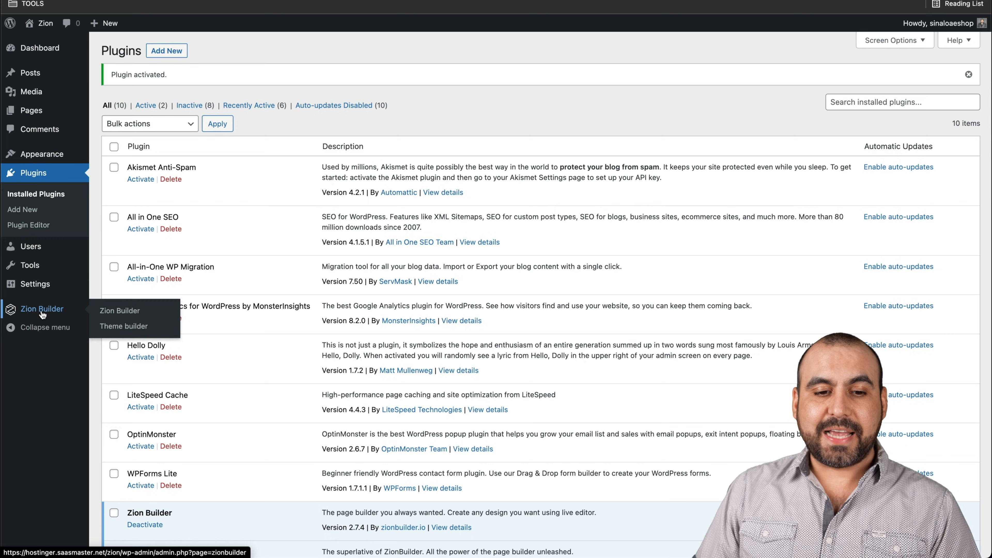
{"action": "mouse_move", "coordinate": [119, 311]}
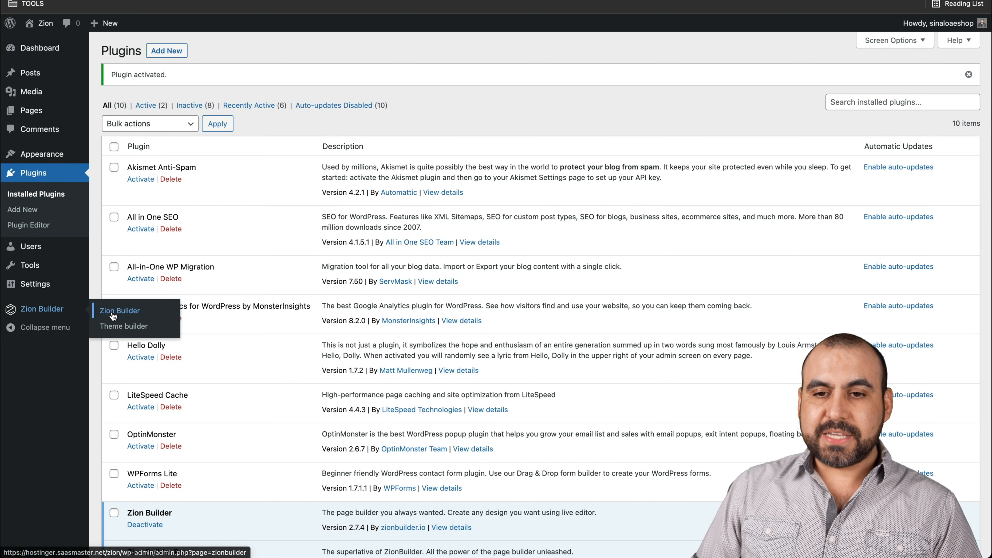
Register the lifetime license key from the Zion Builder account on the PRO license key page
{"action": "left_click", "coordinate": [119, 311]}
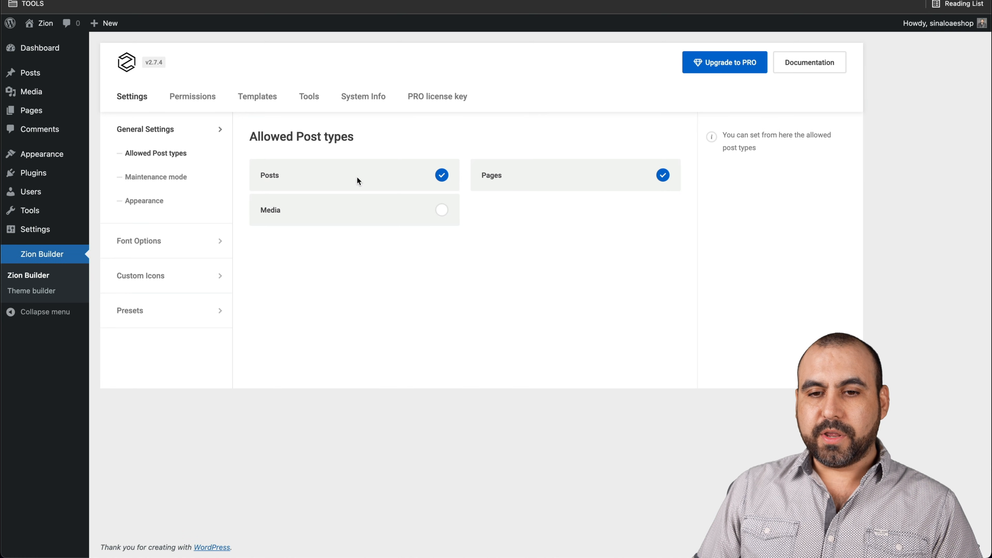
{"action": "left_click", "coordinate": [437, 97]}
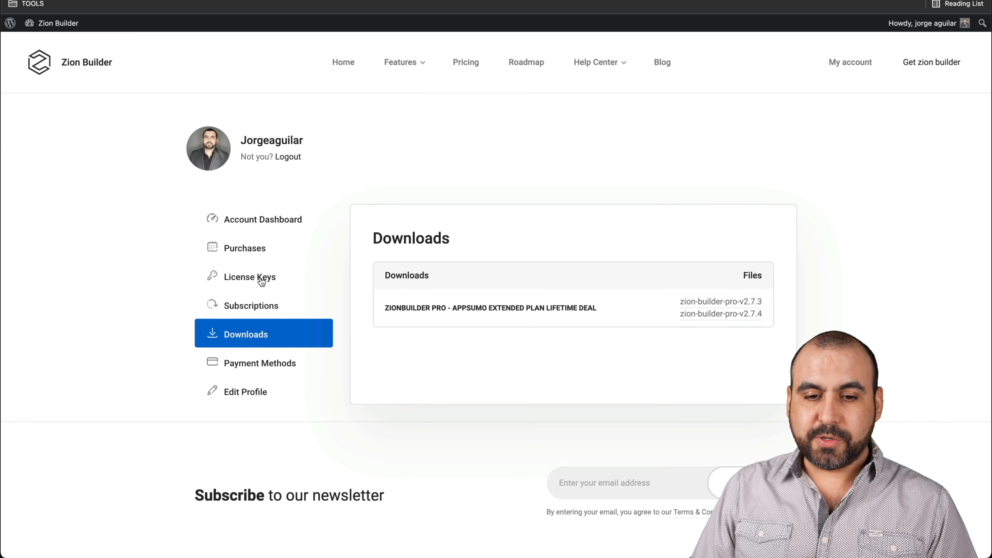
{"action": "left_click", "coordinate": [250, 277]}
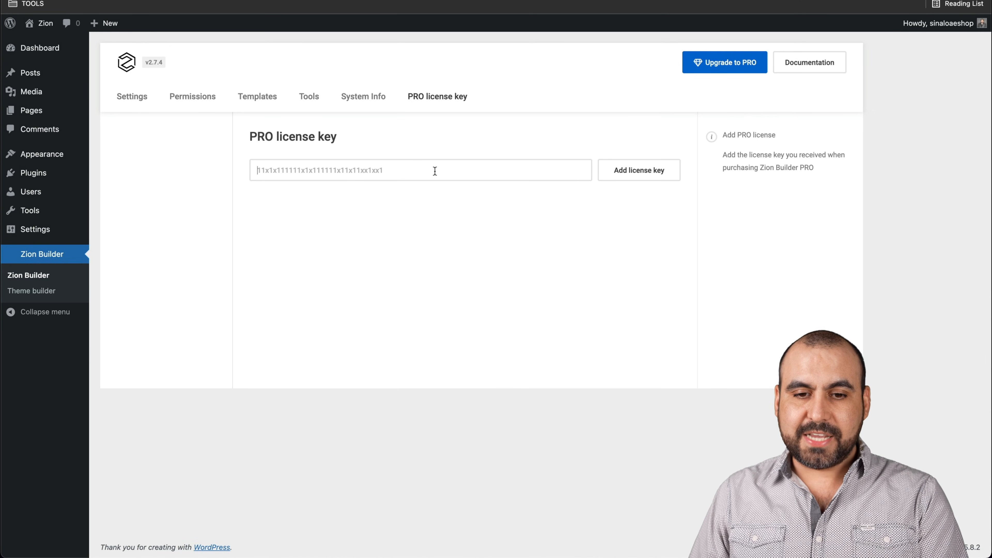
{"action": "left_click", "coordinate": [638, 169]}
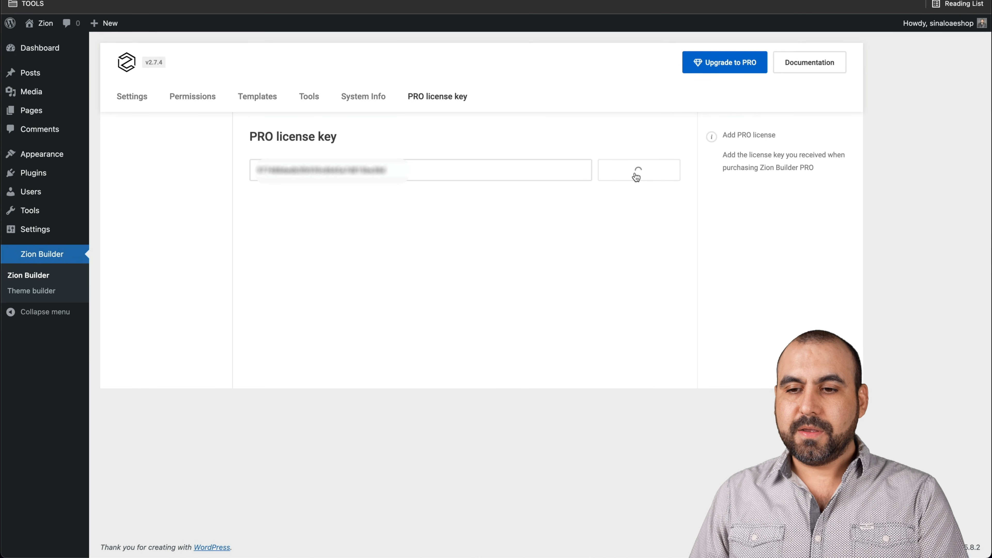
{"action": "left_click", "coordinate": [638, 170]}
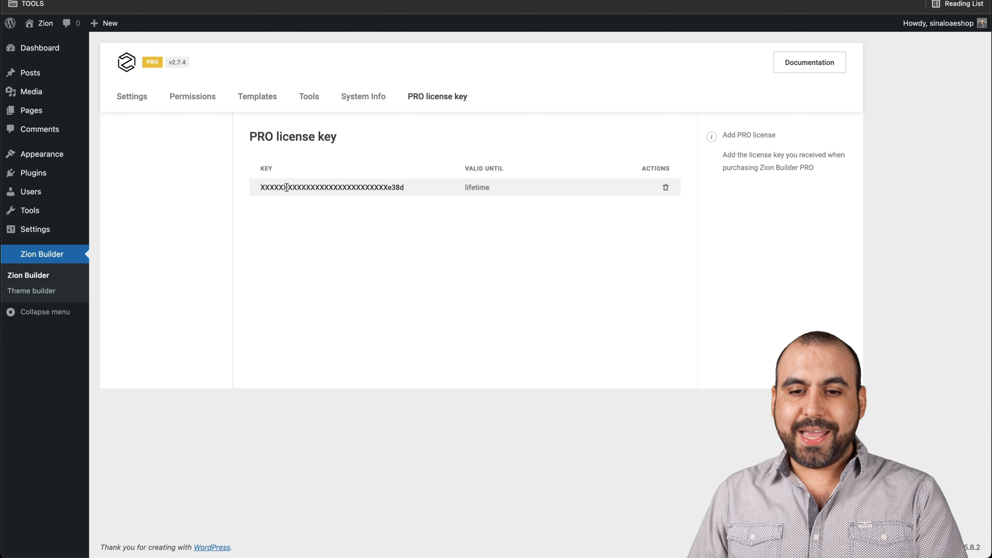
{"action": "mouse_move", "coordinate": [507, 202]}
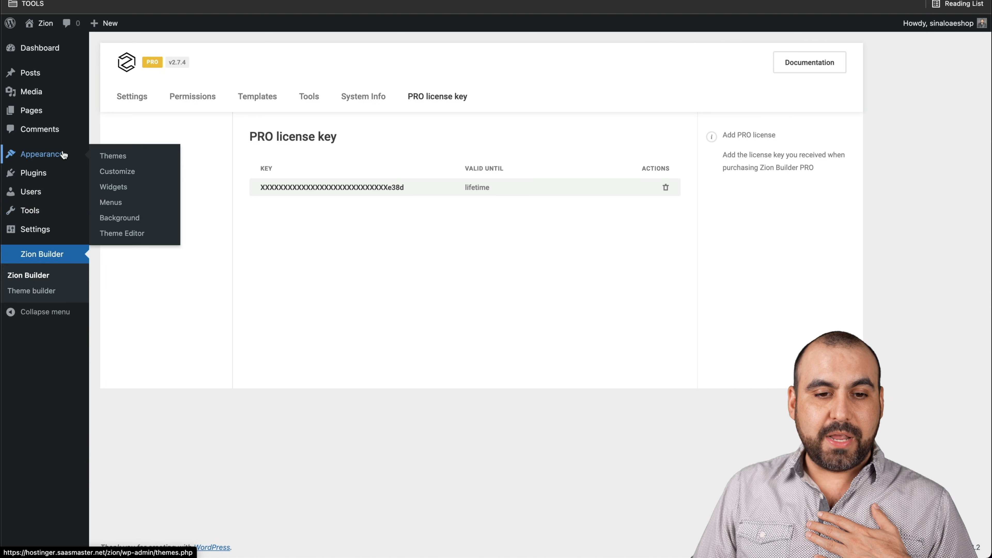
{"action": "mouse_move", "coordinate": [118, 172]}
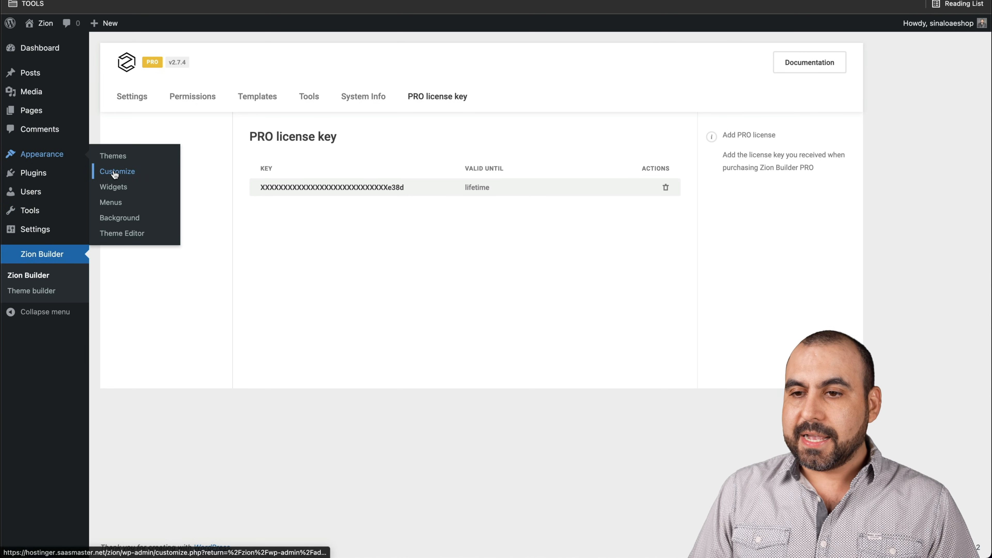
Set the Twenty Twenty-One background colour to white in the Customizer, publish and close it
{"action": "left_click", "coordinate": [118, 172]}
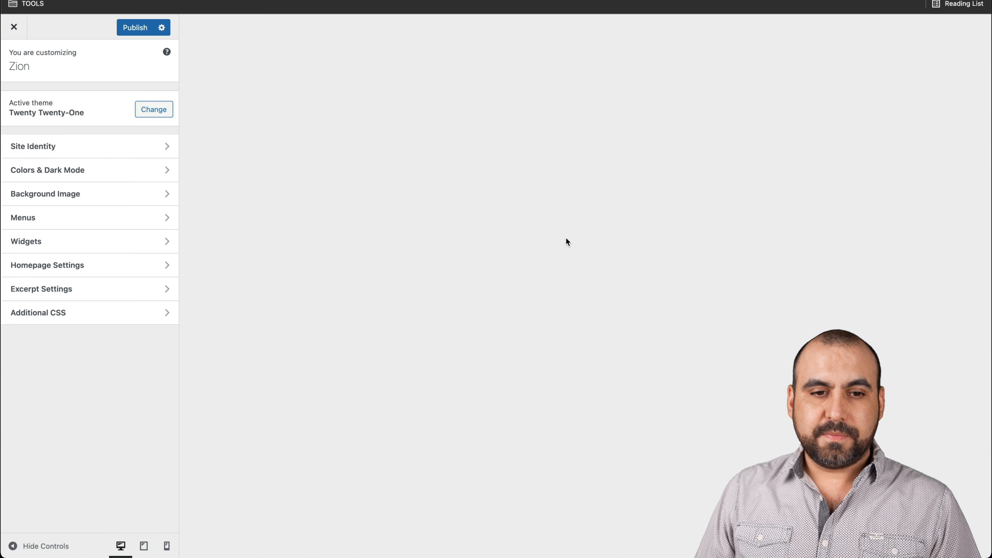
{"action": "left_click", "coordinate": [47, 169]}
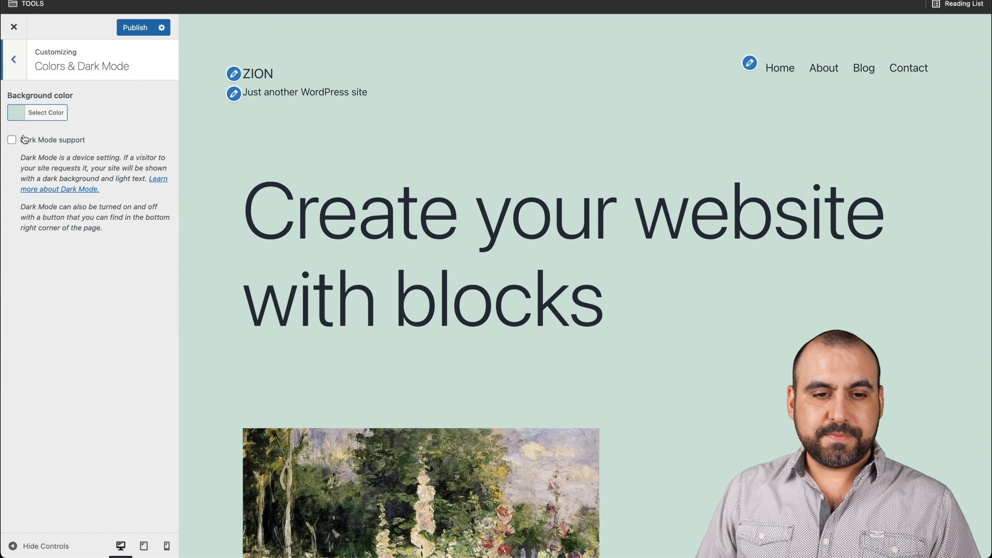
{"action": "left_click", "coordinate": [46, 112]}
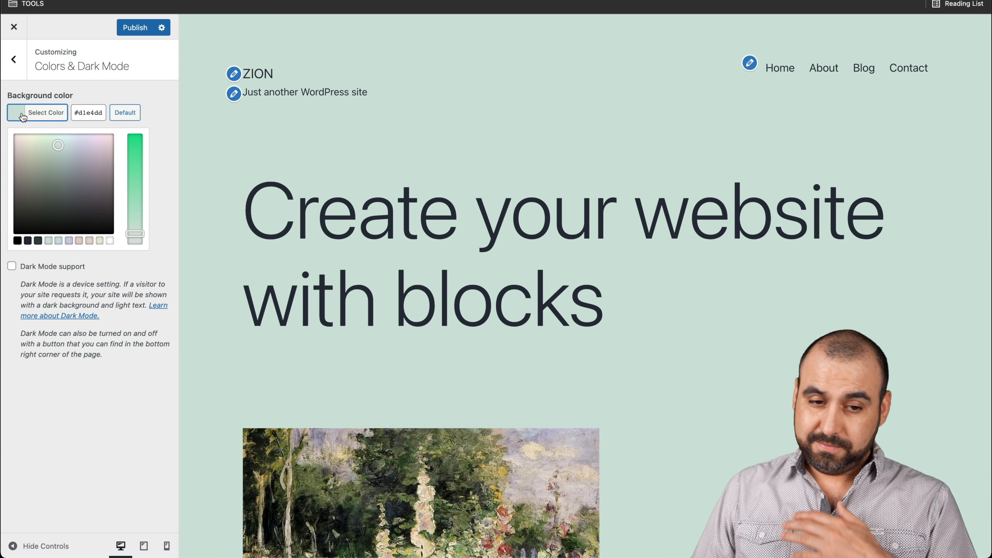
{"action": "left_click", "coordinate": [124, 112]}
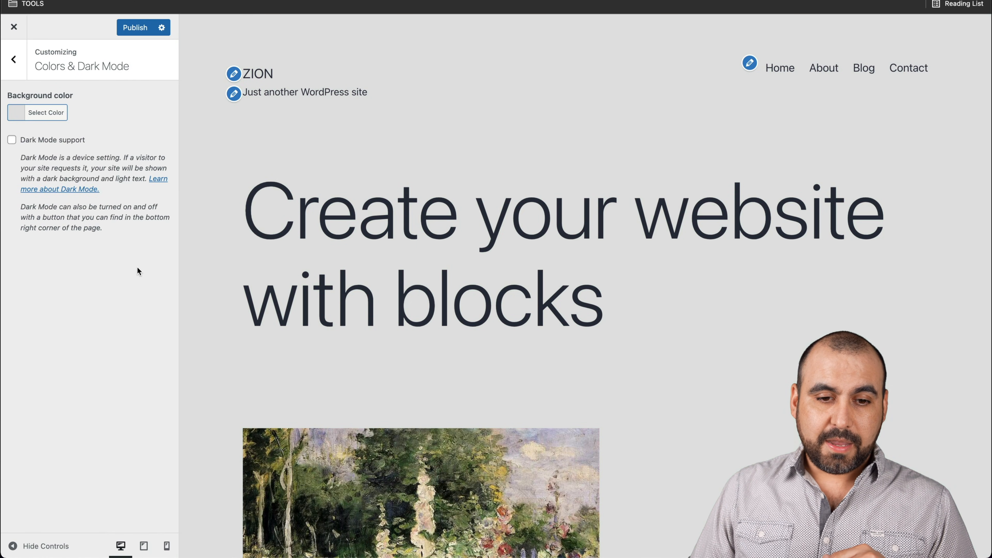
{"action": "left_click", "coordinate": [45, 112]}
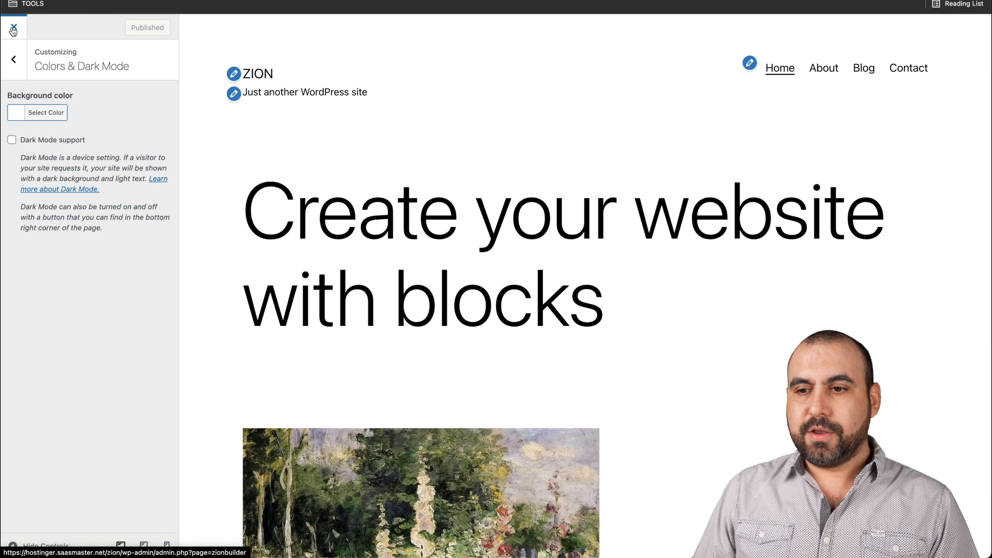
{"action": "left_click", "coordinate": [13, 29]}
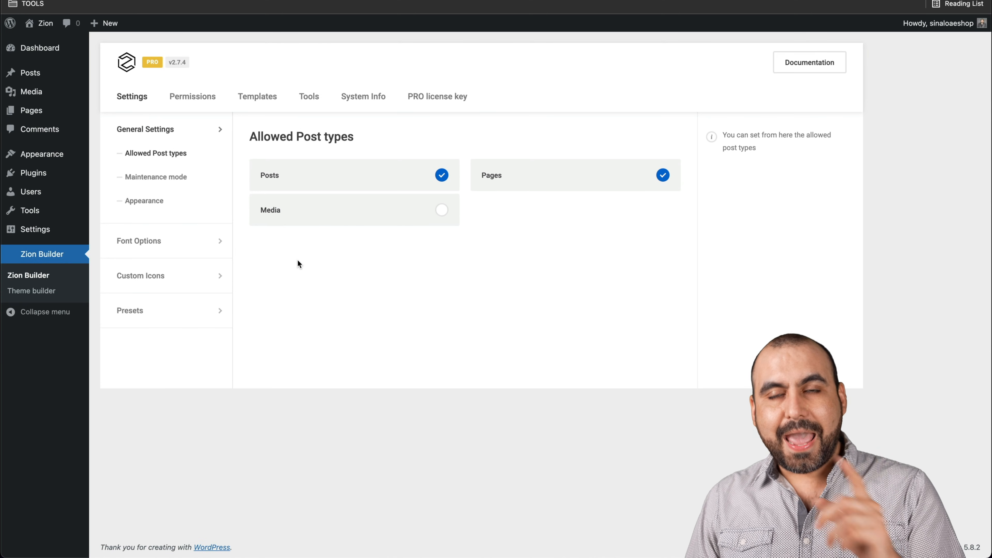
Create a new page titled Home using the Zion Builder Full Width template
{"action": "left_click", "coordinate": [31, 110]}
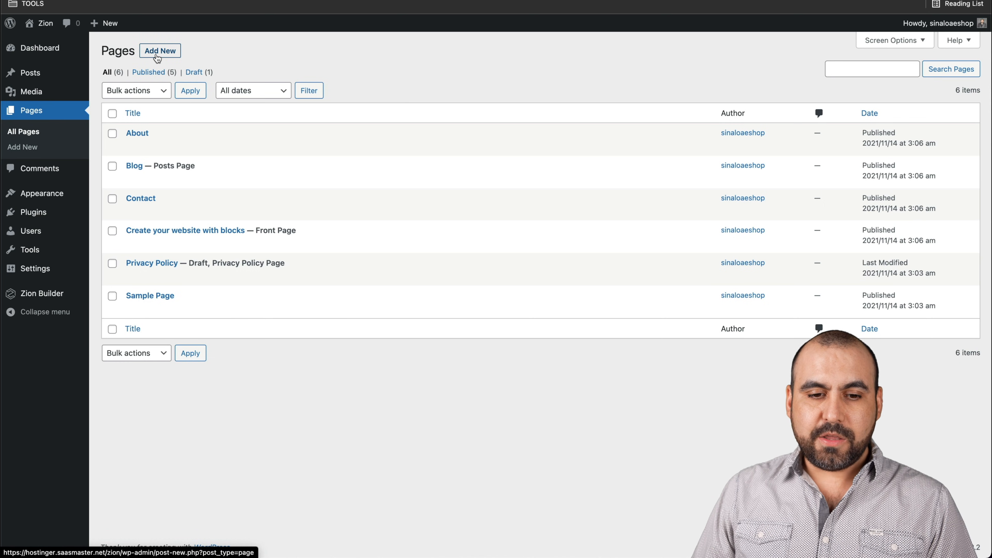
{"action": "left_click", "coordinate": [160, 51]}
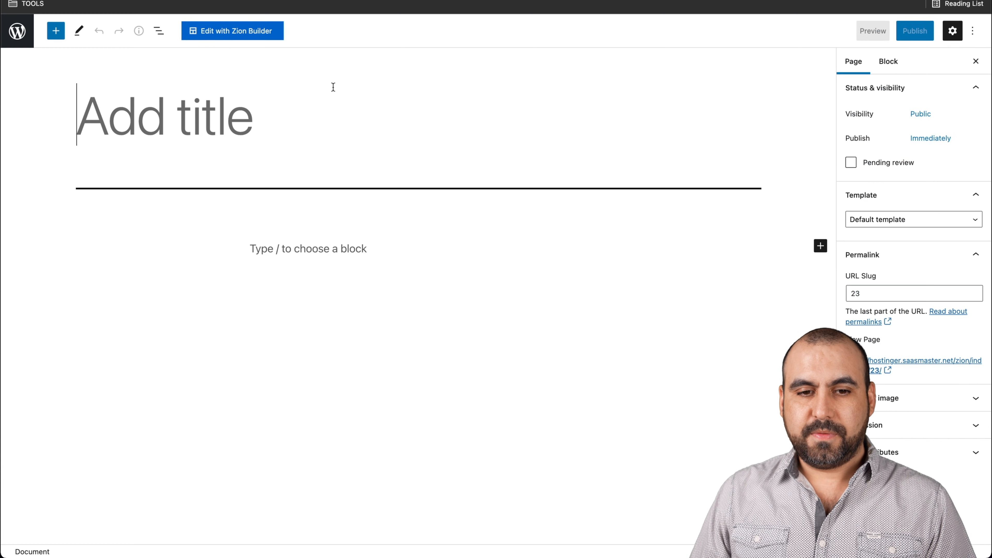
{"action": "type", "text": "Home"}
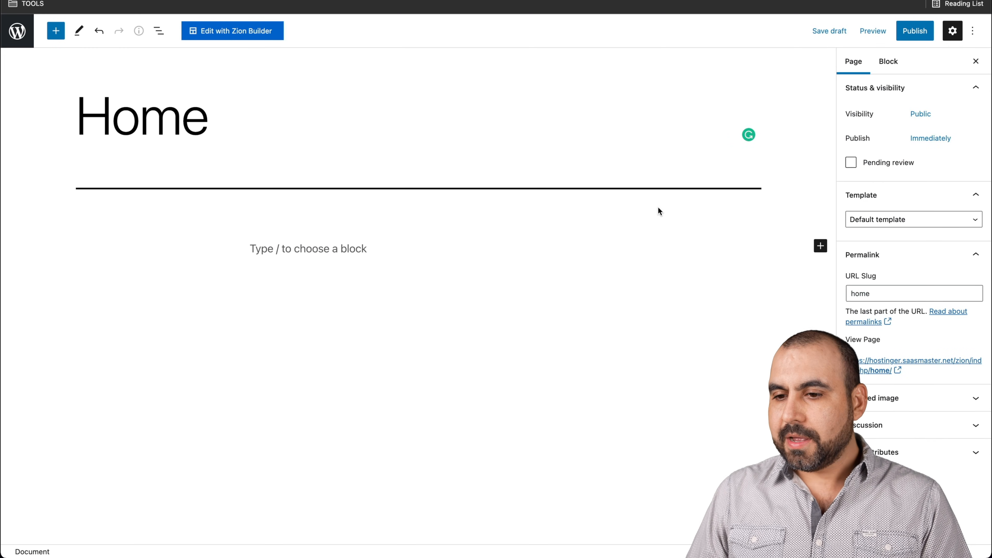
{"action": "left_click", "coordinate": [913, 219]}
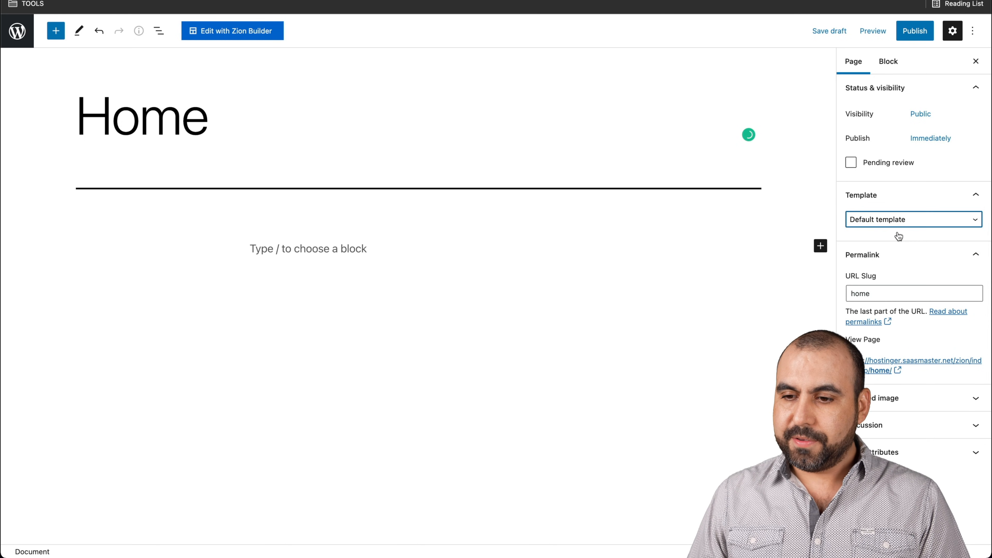
{"action": "left_click", "coordinate": [911, 219]}
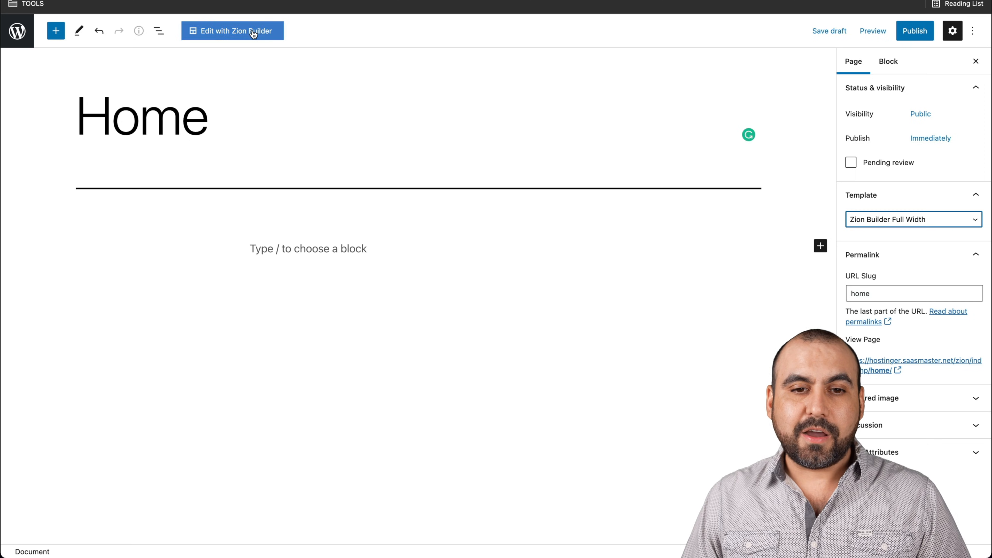
Enable Zion Builder on the page and launch the visual editor
{"action": "left_click", "coordinate": [232, 31]}
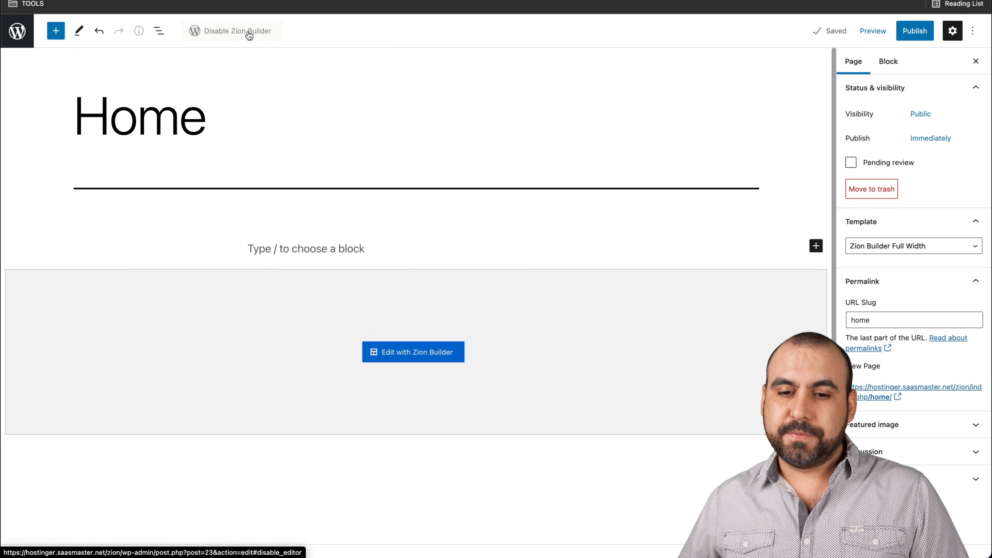
{"action": "left_click", "coordinate": [412, 352]}
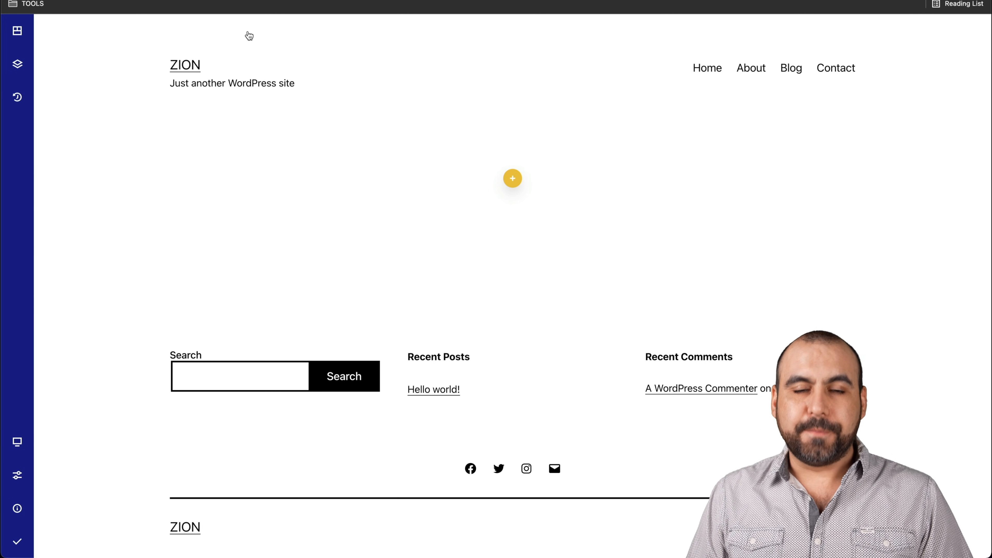
{"action": "mouse_move", "coordinate": [17, 64]}
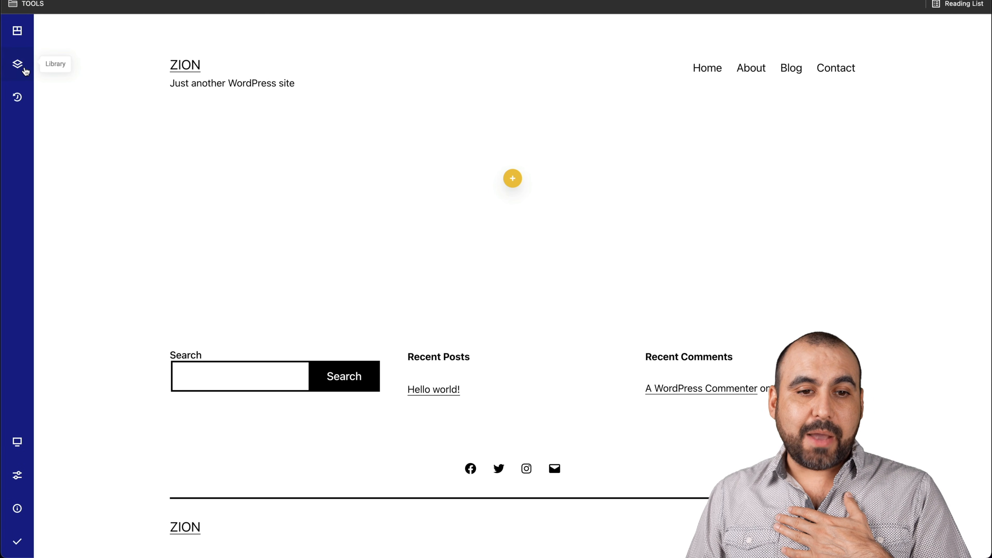
Show the Zion Builder Library with its Hero Headers templates
{"action": "left_click", "coordinate": [17, 63]}
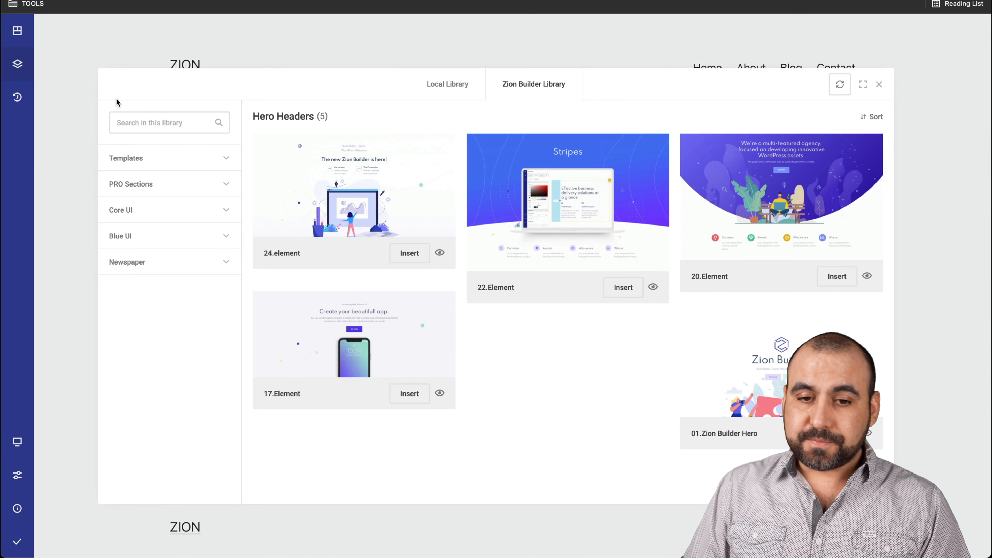
{"action": "mouse_move", "coordinate": [304, 144]}
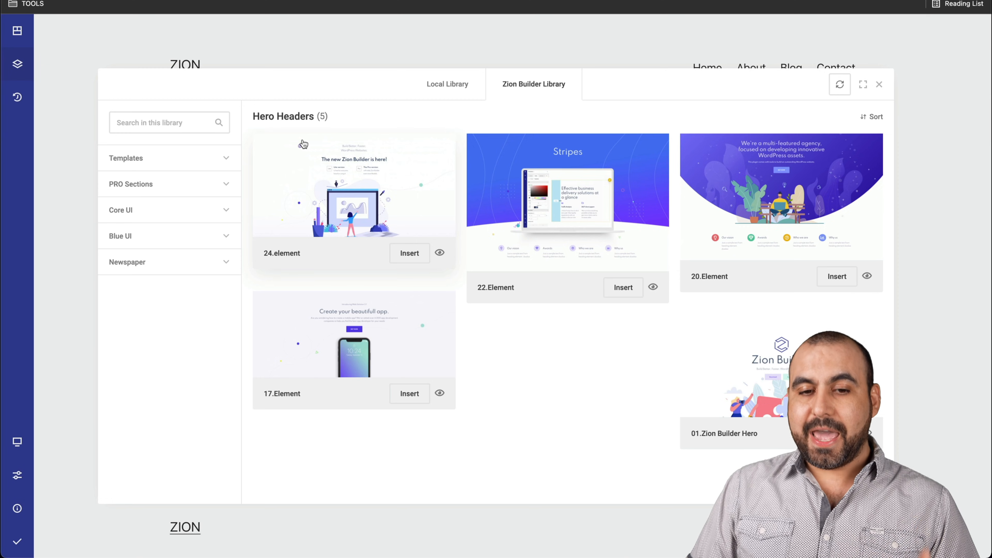
{"action": "mouse_move", "coordinate": [369, 238]}
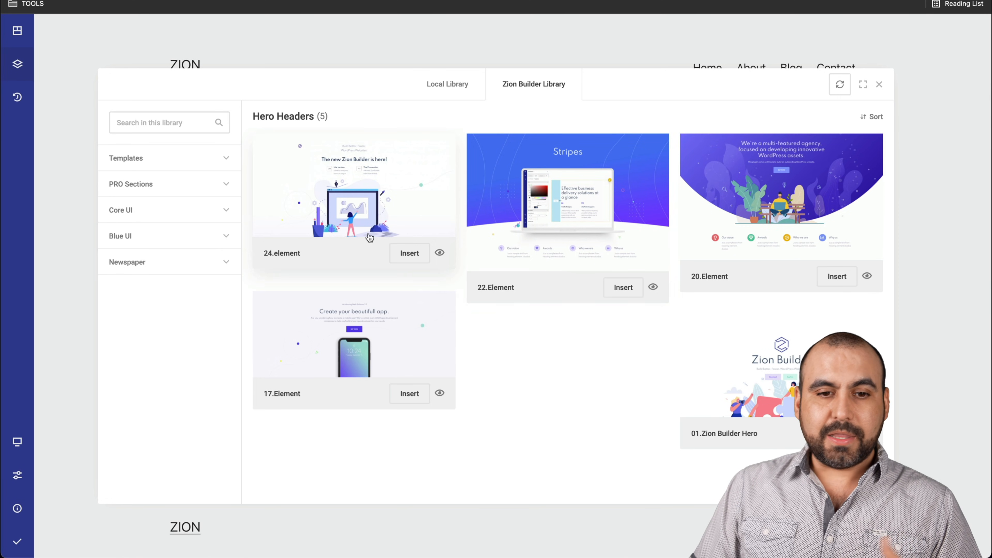
Browse the PRO Sections library category, scrolling through its items, then collapse it
{"action": "left_click", "coordinate": [130, 184]}
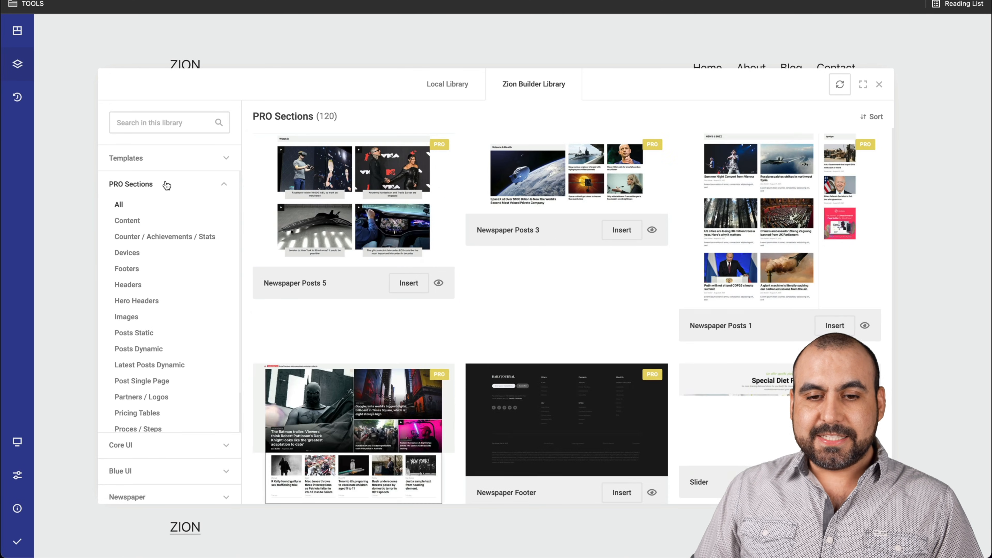
{"action": "scroll", "scroll_direction": "down", "scroll_amount": 3}
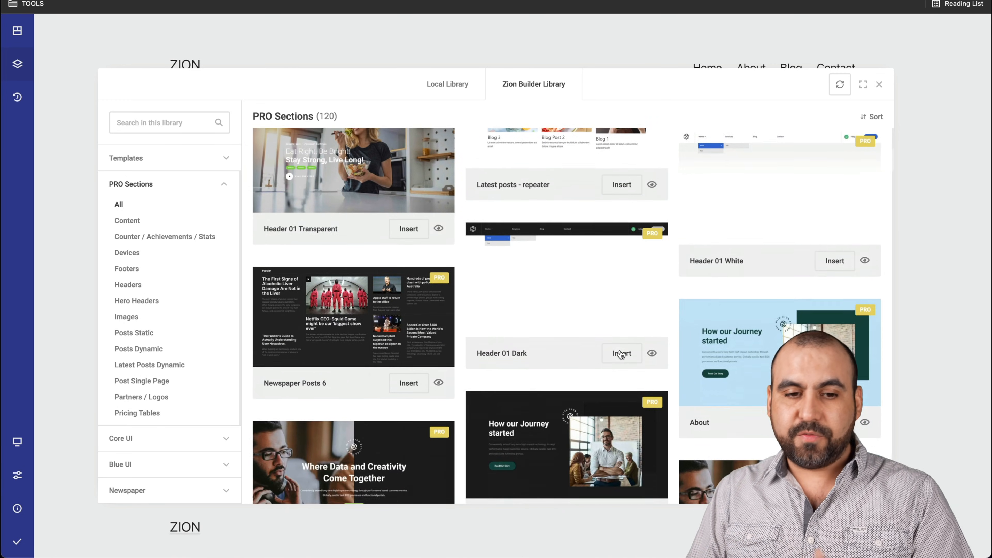
{"action": "scroll", "scroll_direction": "up", "scroll_amount": 3}
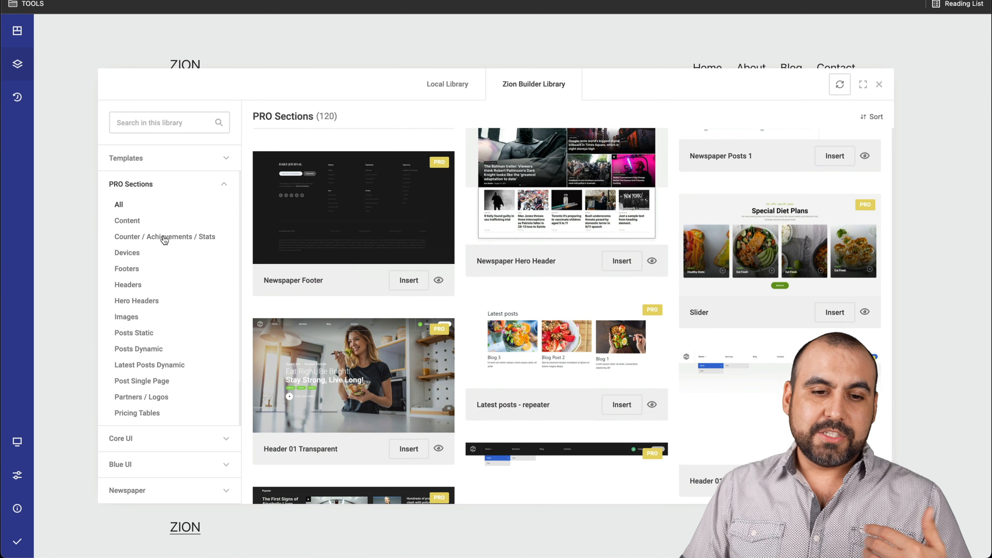
{"action": "mouse_move", "coordinate": [143, 263]}
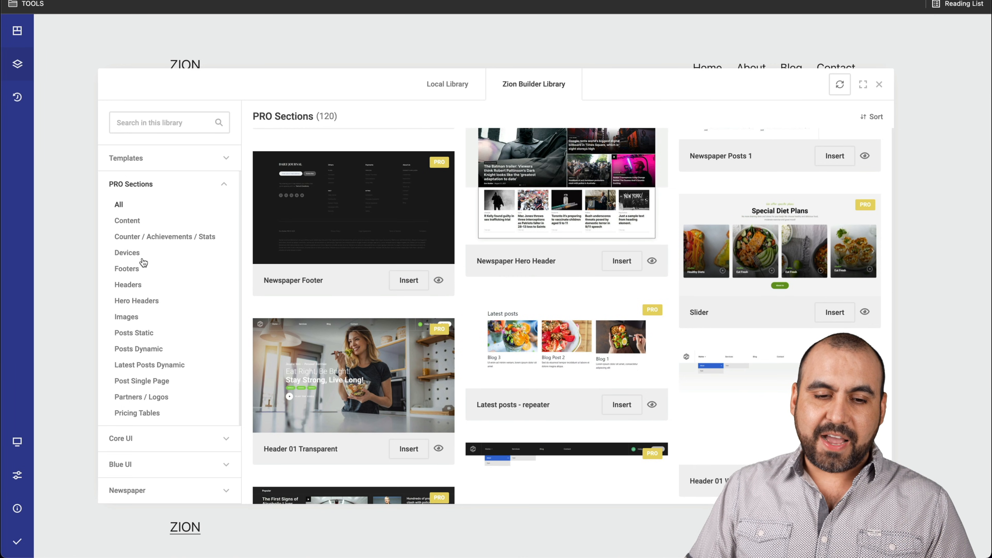
{"action": "mouse_move", "coordinate": [209, 184]}
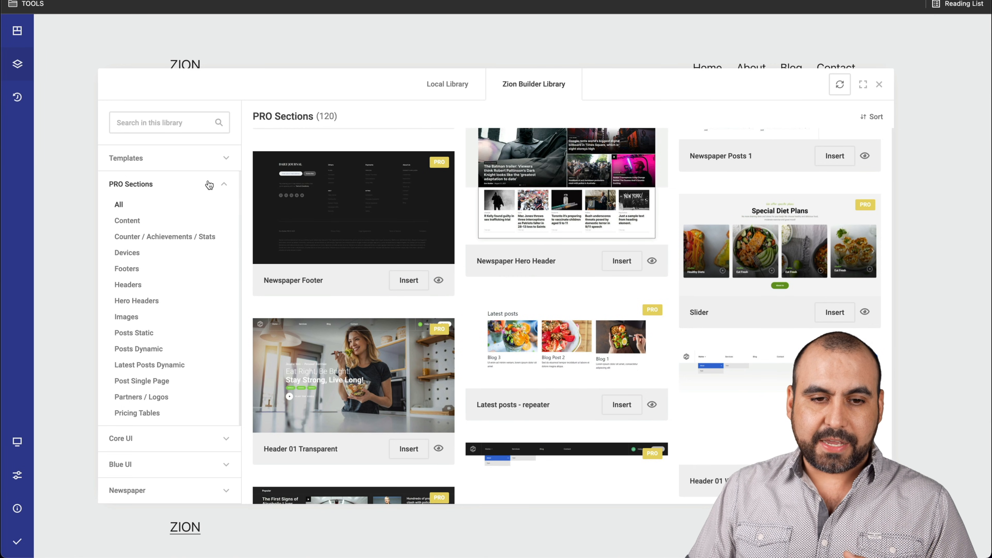
{"action": "left_click", "coordinate": [130, 184]}
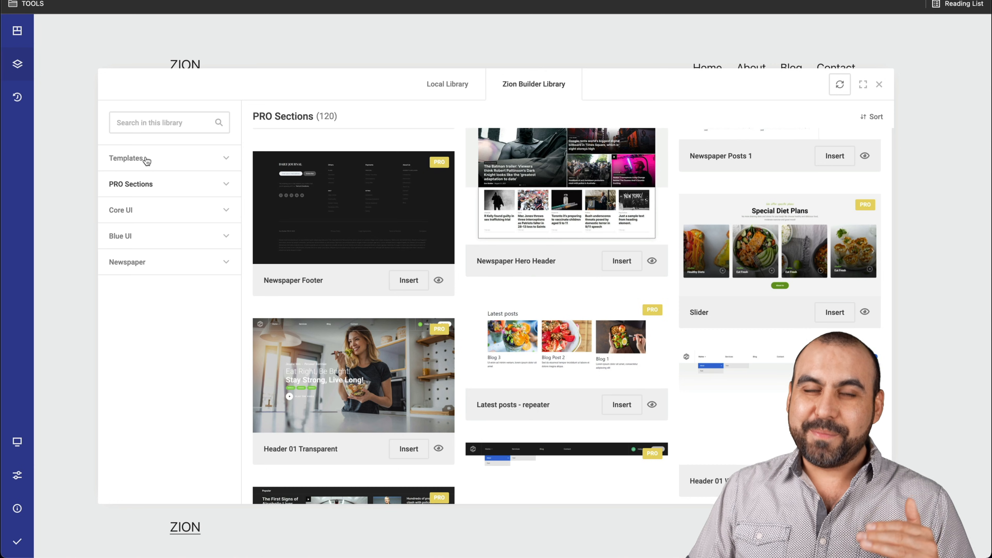
Browse the Core UI and Blue UI categories, then list the Newspaper category's 19 sections
{"action": "left_click", "coordinate": [121, 209]}
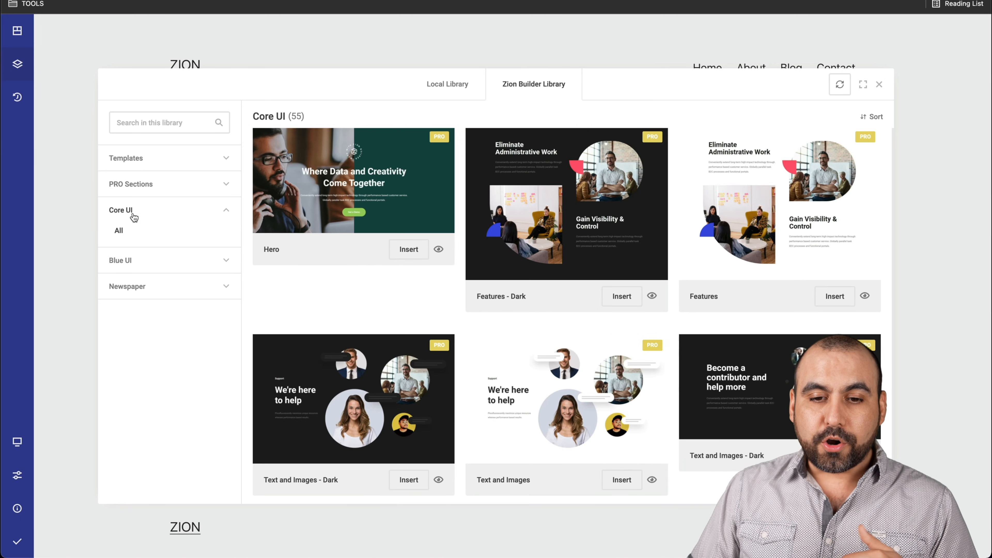
{"action": "scroll", "scroll_direction": "down", "scroll_amount": 3}
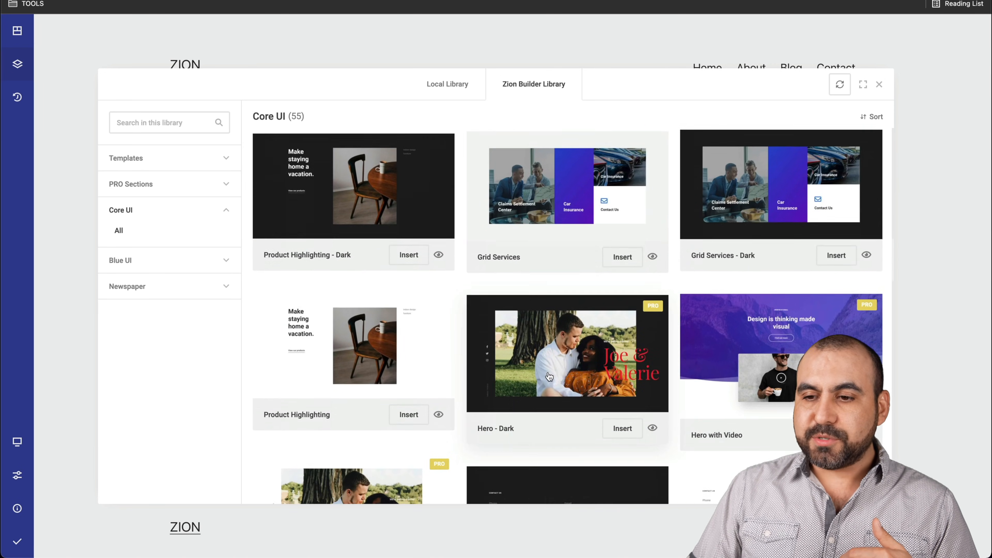
{"action": "scroll", "scroll_direction": "down", "scroll_amount": 3}
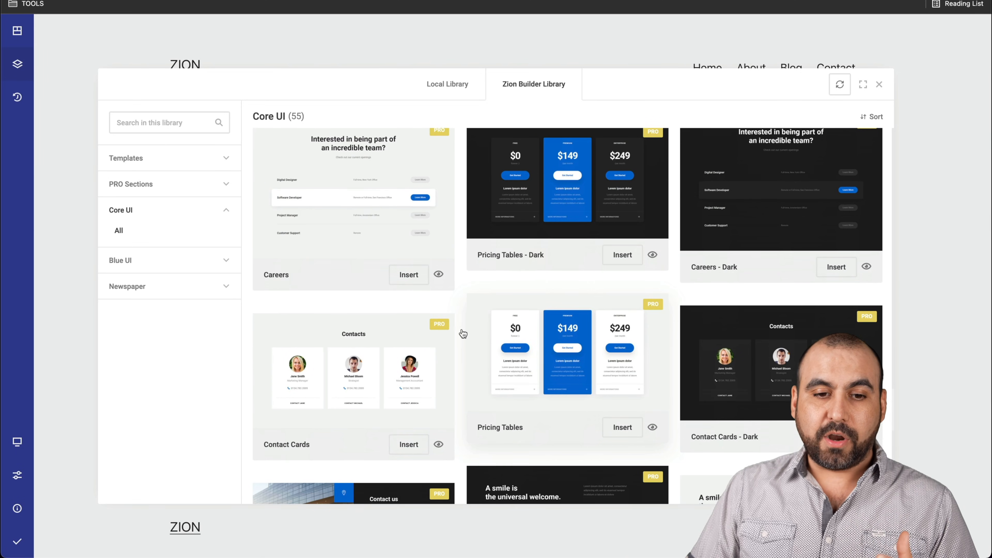
{"action": "left_click", "coordinate": [120, 260]}
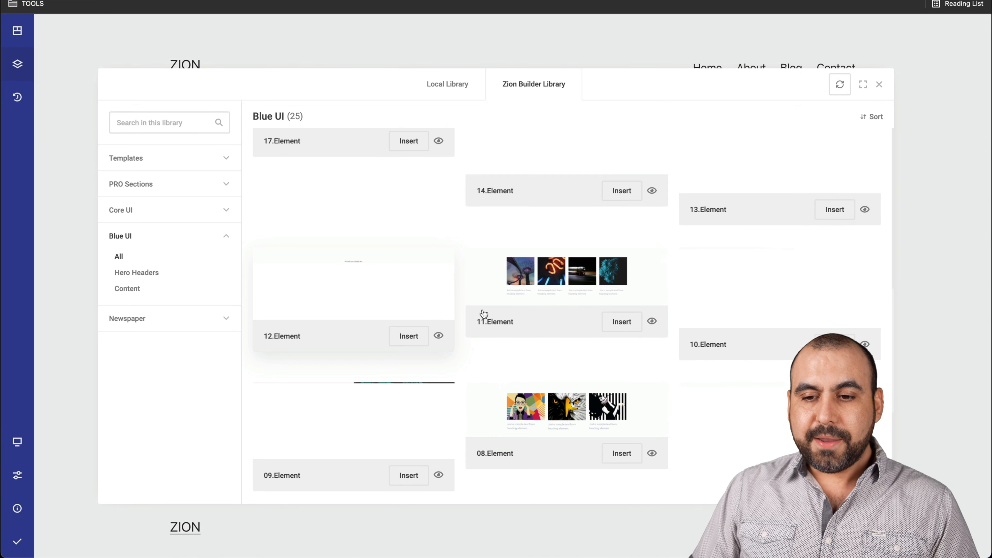
{"action": "scroll", "scroll_direction": "down", "scroll_amount": 3}
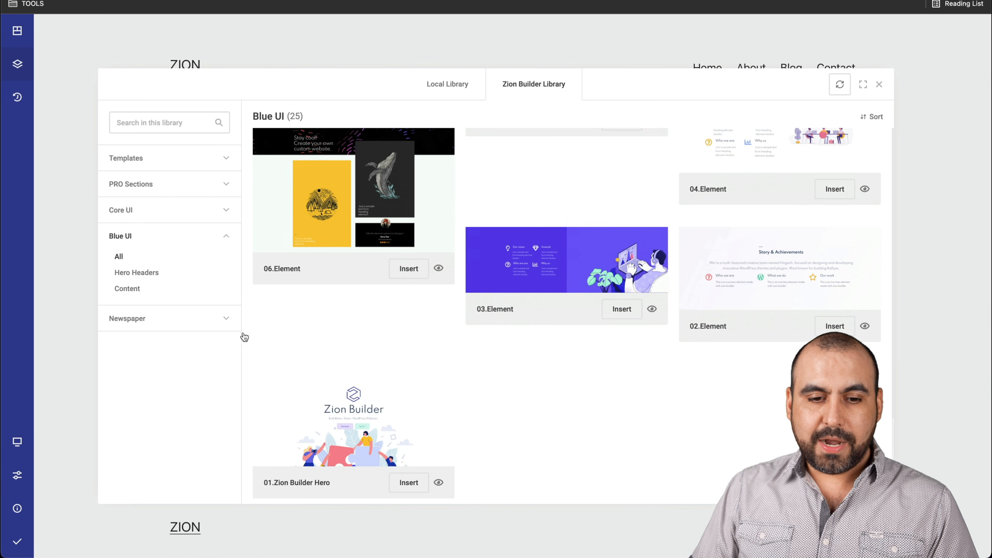
{"action": "left_click", "coordinate": [127, 318]}
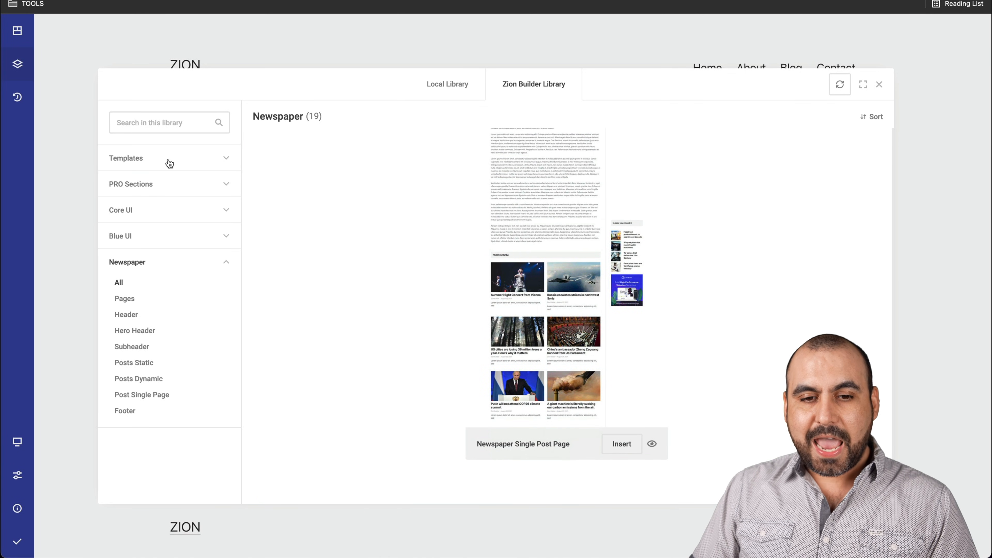
Show the Templates category and scroll through its 13 full-site templates such as Newspaper and 10.Template
{"action": "left_click", "coordinate": [126, 158]}
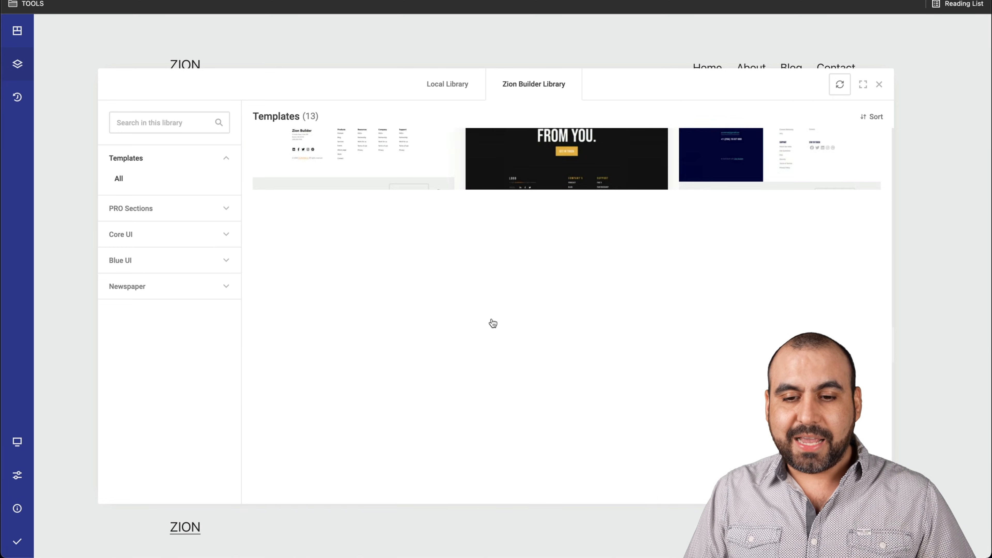
{"action": "scroll", "scroll_direction": "down", "scroll_amount": 3}
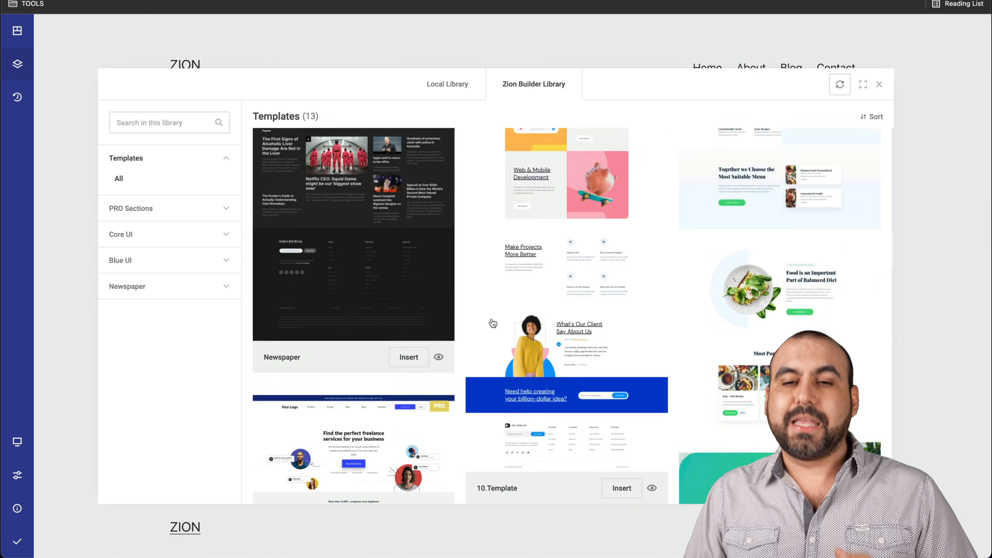
{"action": "scroll", "scroll_direction": "down", "scroll_amount": 3}
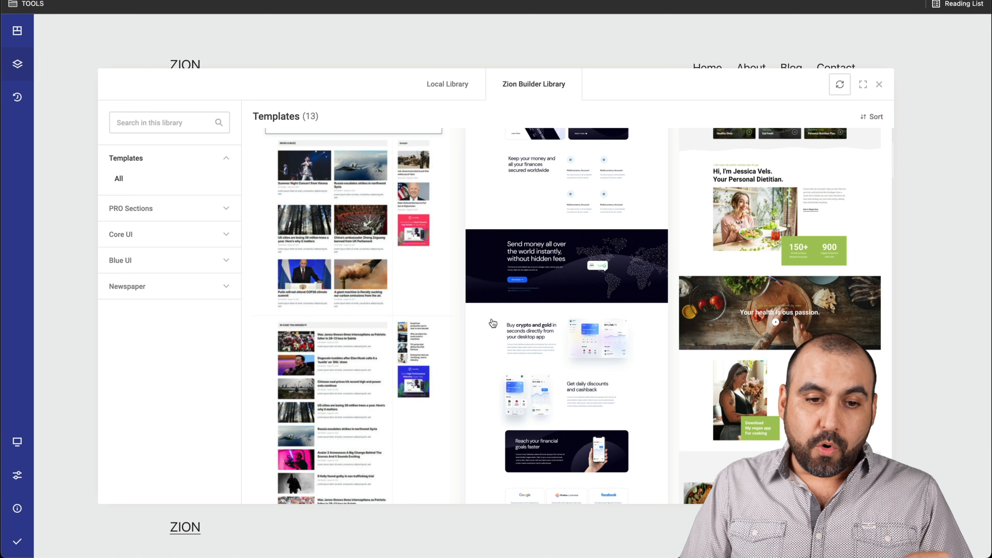
{"action": "mouse_move", "coordinate": [493, 305]}
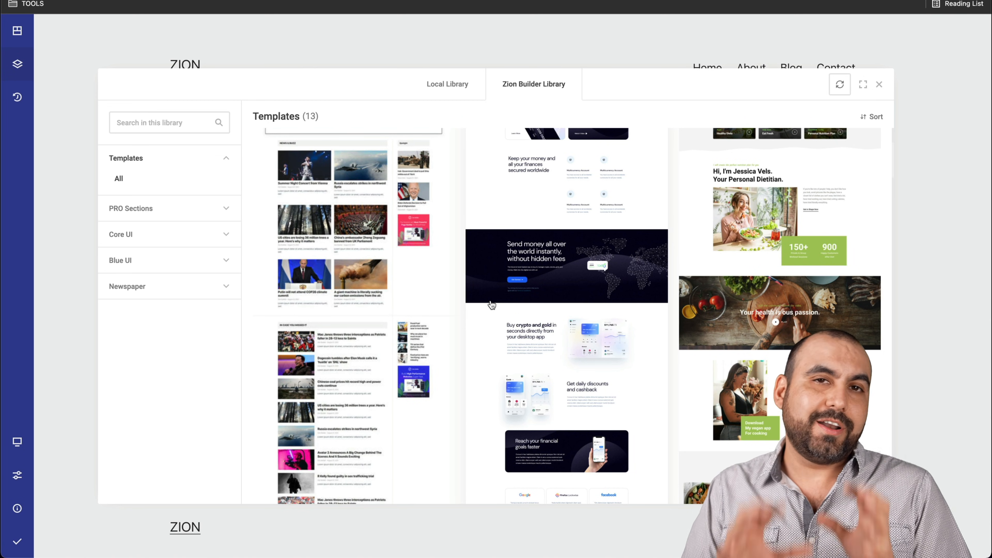
Preview the Wallet fintech template and insert it into the Home page
{"action": "scroll", "scroll_direction": "up", "scroll_amount": 3}
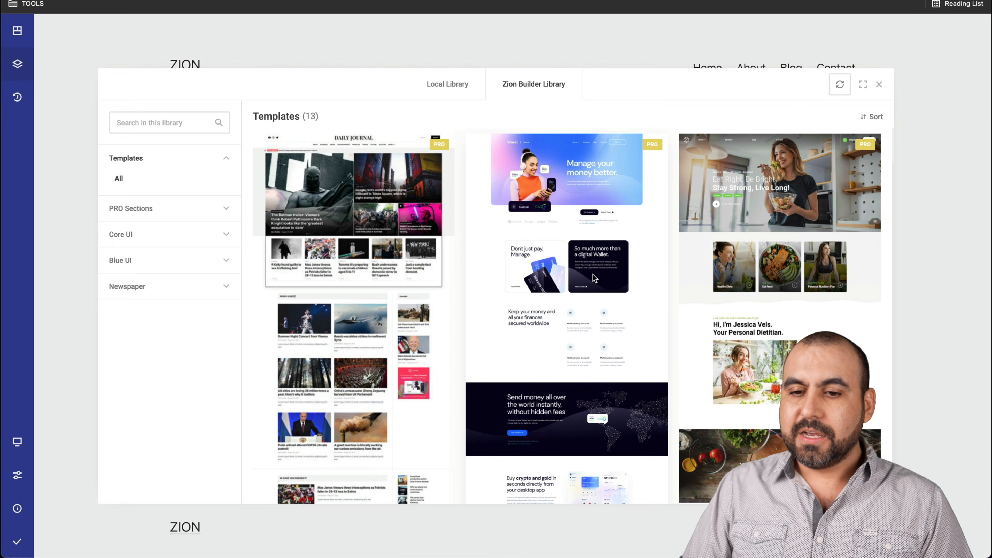
{"action": "left_click", "coordinate": [566, 169]}
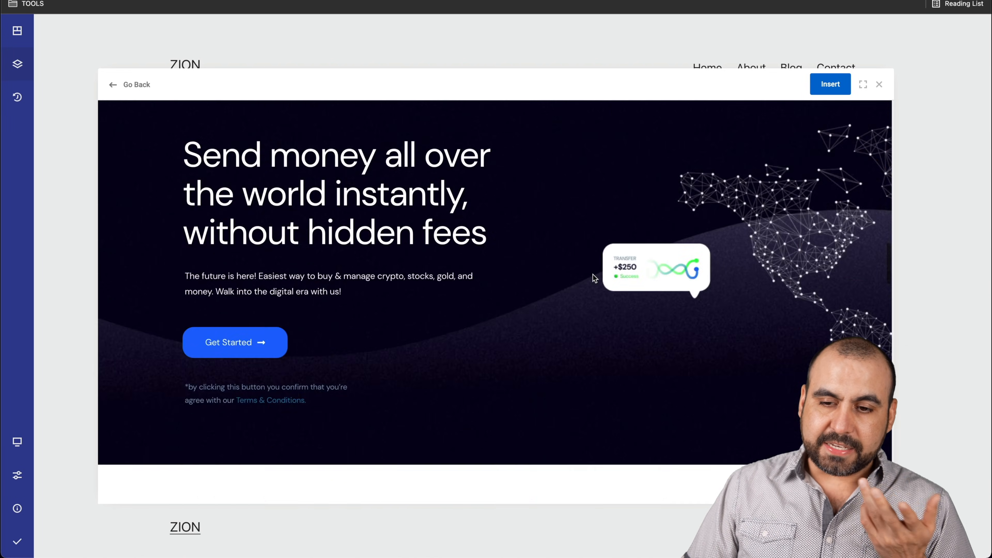
{"action": "scroll", "scroll_direction": "down", "scroll_amount": 3}
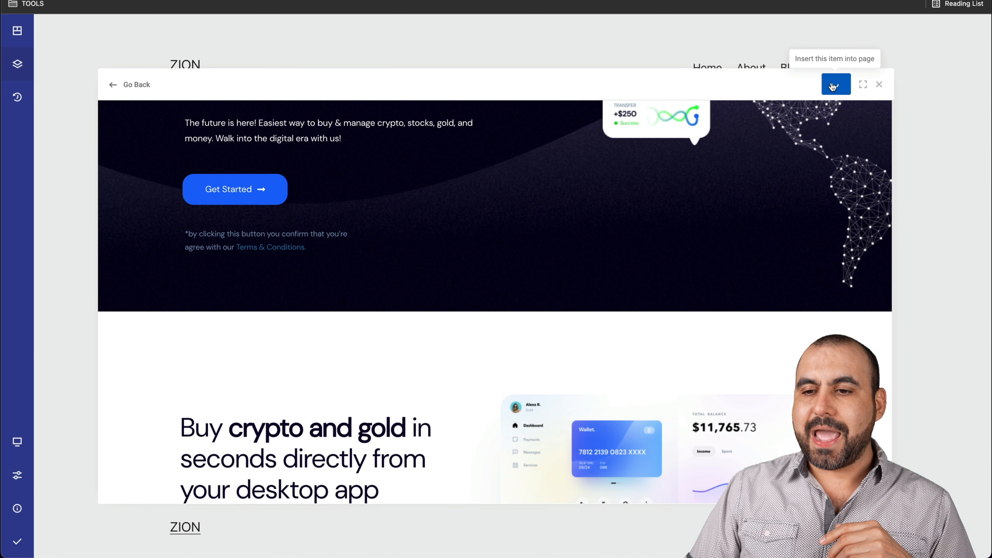
{"action": "left_click", "coordinate": [836, 84]}
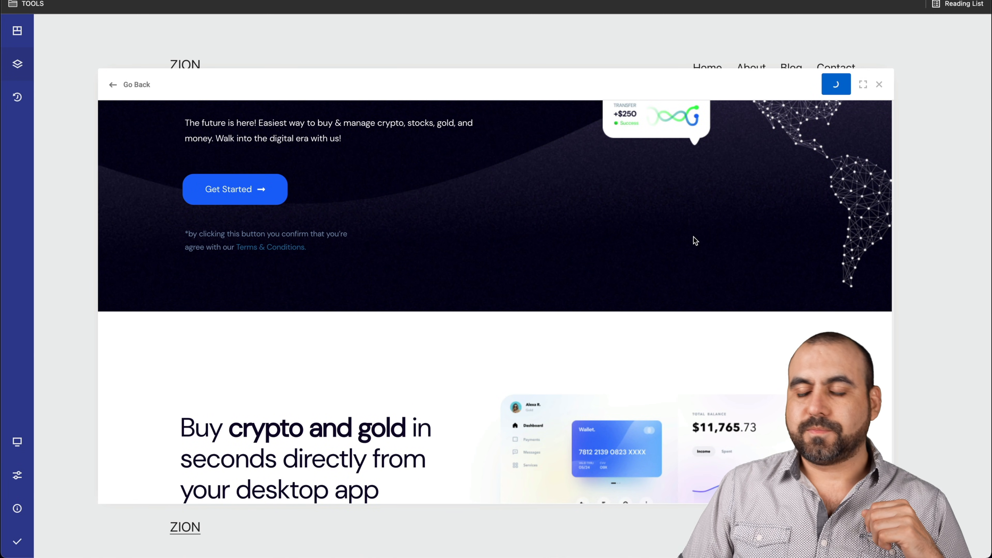
{"action": "left_click", "coordinate": [879, 84]}
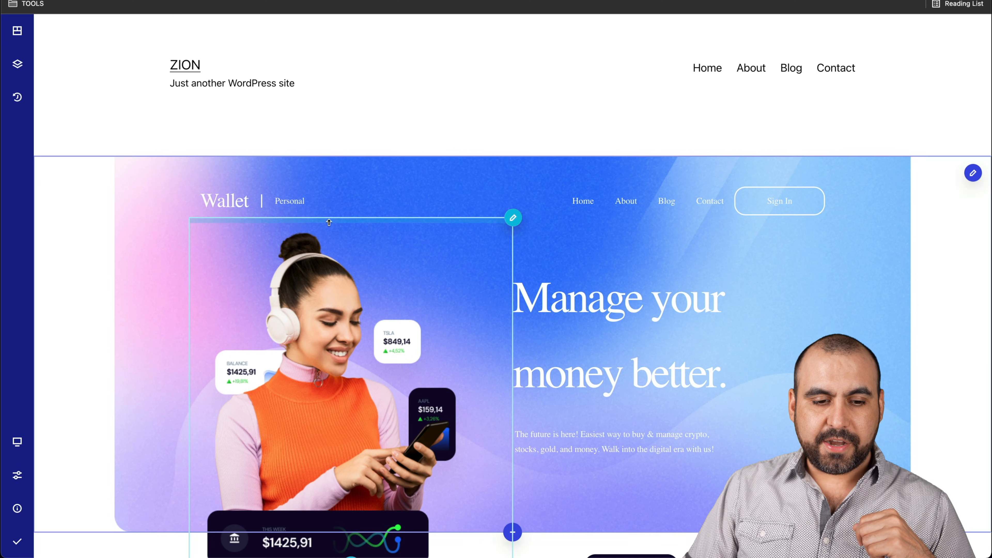
{"action": "left_click", "coordinate": [17, 476]}
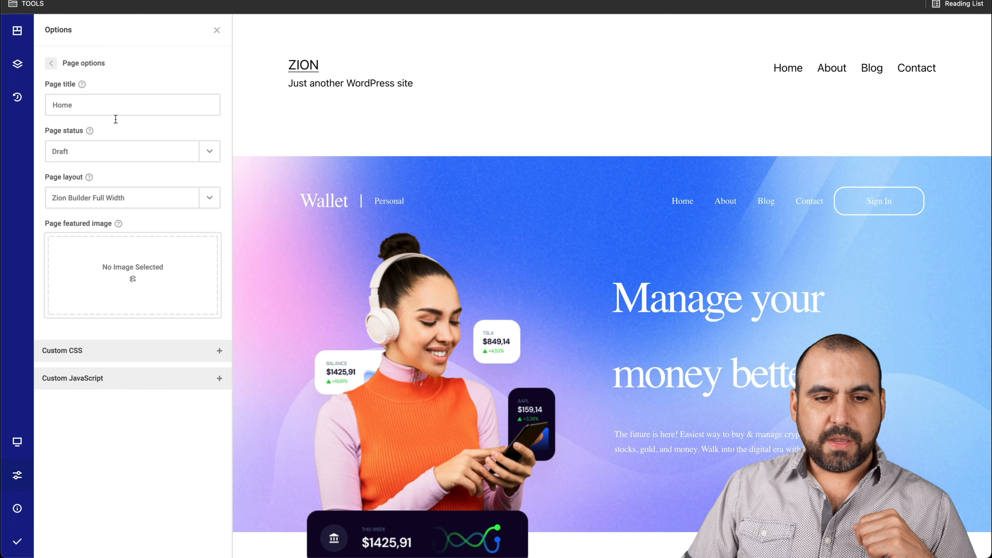
{"action": "left_click", "coordinate": [210, 198]}
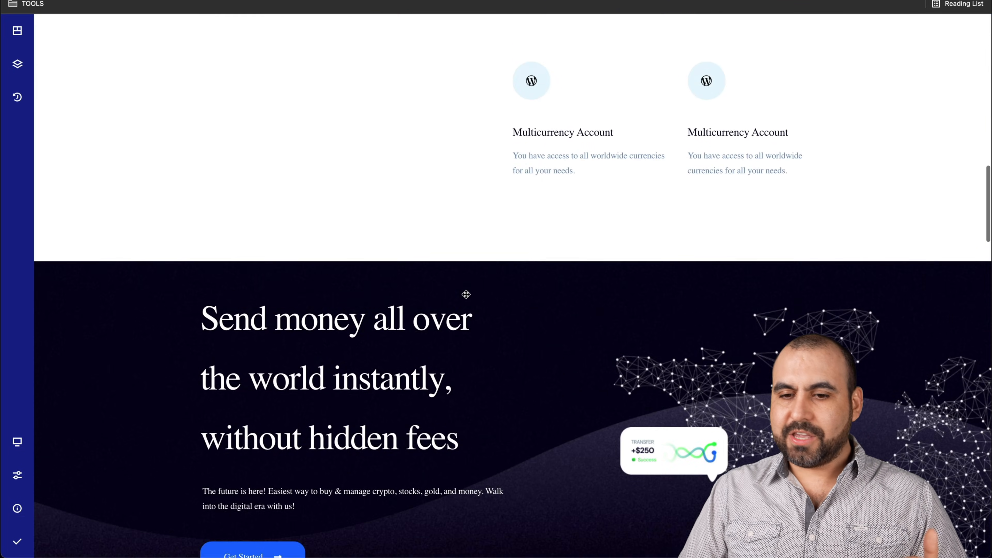
{"action": "scroll", "scroll_direction": "up", "scroll_amount": 3}
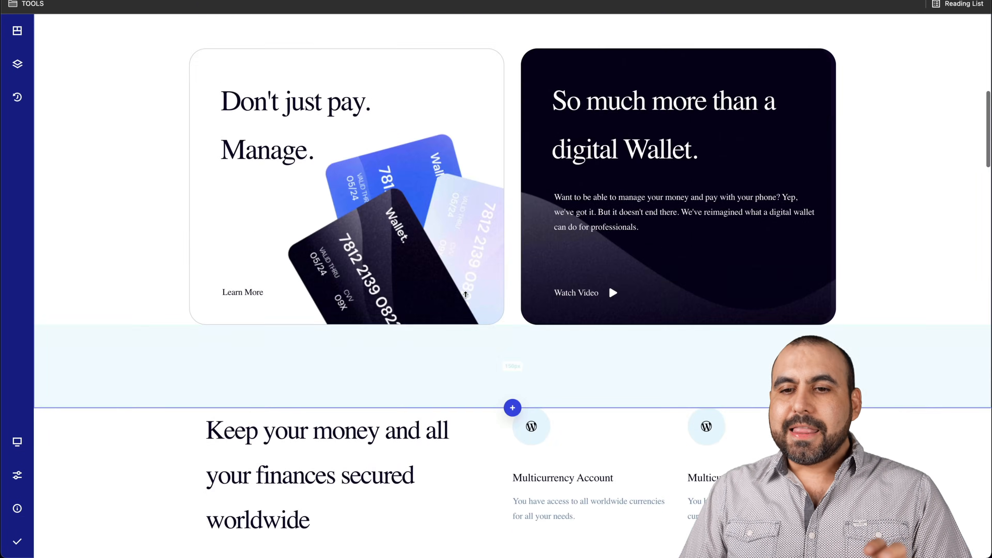
{"action": "scroll", "scroll_direction": "up", "scroll_amount": 3}
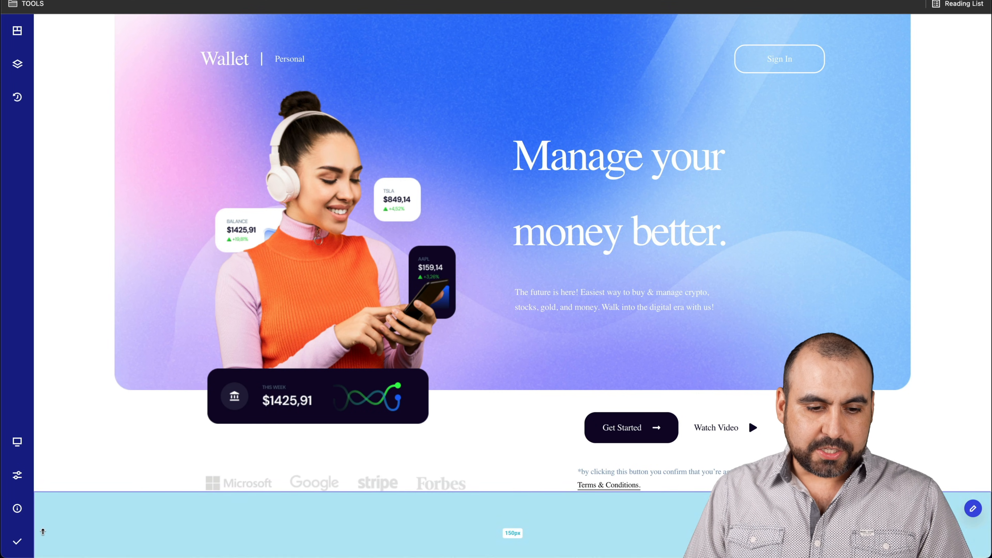
Save and publish the Home page, returning to the WordPress dashboard
{"action": "left_click", "coordinate": [16, 541]}
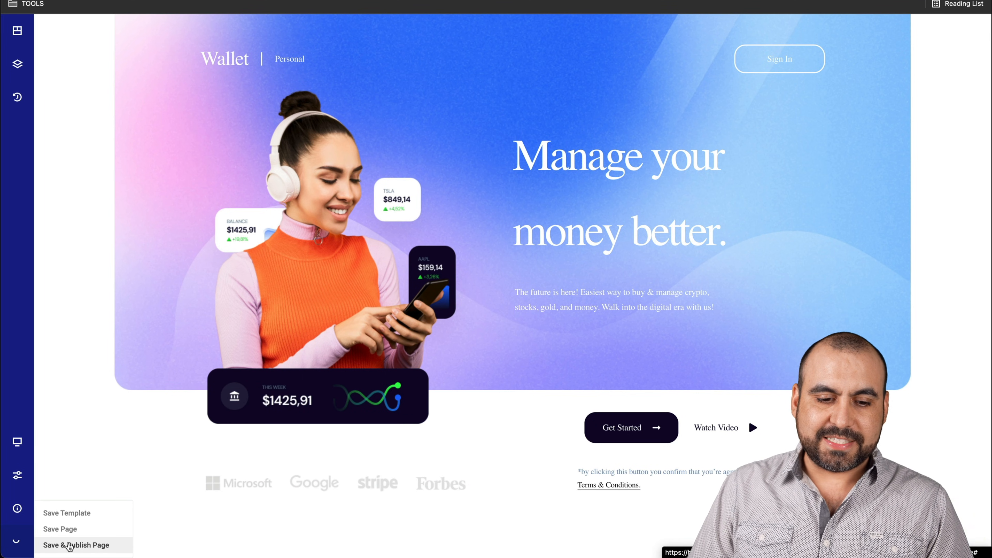
{"action": "left_click", "coordinate": [75, 546]}
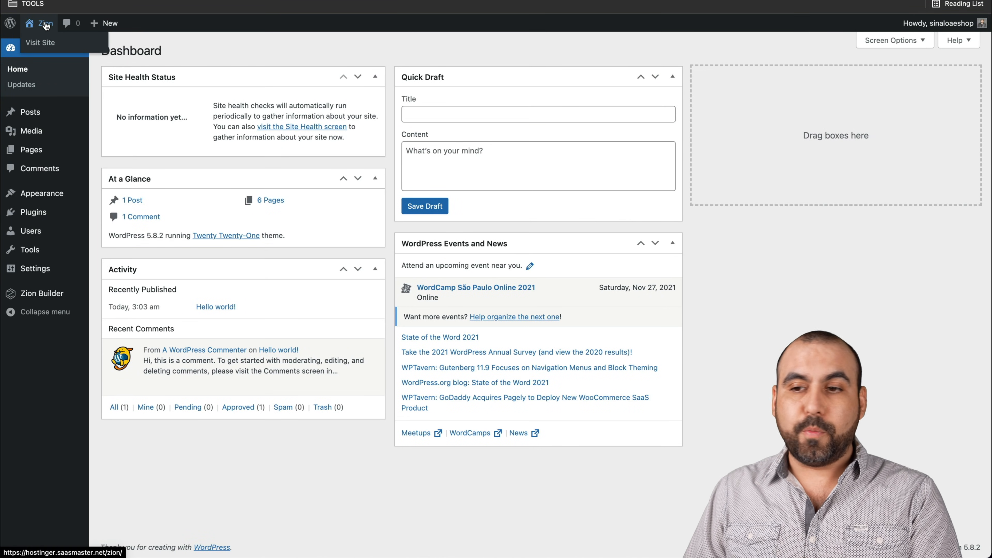
In Settings > Reading, make the homepage a static page set to Home and save the changes
{"action": "left_click", "coordinate": [40, 43]}
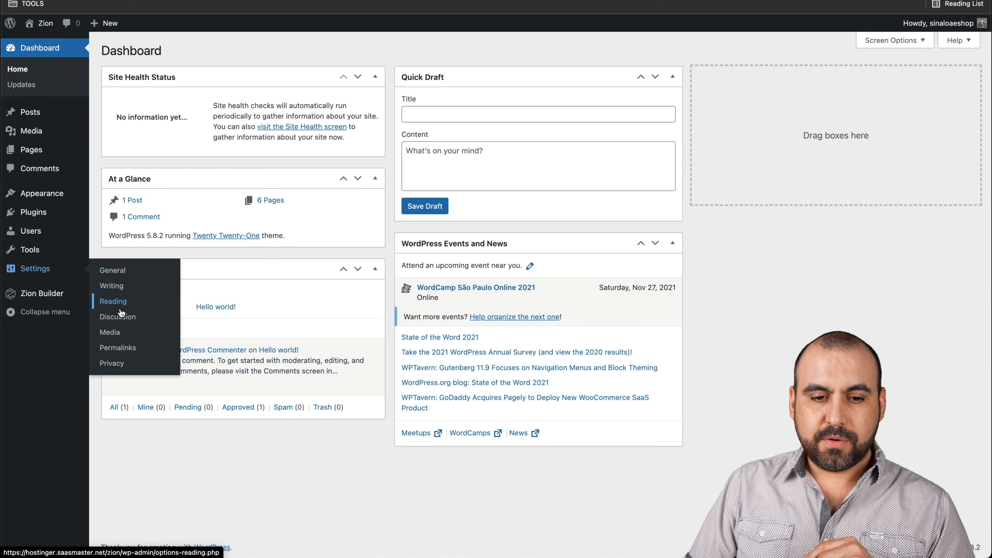
{"action": "left_click", "coordinate": [118, 316]}
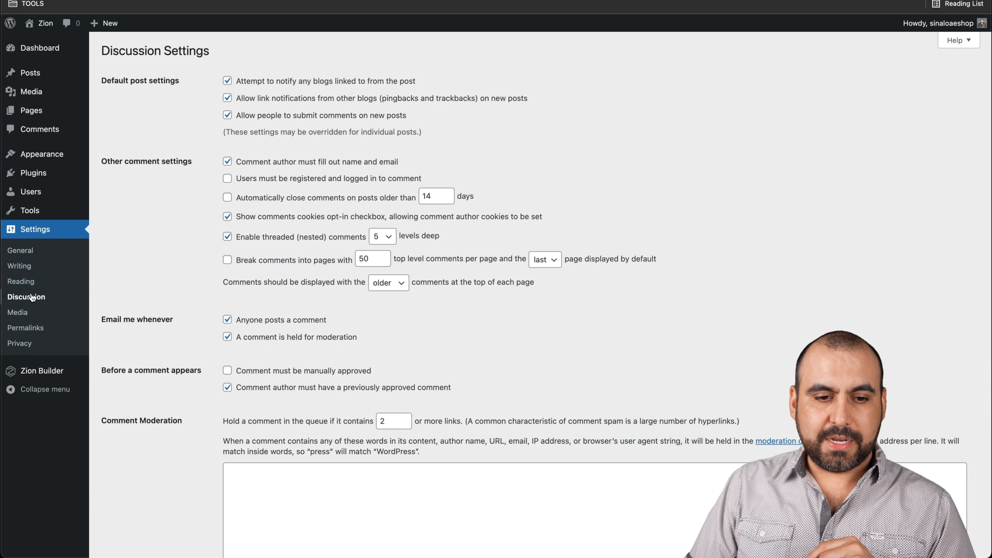
{"action": "left_click", "coordinate": [20, 281]}
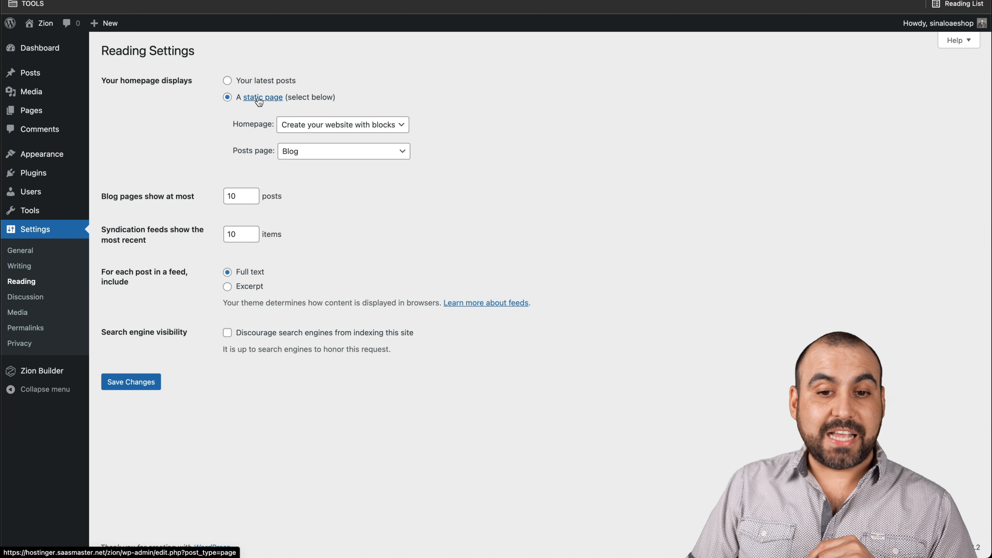
{"action": "left_click", "coordinate": [342, 124]}
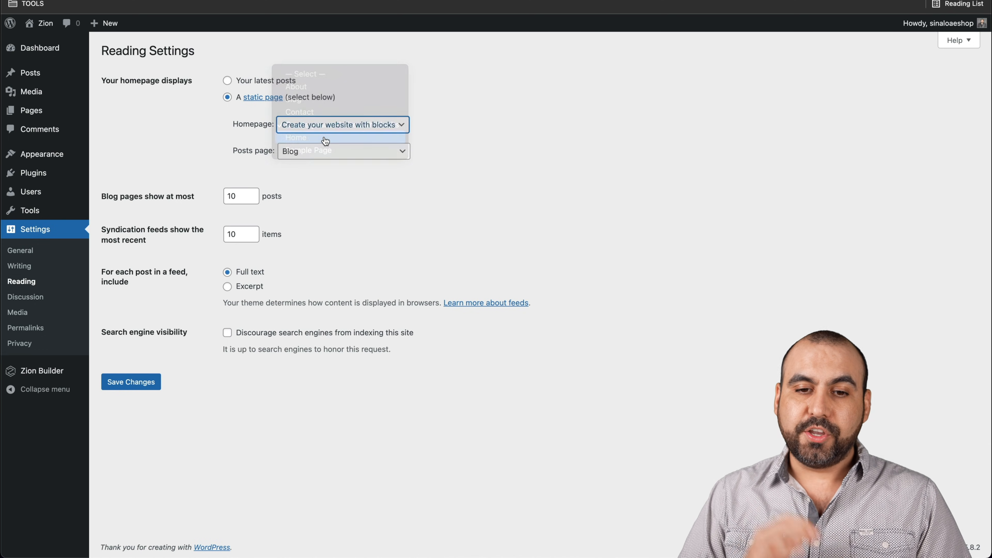
{"action": "left_click", "coordinate": [296, 138]}
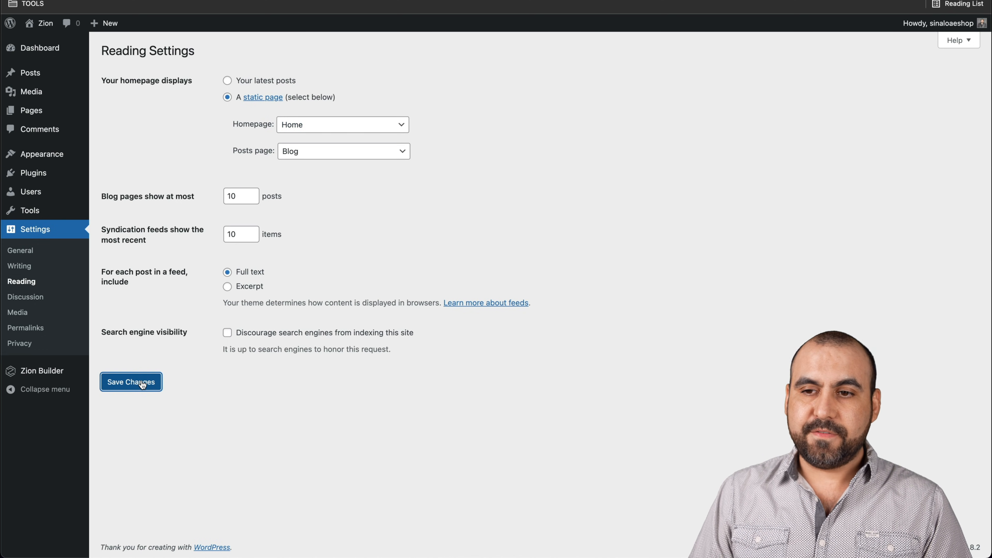
{"action": "left_click", "coordinate": [131, 381]}
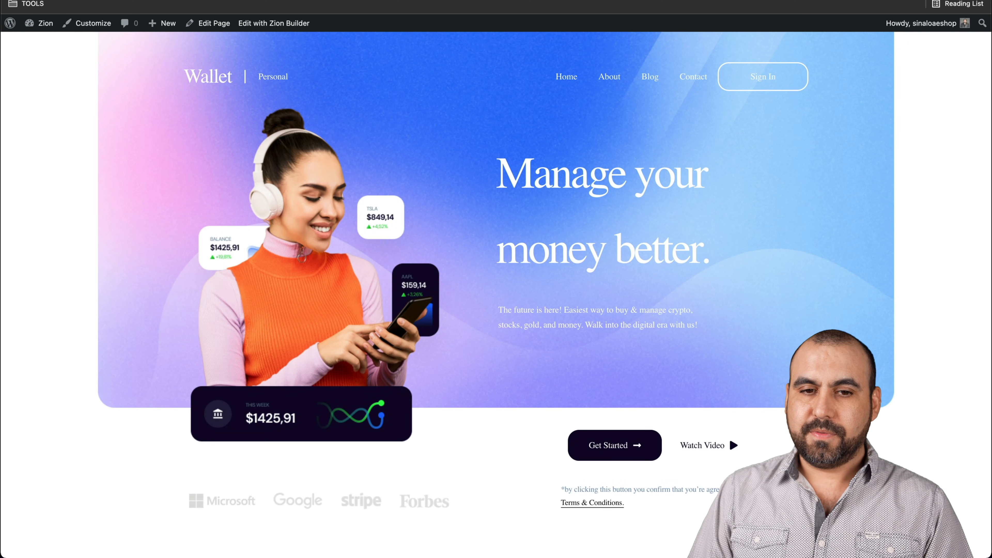
Scroll the live Wallet homepage to its footer and back, then reopen it in Zion Builder
{"action": "scroll", "scroll_direction": "down", "scroll_amount": 3}
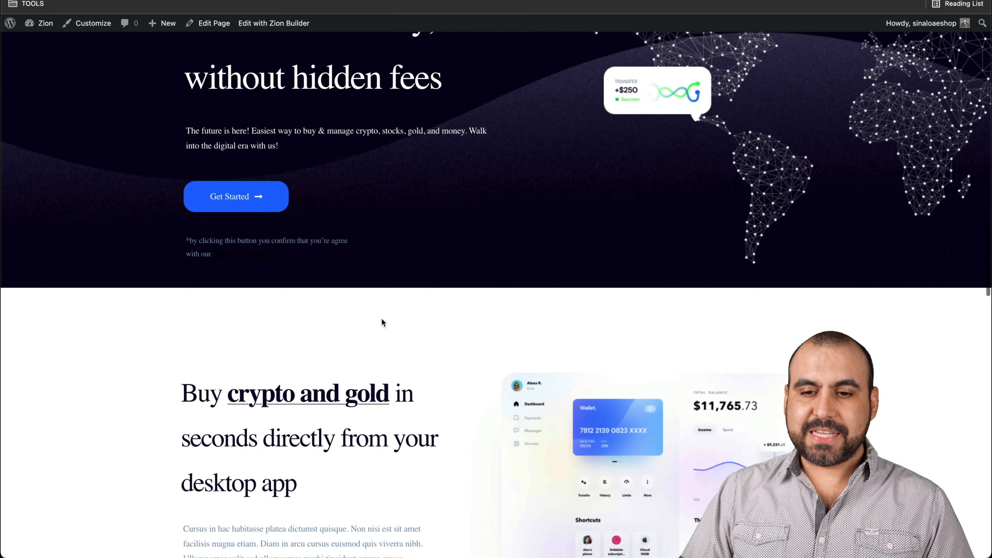
{"action": "scroll", "scroll_direction": "down", "scroll_amount": 3}
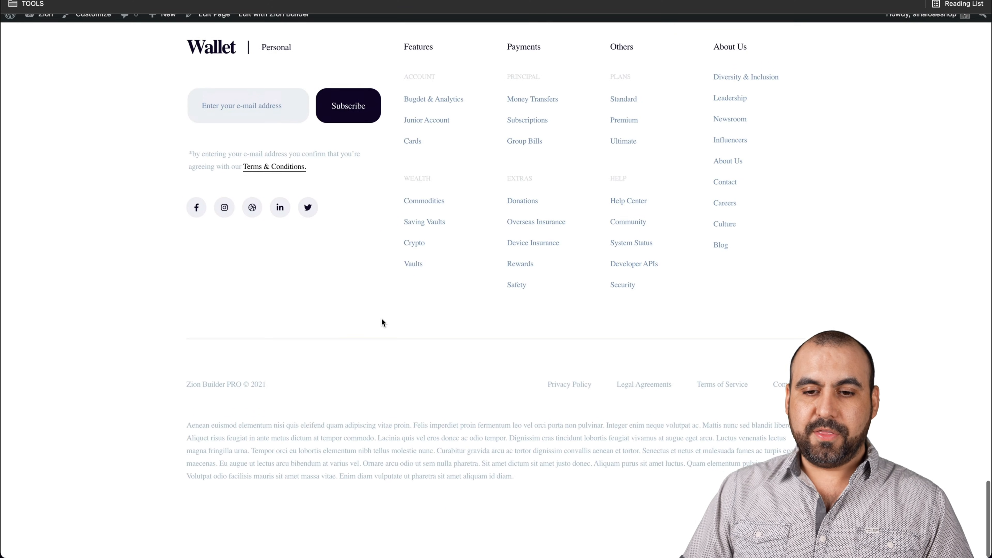
{"action": "scroll", "scroll_direction": "up", "scroll_amount": 3}
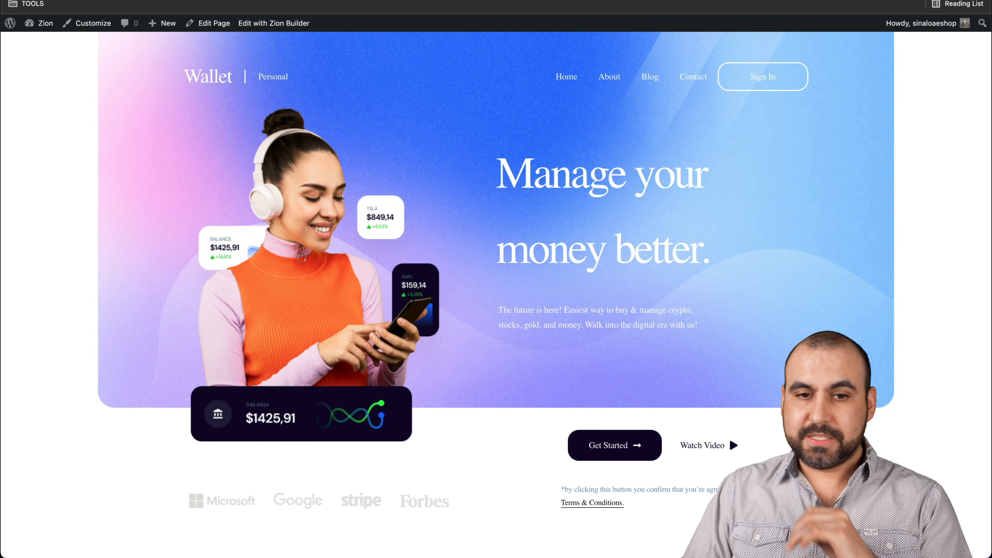
{"action": "left_click", "coordinate": [274, 22]}
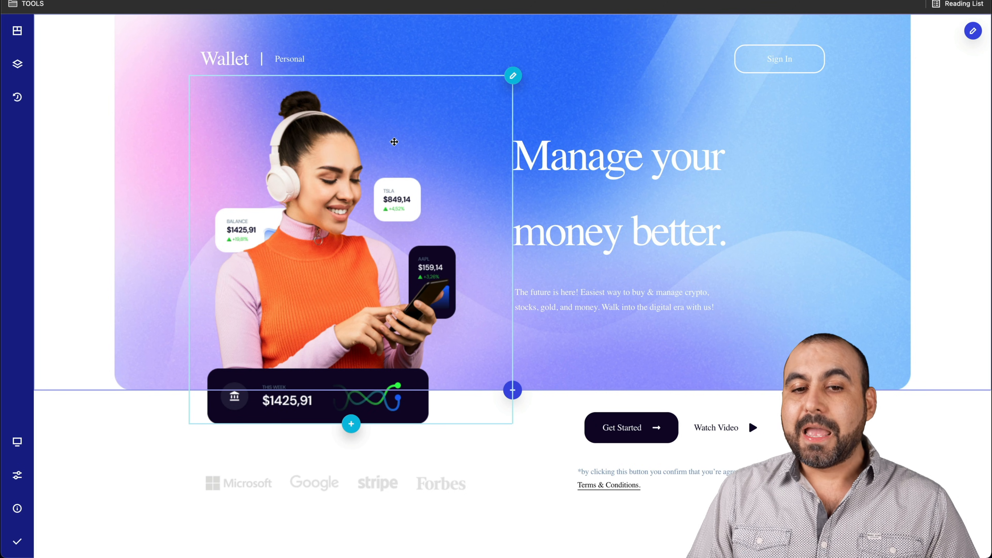
{"action": "mouse_move", "coordinate": [383, 209]}
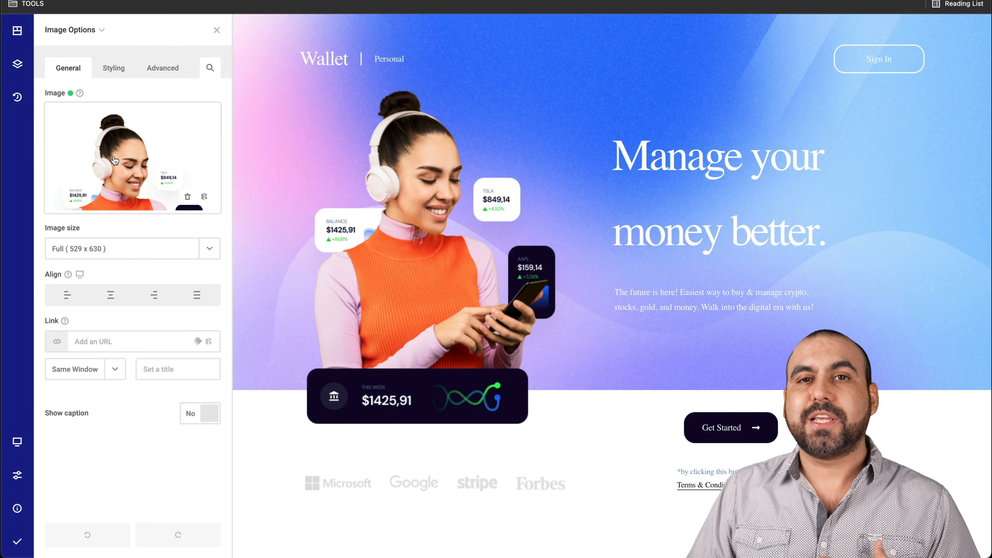
Open the media library from the hero image's options and close it, keeping the original 529×630 image
{"action": "left_click", "coordinate": [132, 157]}
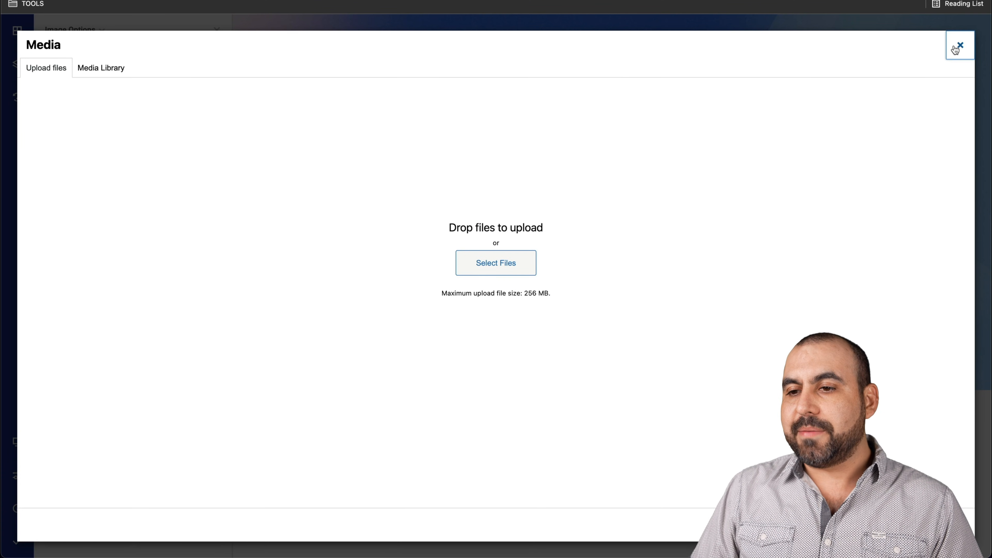
{"action": "left_click", "coordinate": [959, 47]}
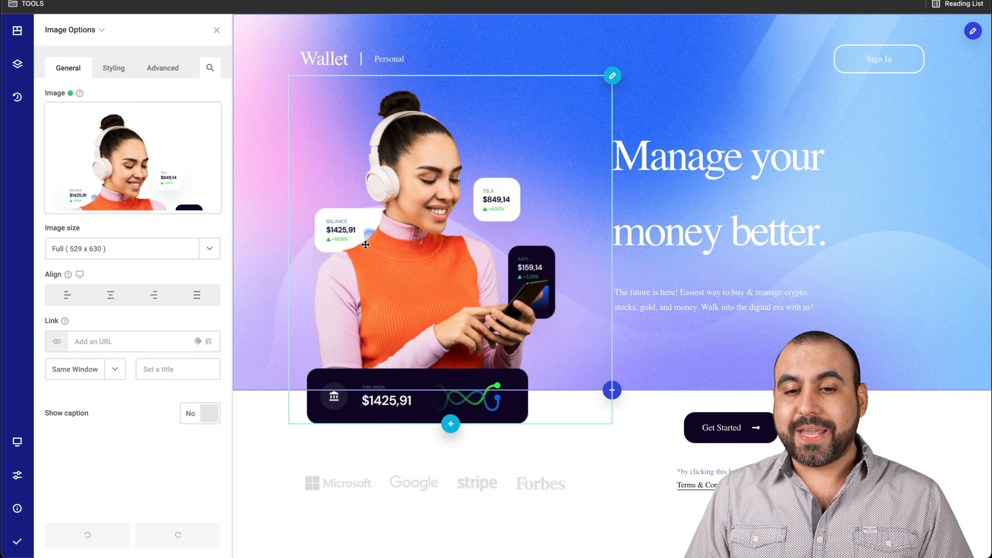
{"action": "mouse_move", "coordinate": [391, 193]}
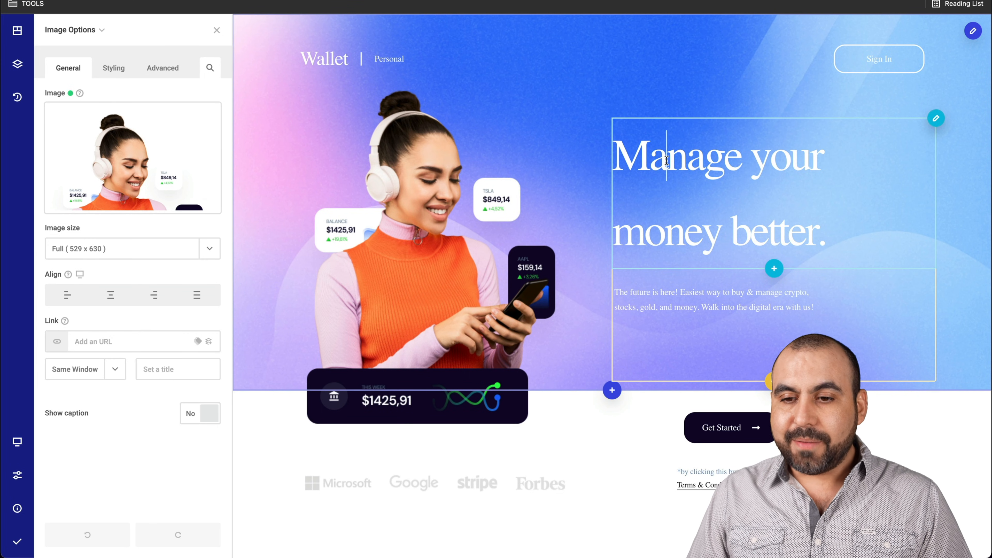
{"action": "mouse_move", "coordinate": [936, 118]}
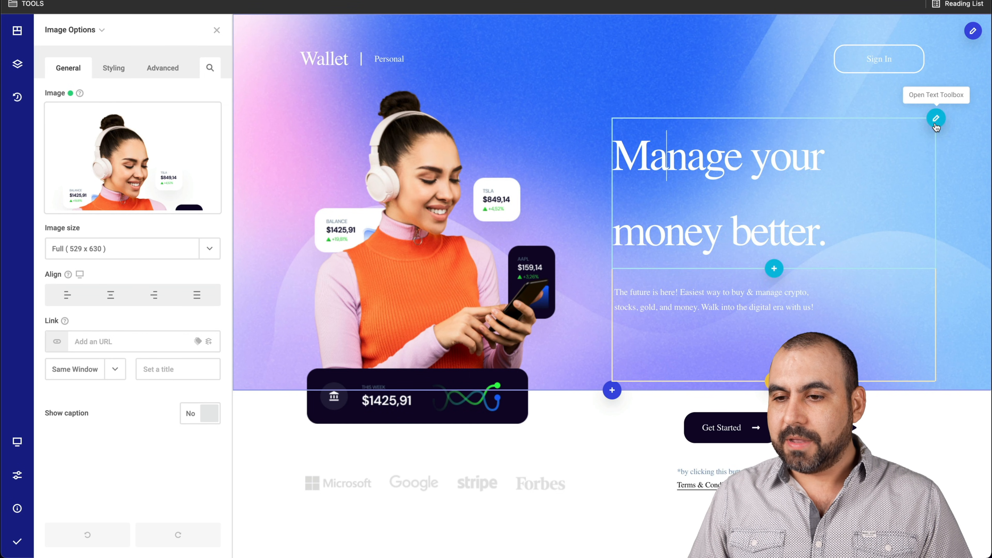
Change the hero heading to read "Manage your UPDATE" and bring up the hero section's settings
{"action": "left_click", "coordinate": [935, 118]}
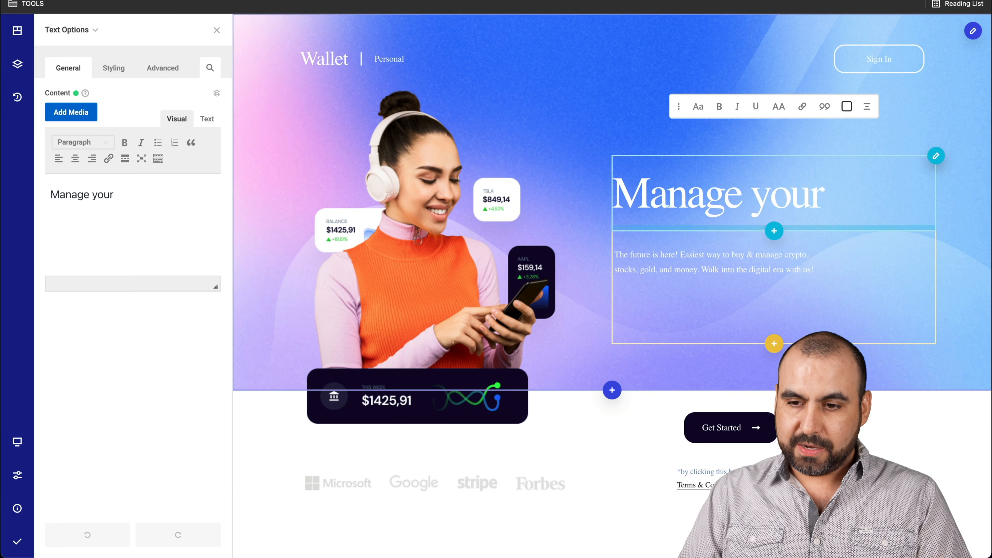
{"action": "type", "text": "UPDATR"}
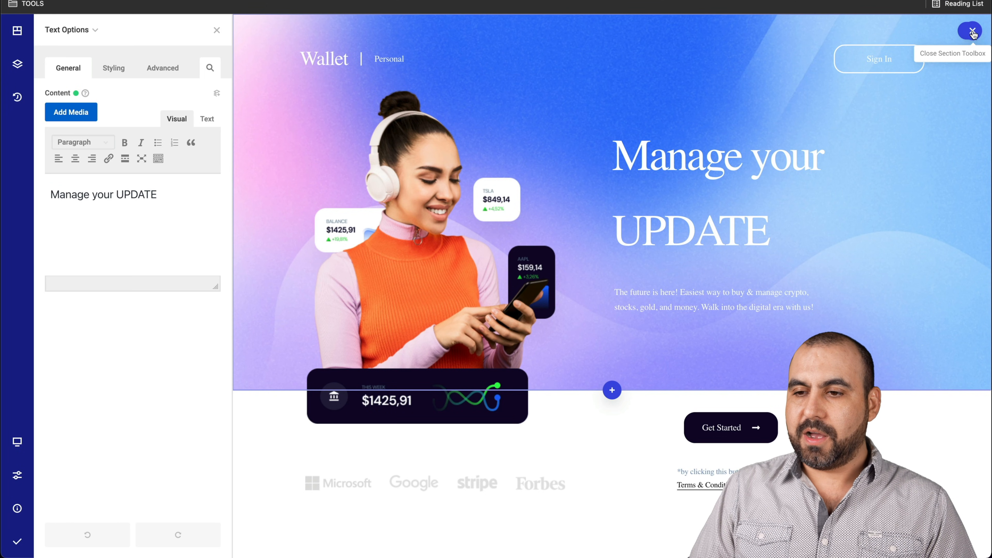
{"action": "left_click", "coordinate": [973, 31]}
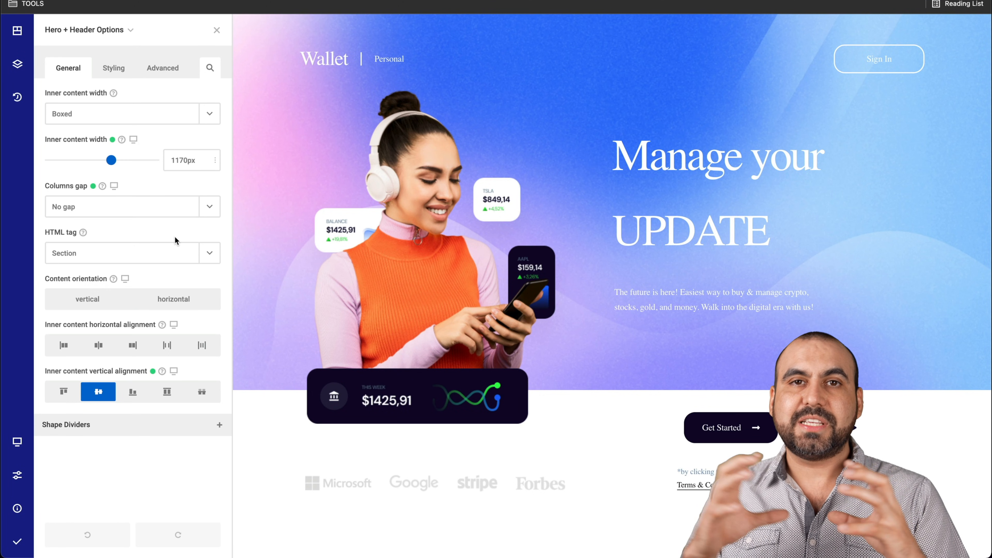
Review the Hero + Header section's background image, colour and gradient styling without changes, then close its options
{"action": "left_click", "coordinate": [113, 67]}
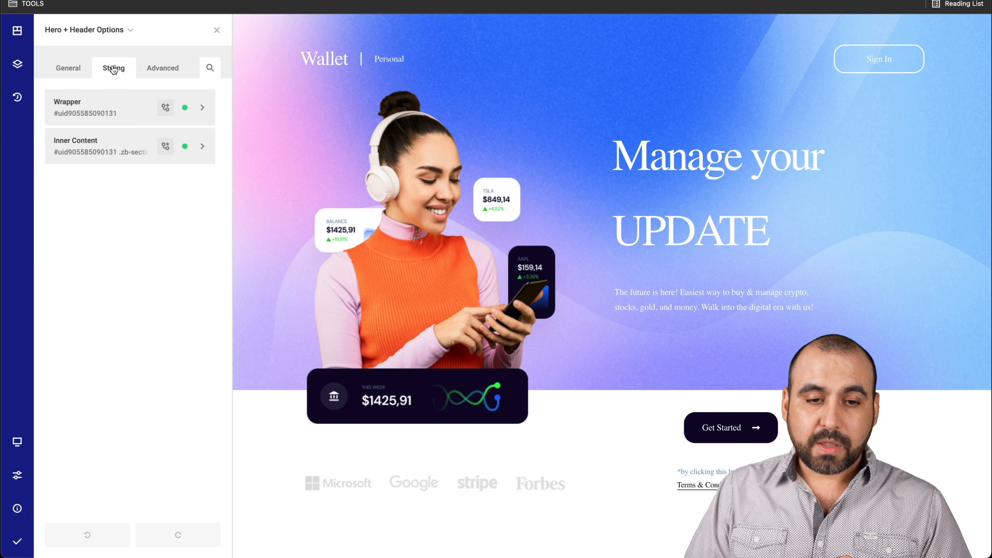
{"action": "left_click", "coordinate": [202, 107]}
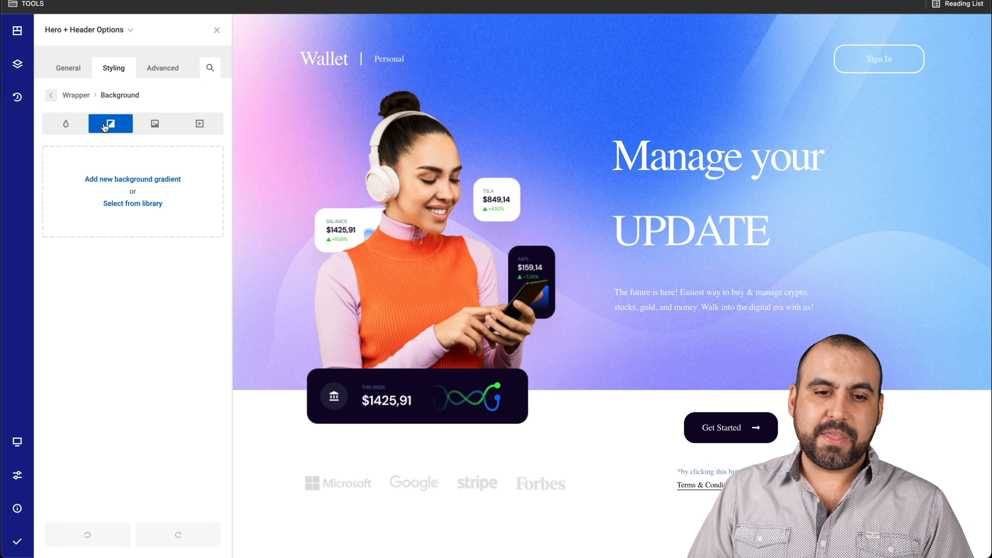
{"action": "left_click", "coordinate": [153, 123]}
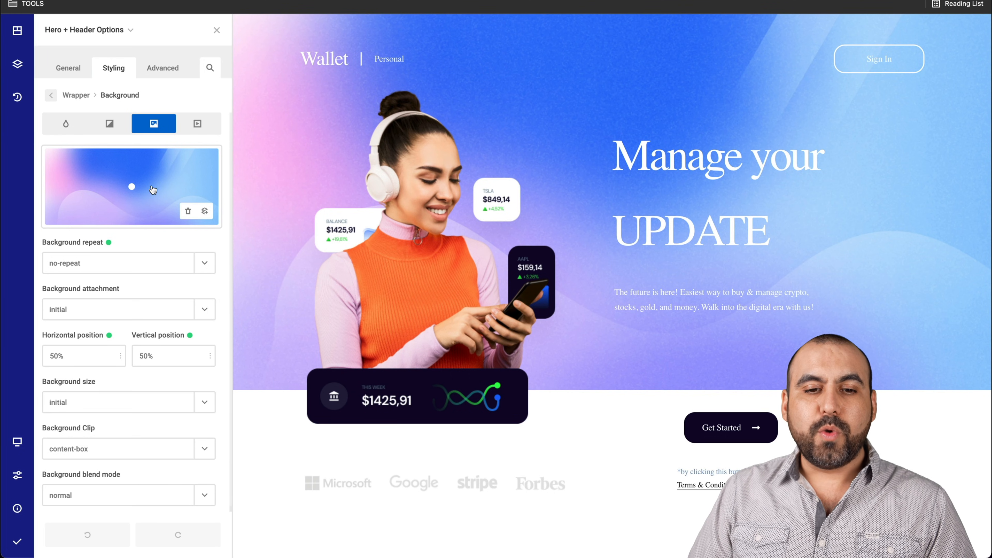
{"action": "left_click", "coordinate": [66, 124]}
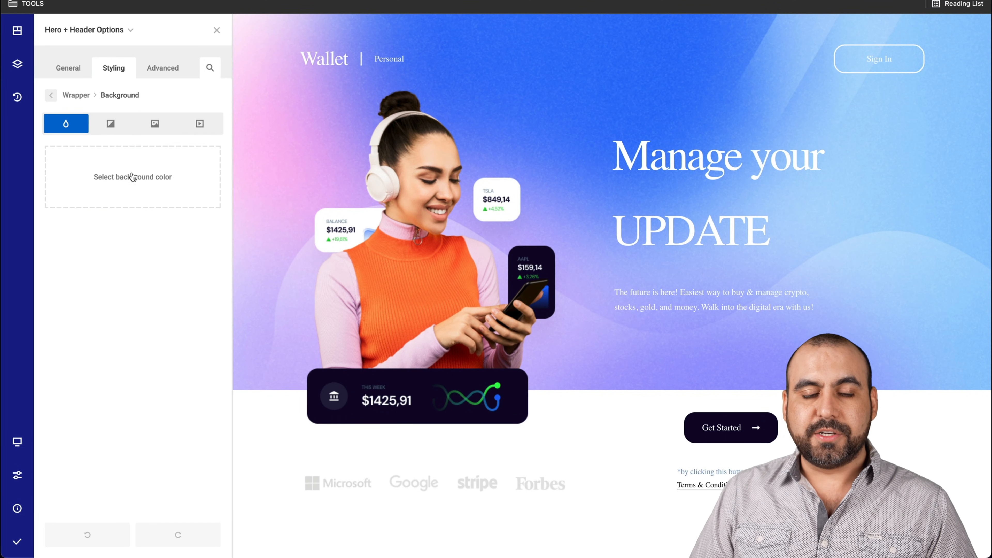
{"action": "left_click", "coordinate": [110, 124]}
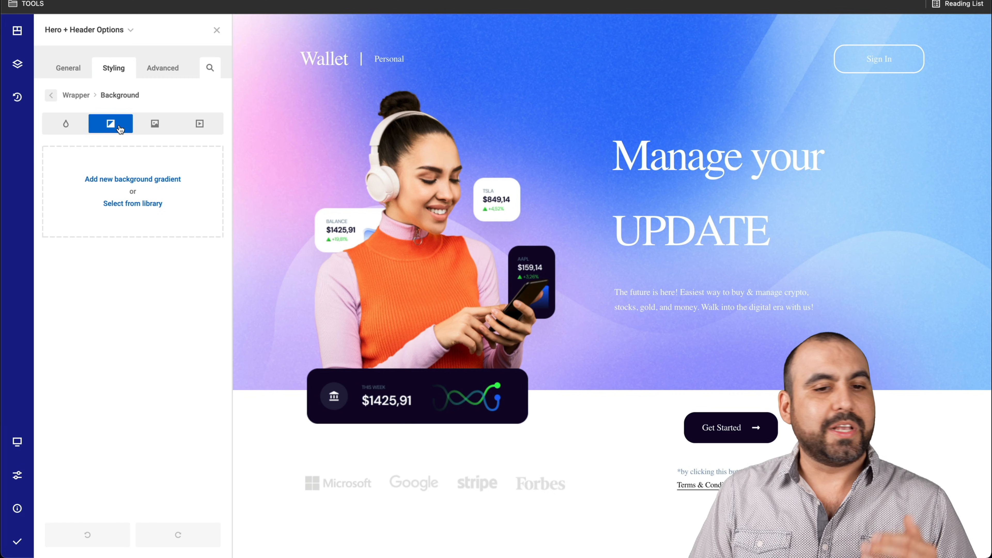
{"action": "left_click", "coordinate": [68, 67]}
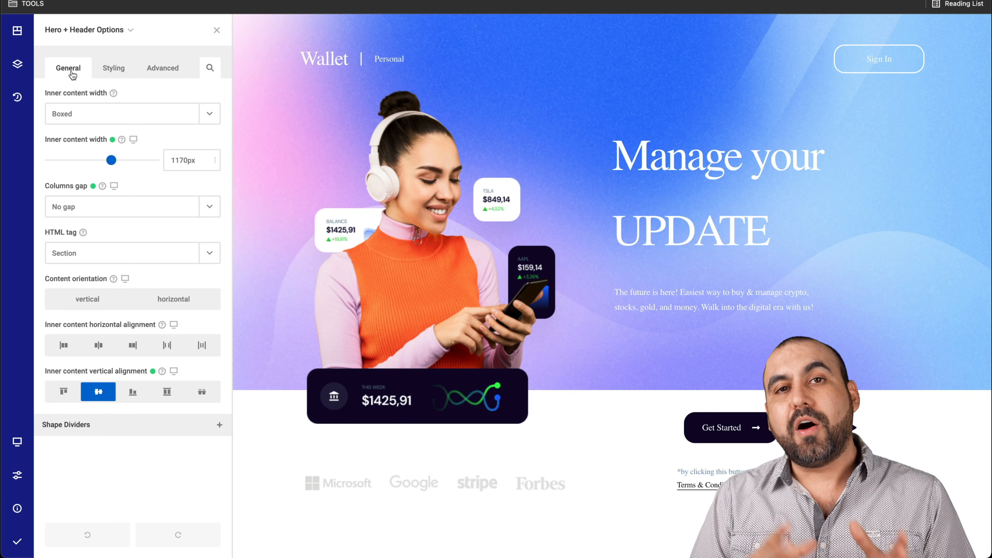
{"action": "mouse_move", "coordinate": [101, 46]}
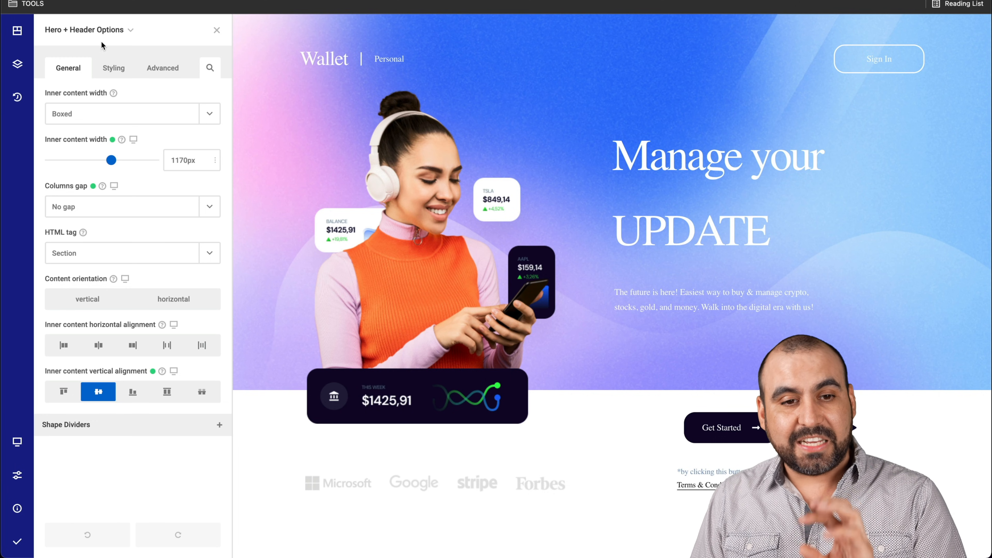
{"action": "left_click", "coordinate": [217, 30]}
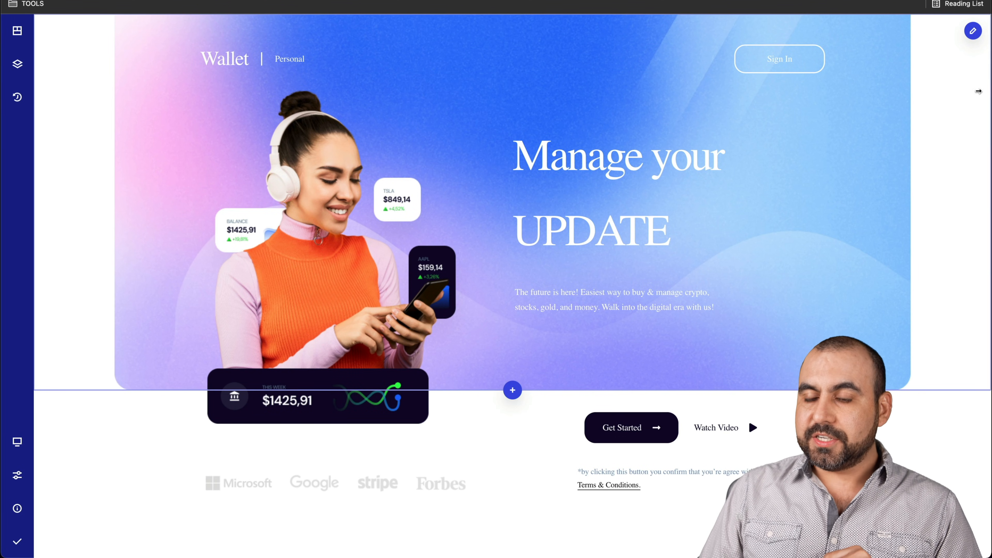
{"action": "left_click", "coordinate": [472, 66]}
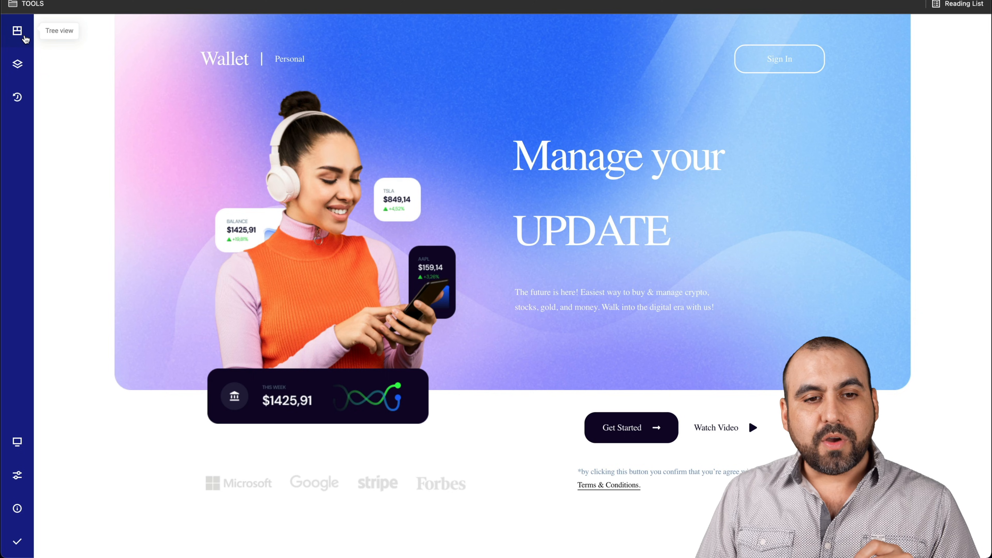
Show the page tree, collapse Hero + Header, and expand Section 6 and its first column
{"action": "left_click", "coordinate": [17, 31]}
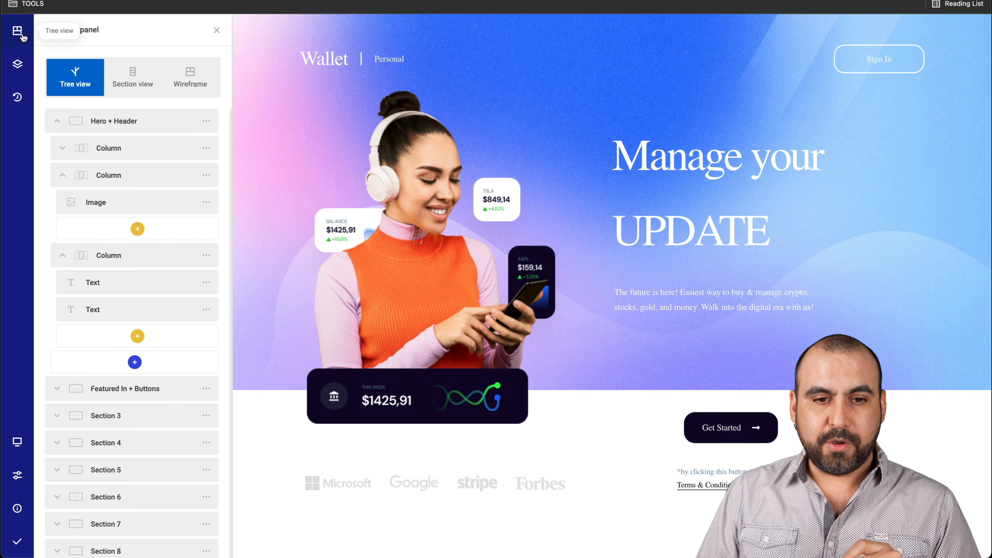
{"action": "left_click", "coordinate": [56, 121]}
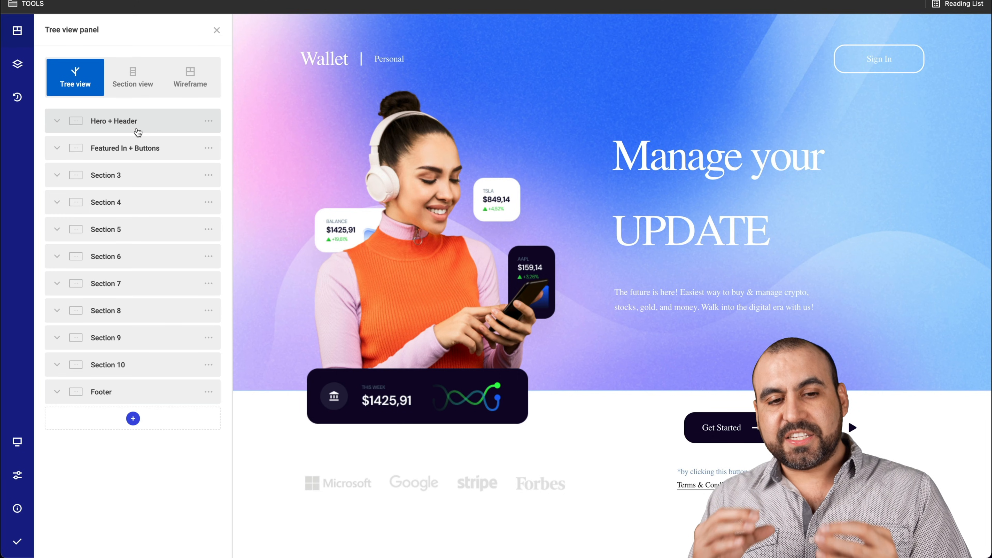
{"action": "left_click", "coordinate": [105, 256]}
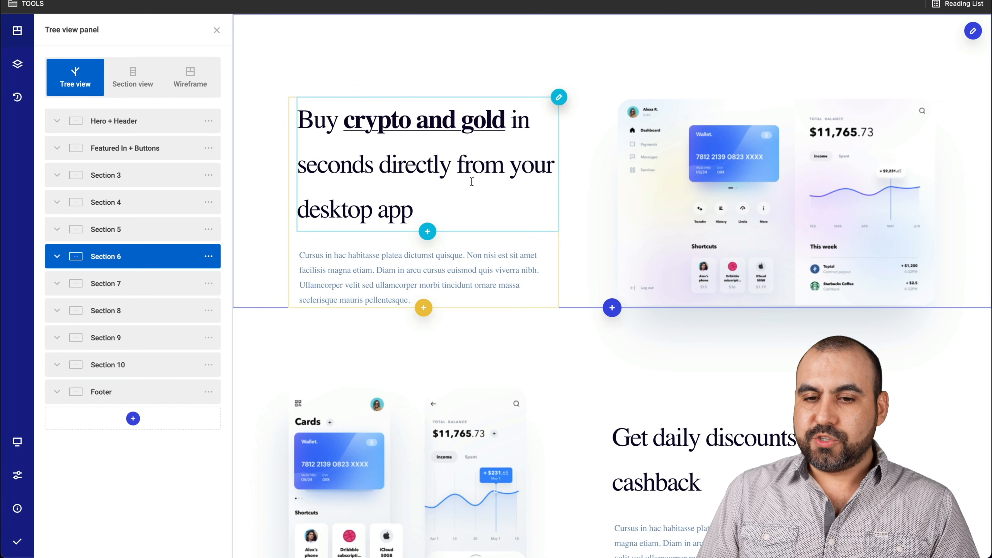
{"action": "mouse_move", "coordinate": [666, 186]}
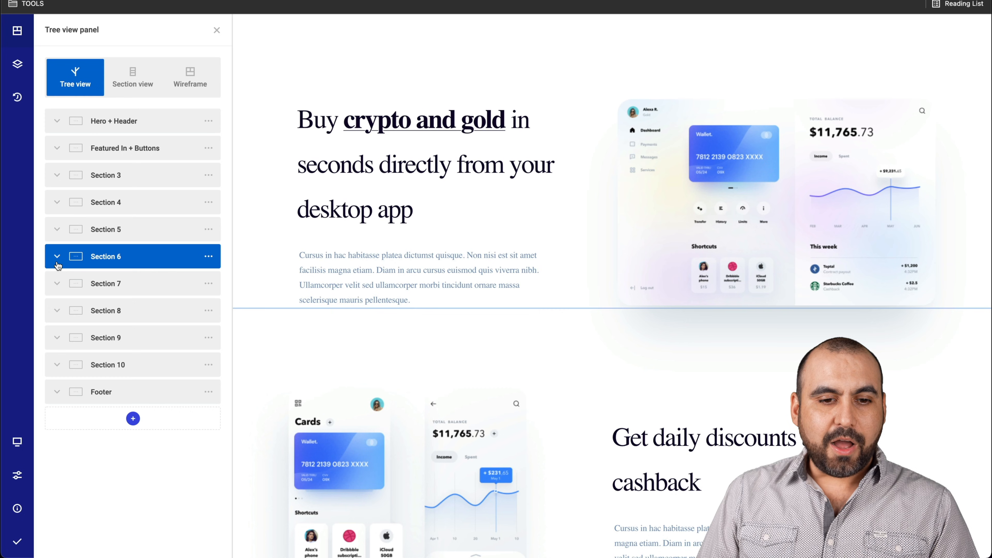
{"action": "left_click", "coordinate": [56, 256]}
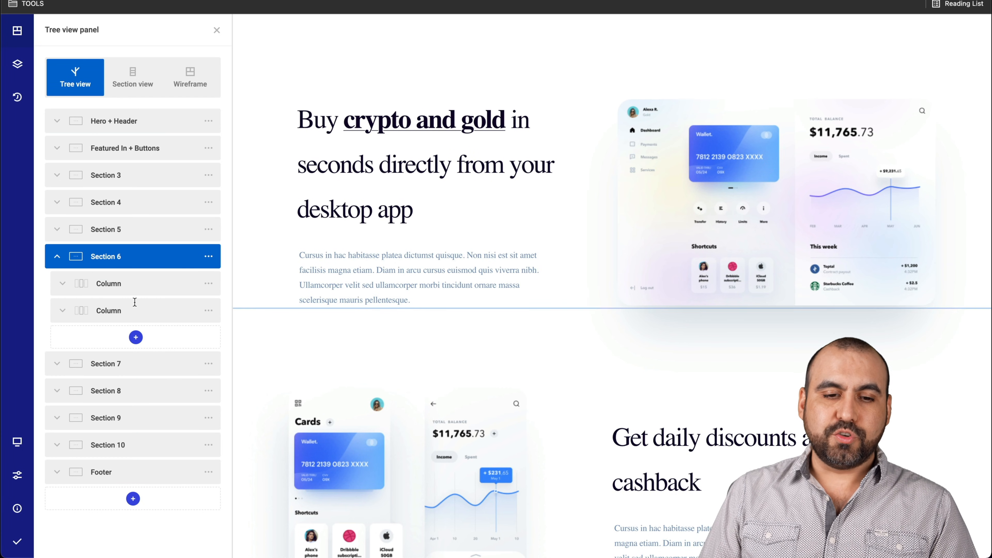
{"action": "left_click", "coordinate": [63, 283]}
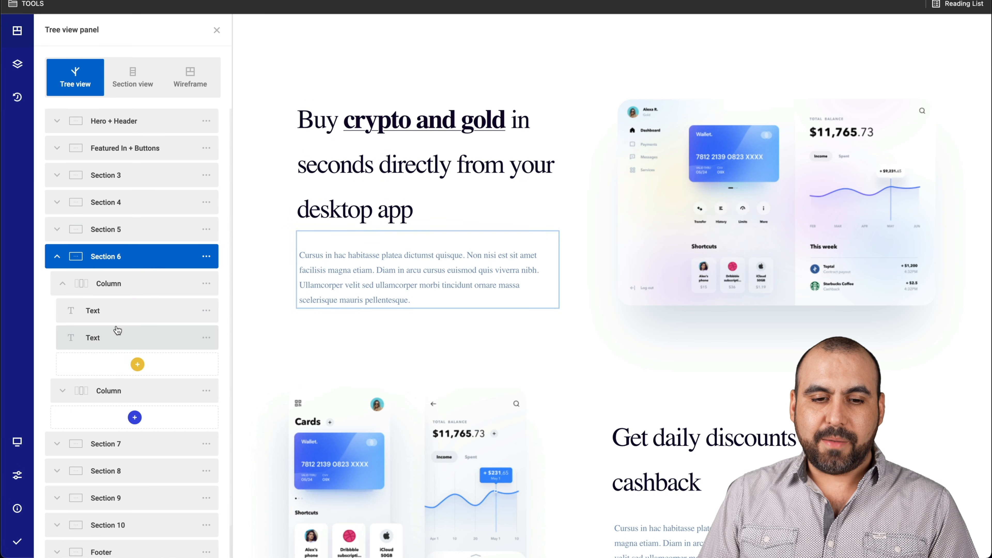
{"action": "mouse_move", "coordinate": [145, 328]}
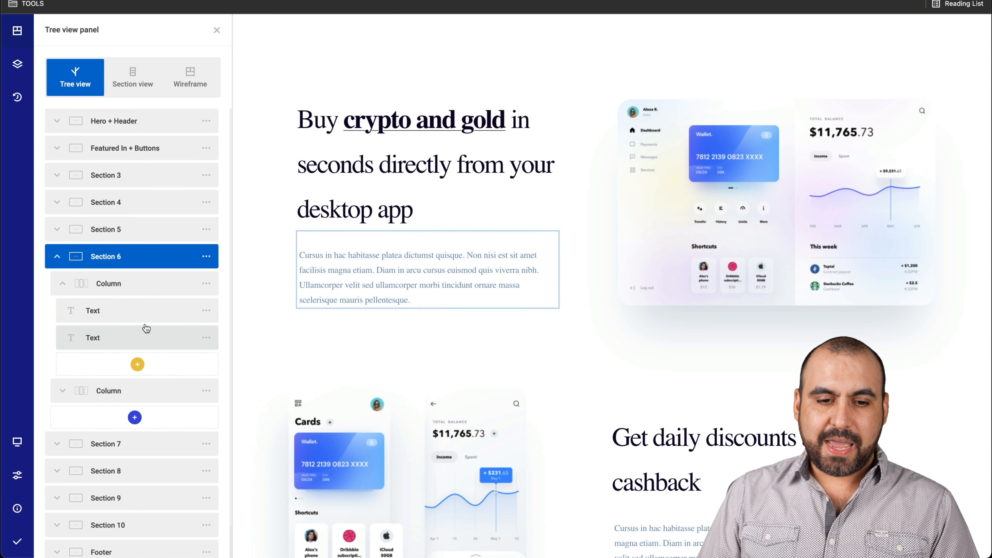
Inspect Section 6's paragraph and heading elements and reorder its columns so the app screenshot sits left of the text
{"action": "left_click", "coordinate": [92, 310]}
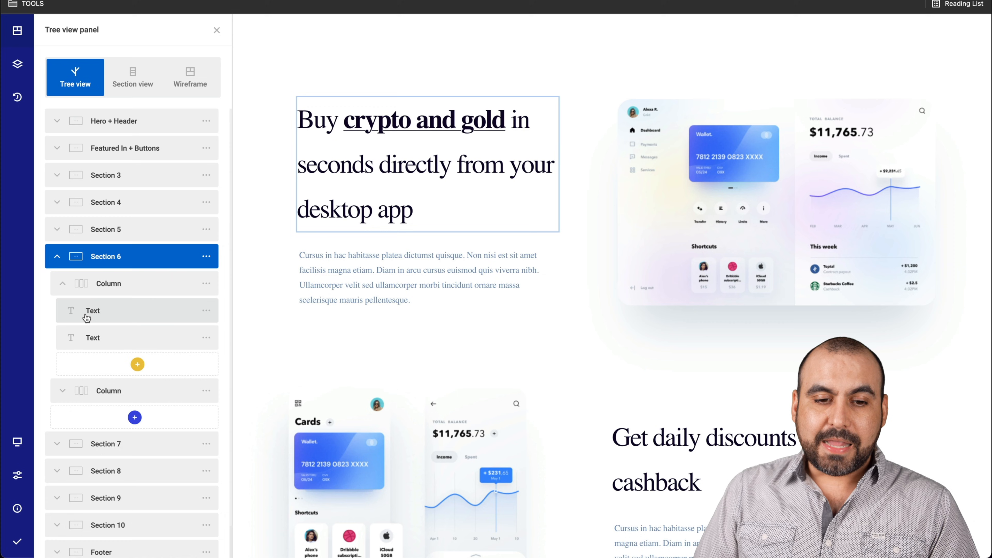
{"action": "mouse_move", "coordinate": [111, 315]}
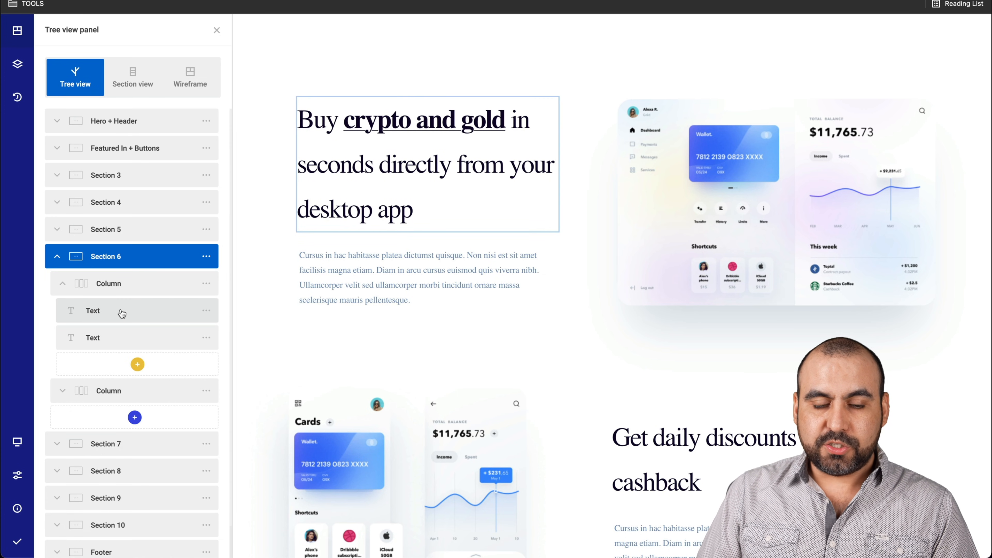
{"action": "left_click", "coordinate": [108, 284]}
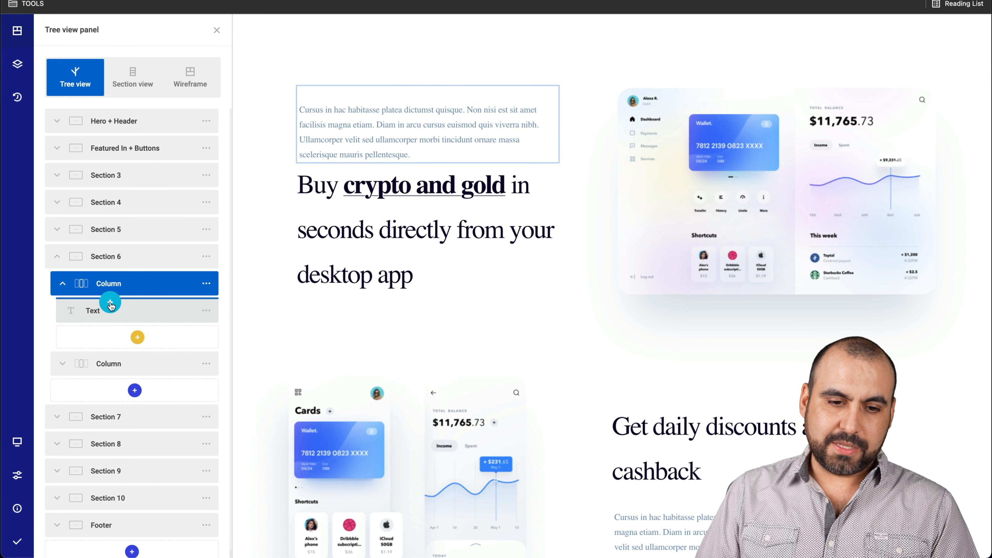
{"action": "left_click", "coordinate": [138, 337]}
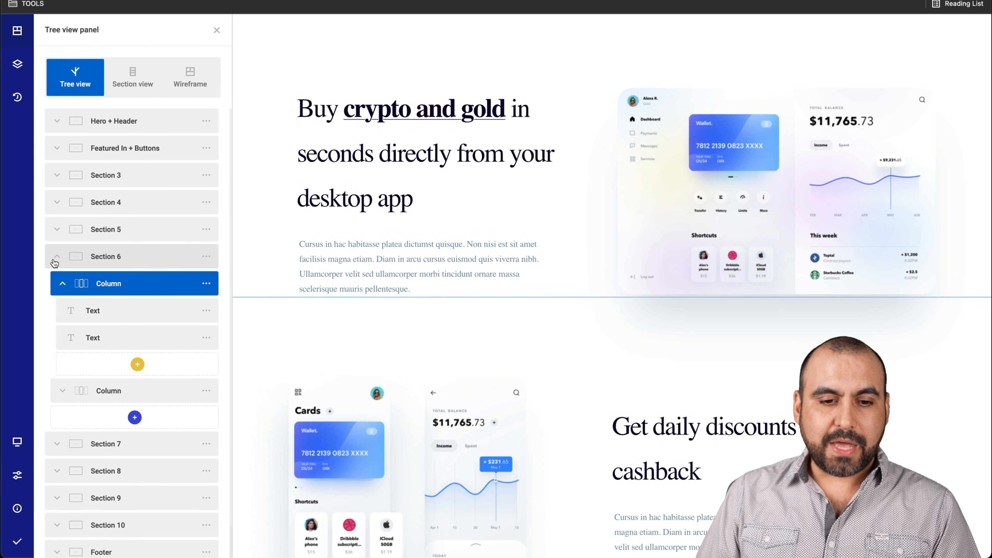
{"action": "left_click", "coordinate": [62, 283]}
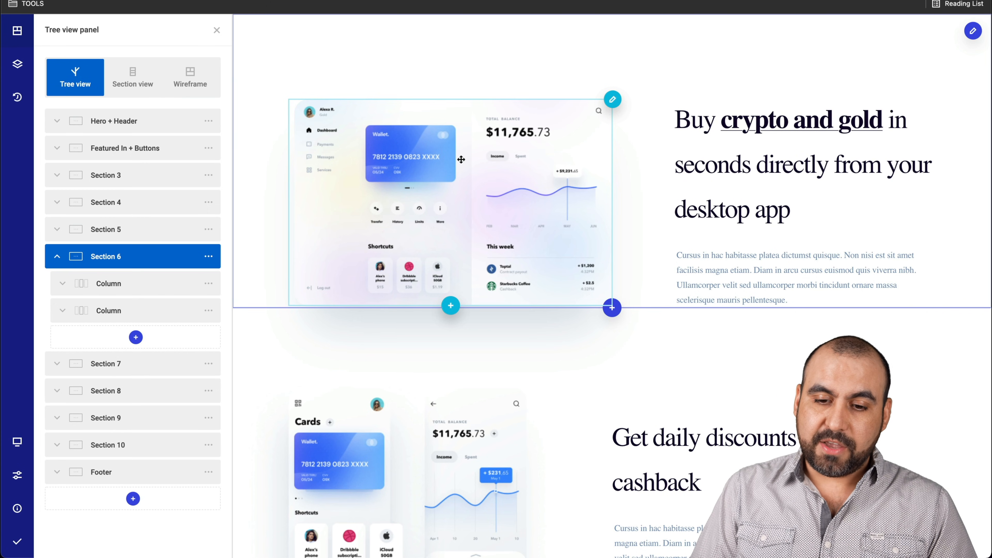
Scroll down past the cashback section and bring up the layouts chooser for adding a new section
{"action": "scroll", "scroll_direction": "down", "scroll_amount": 3}
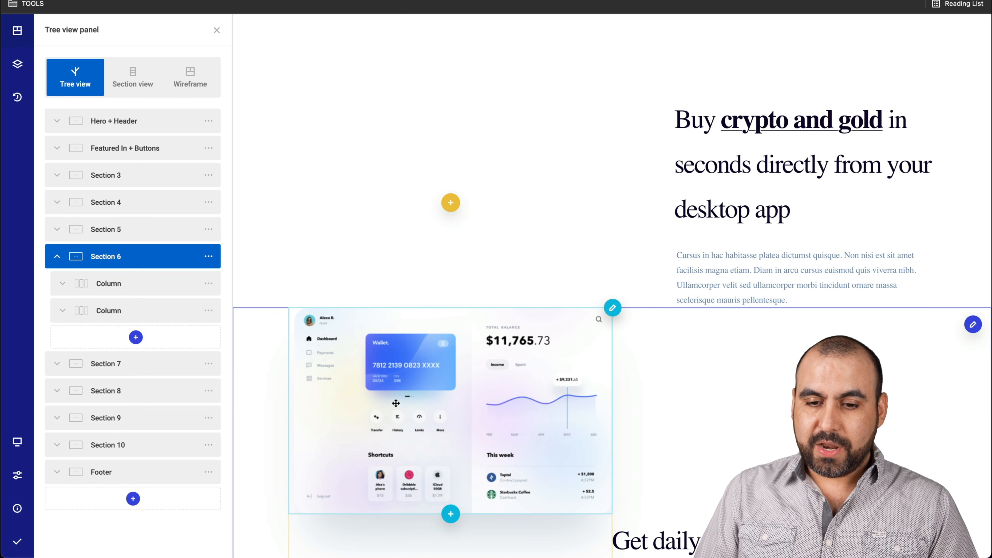
{"action": "scroll", "scroll_direction": "down", "scroll_amount": 3}
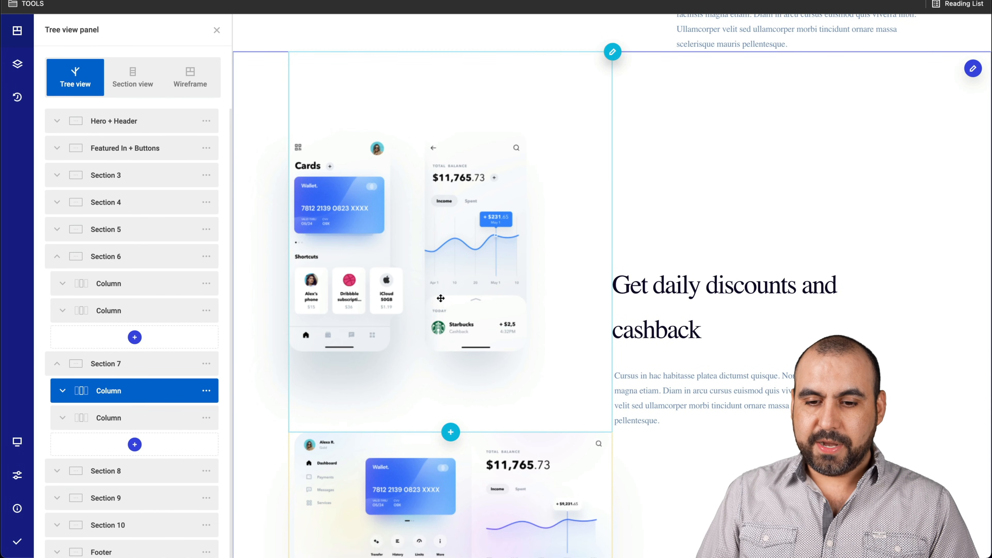
{"action": "scroll", "scroll_direction": "down", "scroll_amount": 3}
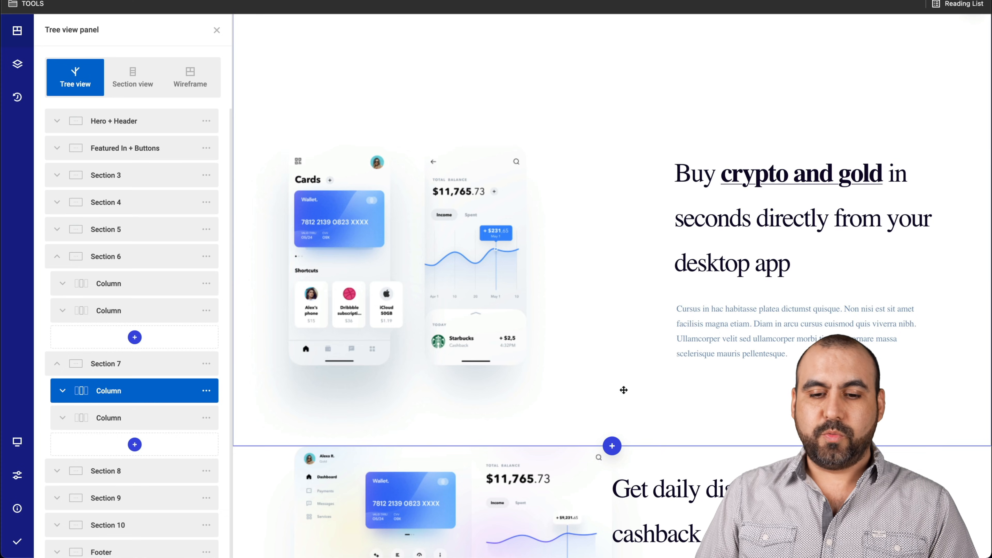
{"action": "scroll", "scroll_direction": "down", "scroll_amount": 3}
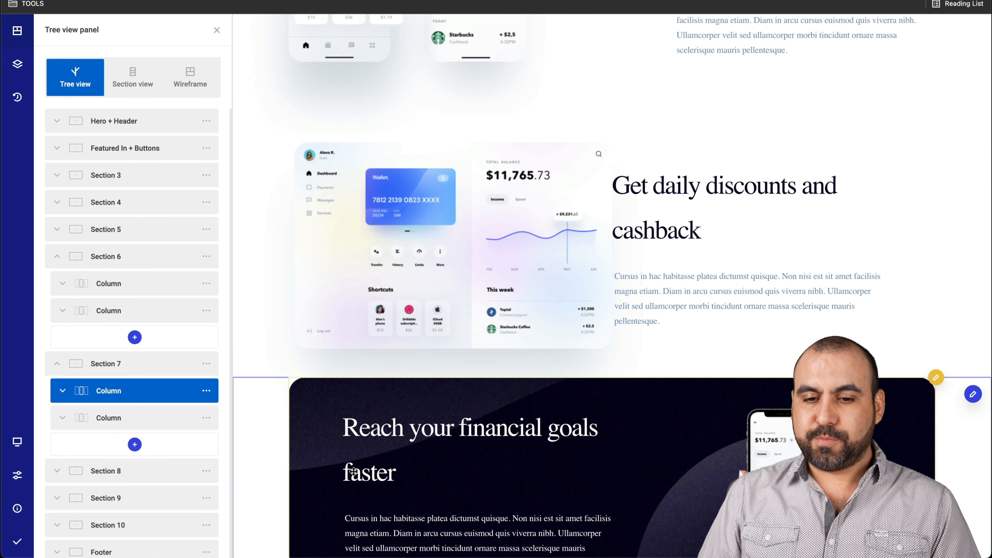
{"action": "left_click", "coordinate": [105, 471]}
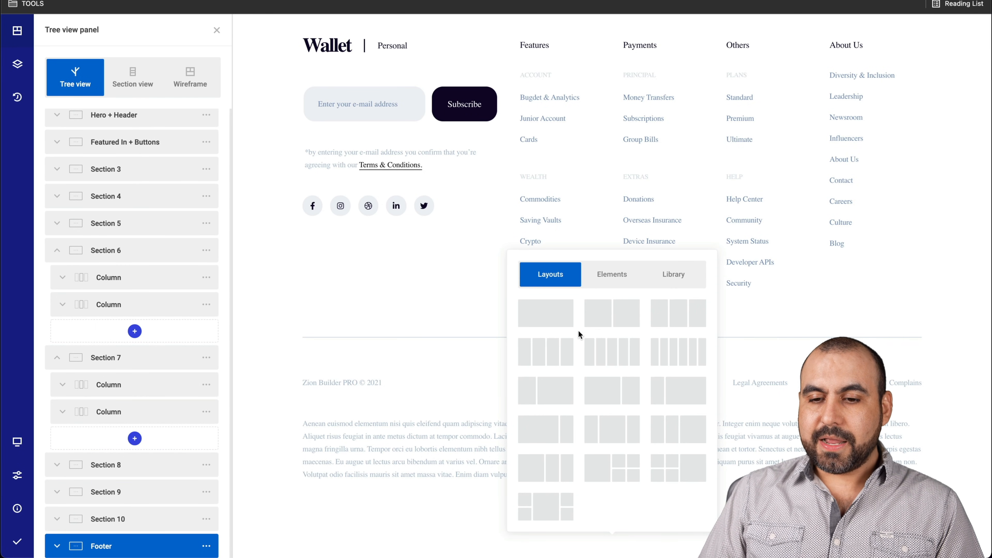
{"action": "mouse_move", "coordinate": [546, 313]}
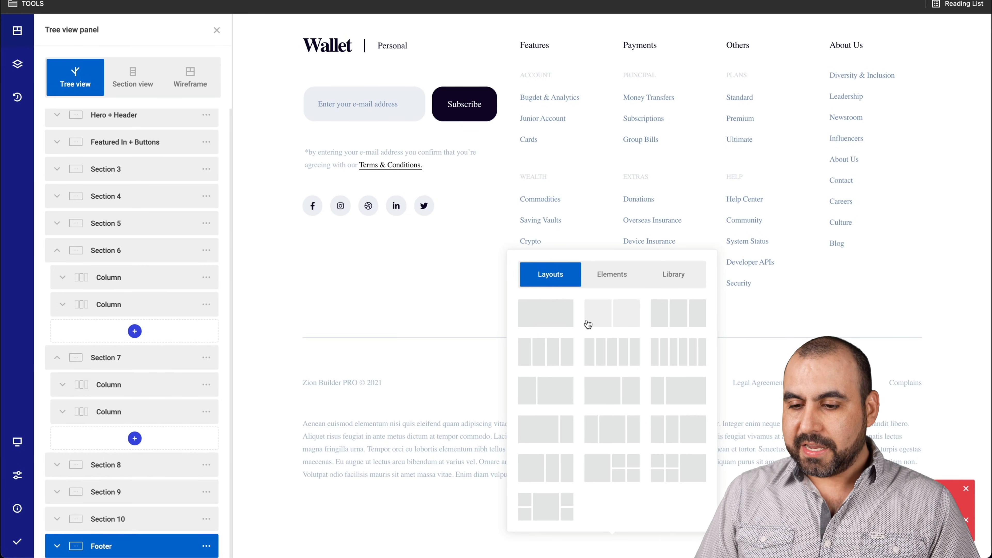
{"action": "mouse_move", "coordinate": [588, 358]}
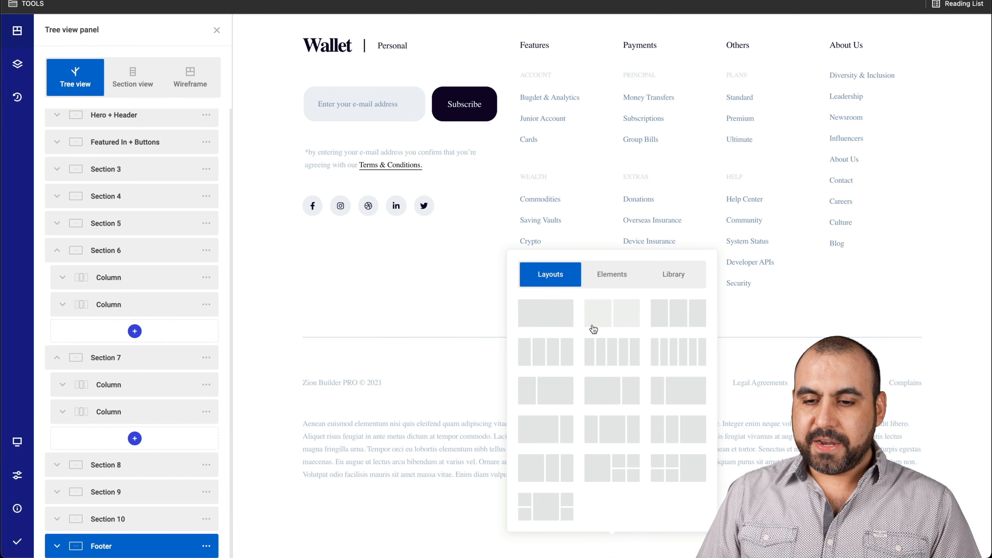
{"action": "mouse_move", "coordinate": [603, 323]}
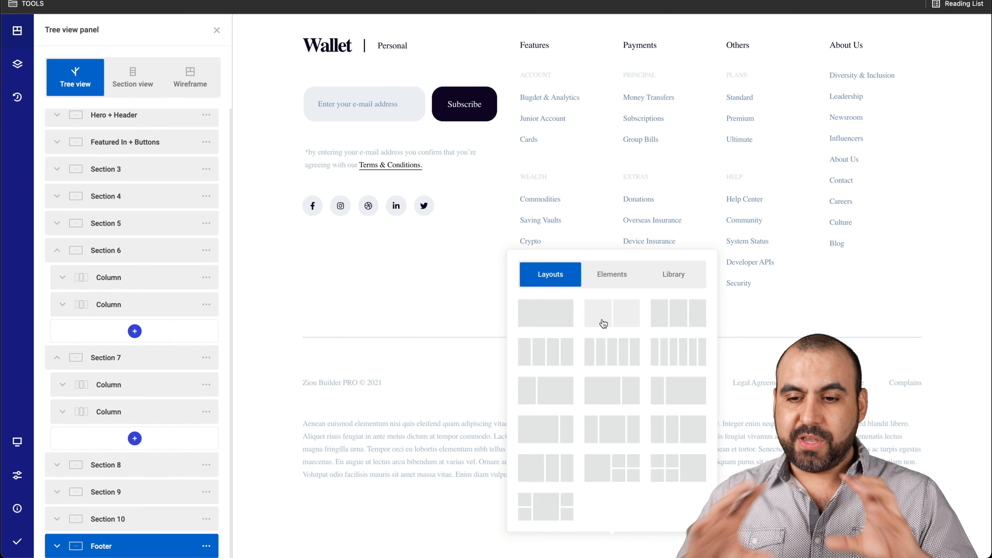
{"action": "mouse_move", "coordinate": [640, 318]}
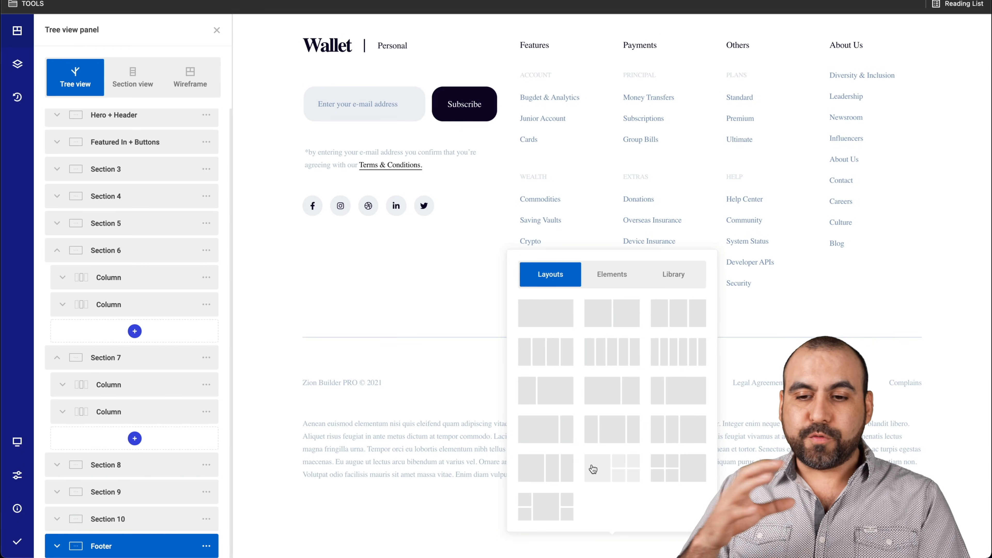
Bring up the Elements list and the Zion Builder template library from the add chooser
{"action": "left_click", "coordinate": [611, 273]}
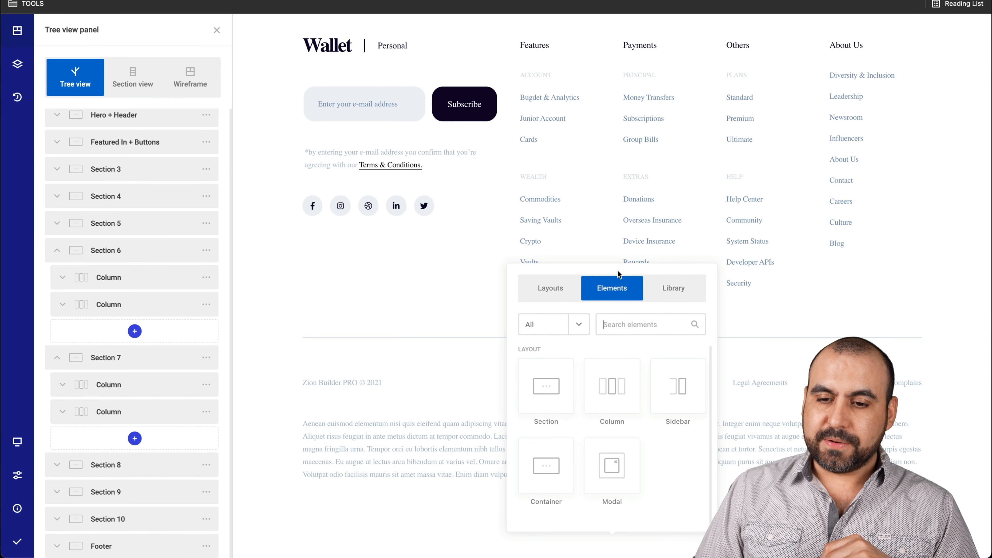
{"action": "mouse_move", "coordinate": [545, 386]}
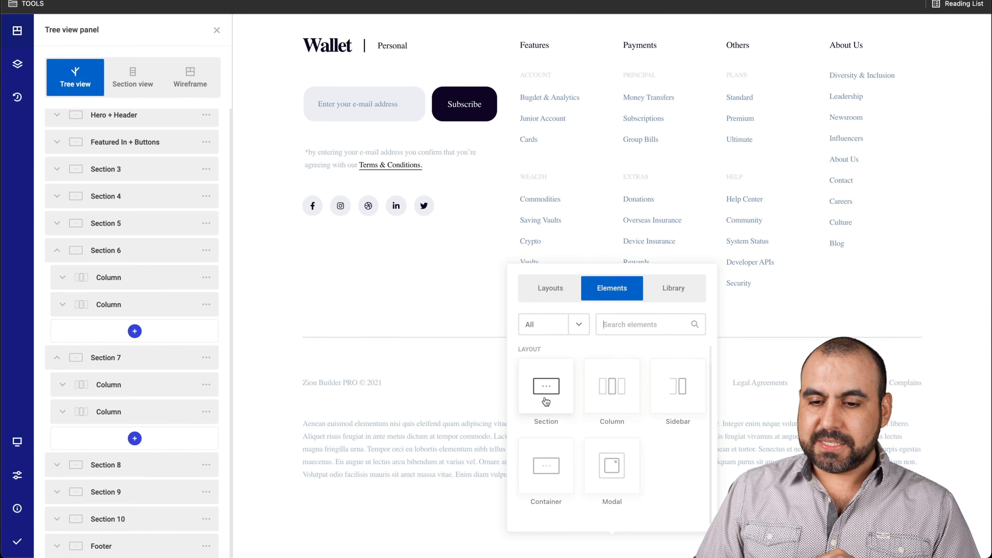
{"action": "mouse_move", "coordinate": [630, 459]}
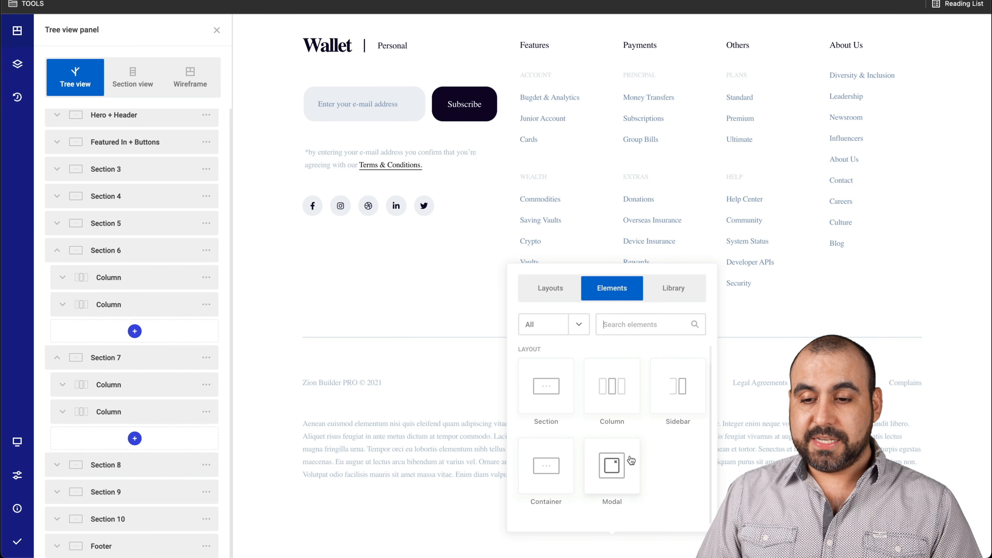
{"action": "left_click", "coordinate": [673, 288]}
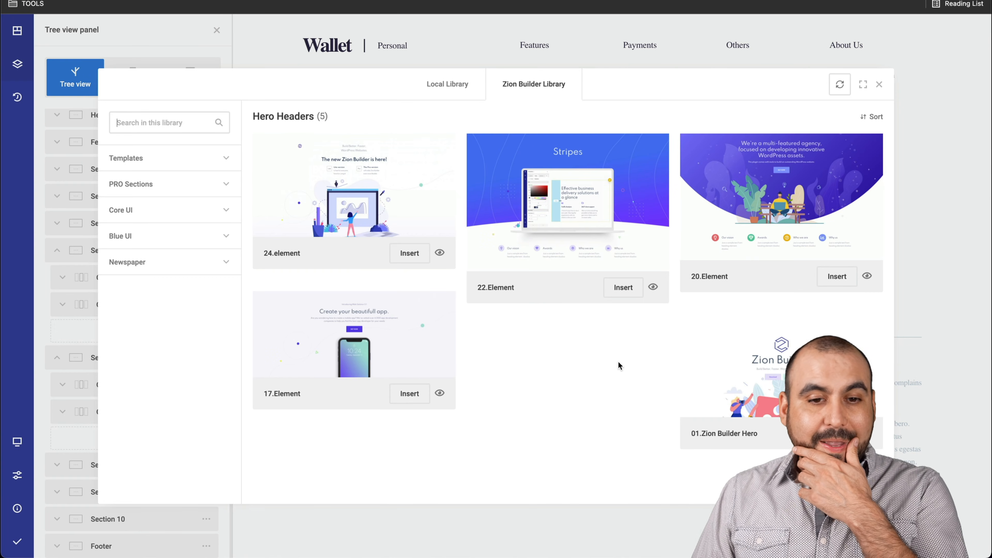
{"action": "mouse_move", "coordinate": [214, 225]}
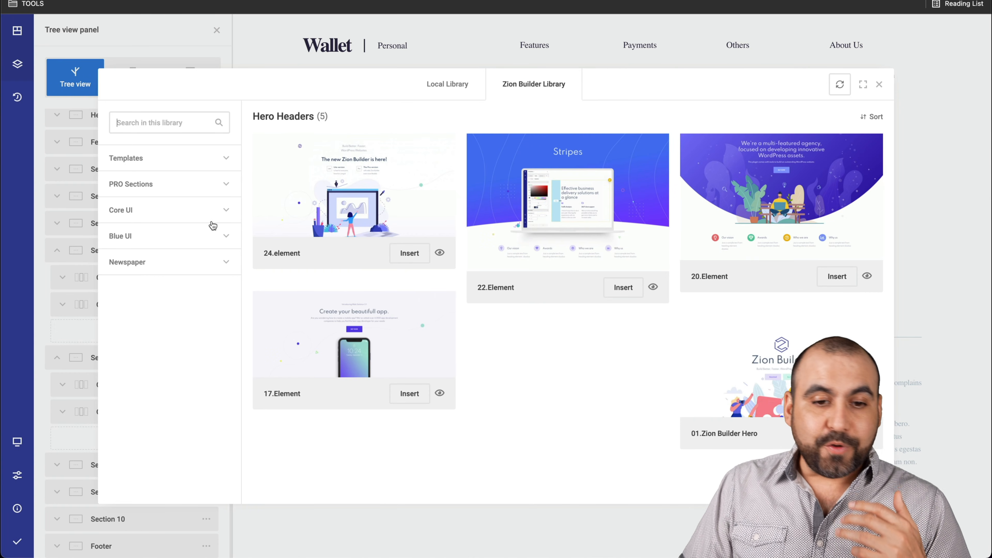
Narrow the library to PRO Sections > Pricing Tables to find the pricing designs
{"action": "left_click", "coordinate": [131, 184]}
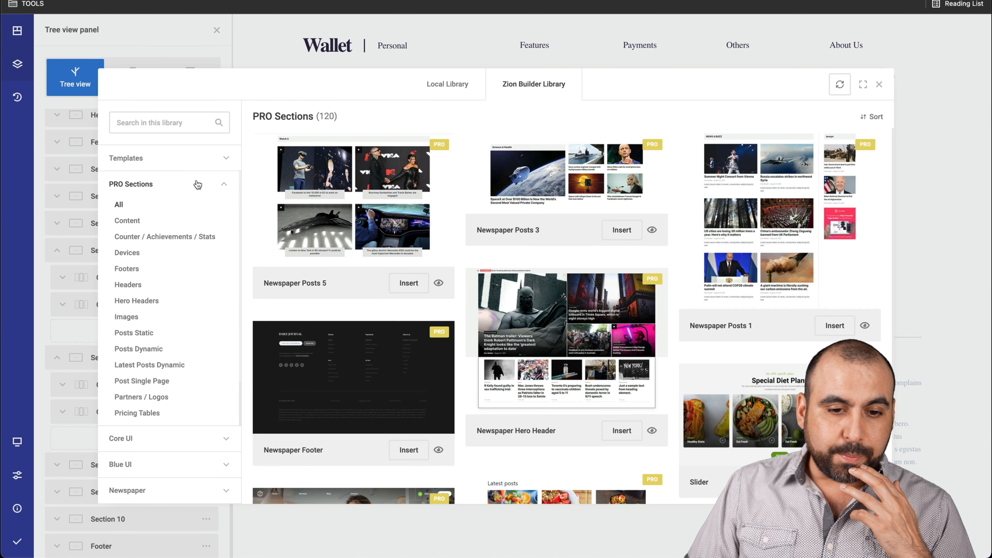
{"action": "mouse_move", "coordinate": [179, 282]}
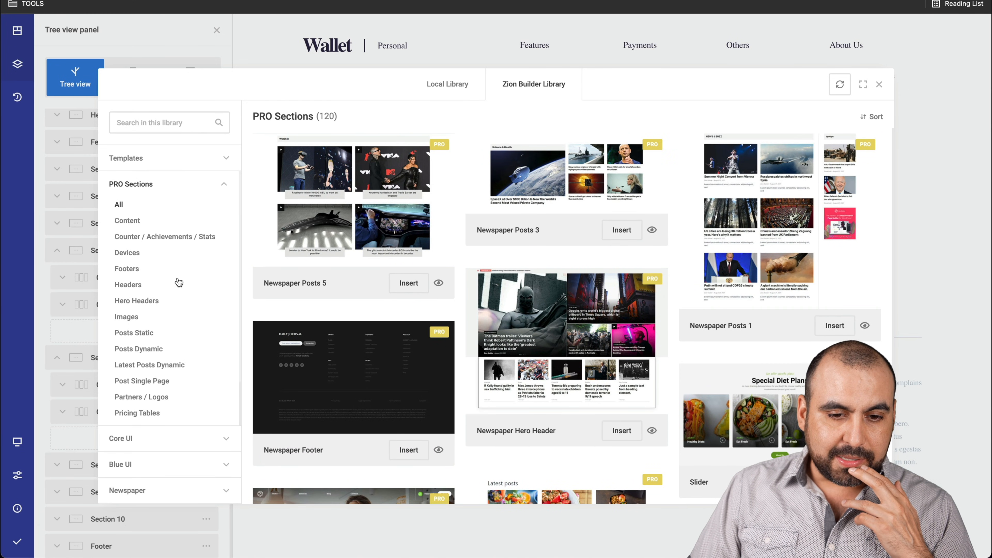
{"action": "mouse_move", "coordinate": [160, 343]}
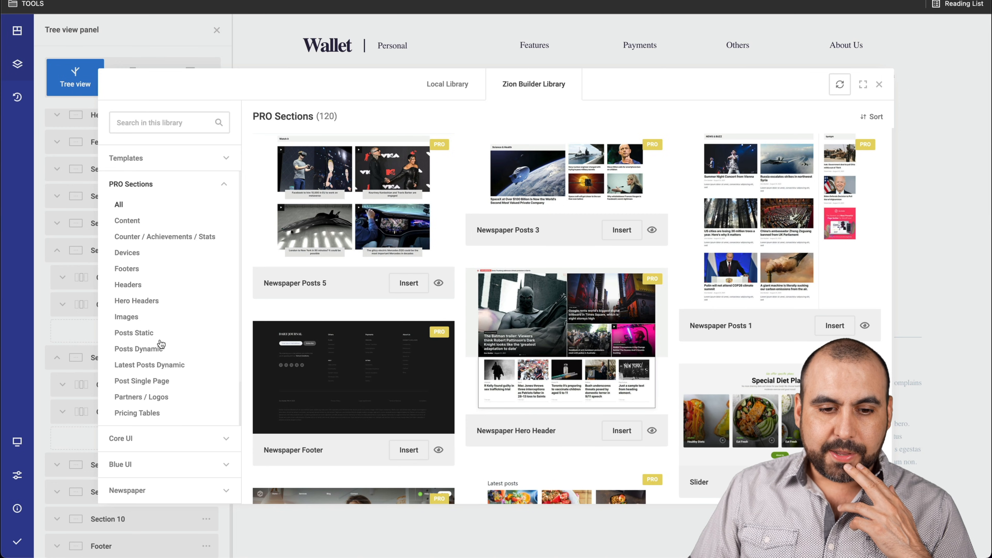
{"action": "left_click", "coordinate": [136, 412]}
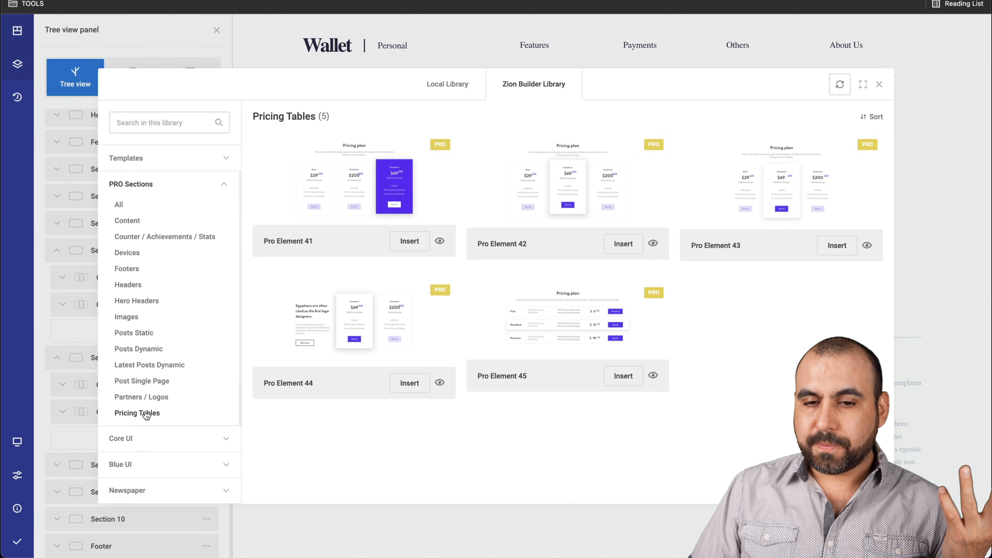
{"action": "mouse_move", "coordinate": [623, 243]}
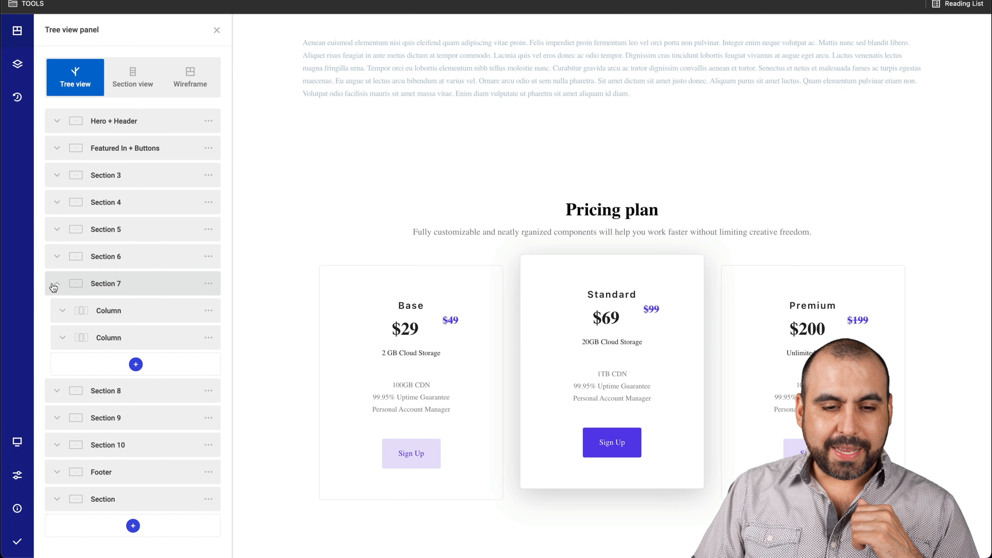
Move the Pricing plan section up below Featured In + Buttons and check it on the canvas
{"action": "left_click", "coordinate": [56, 282]}
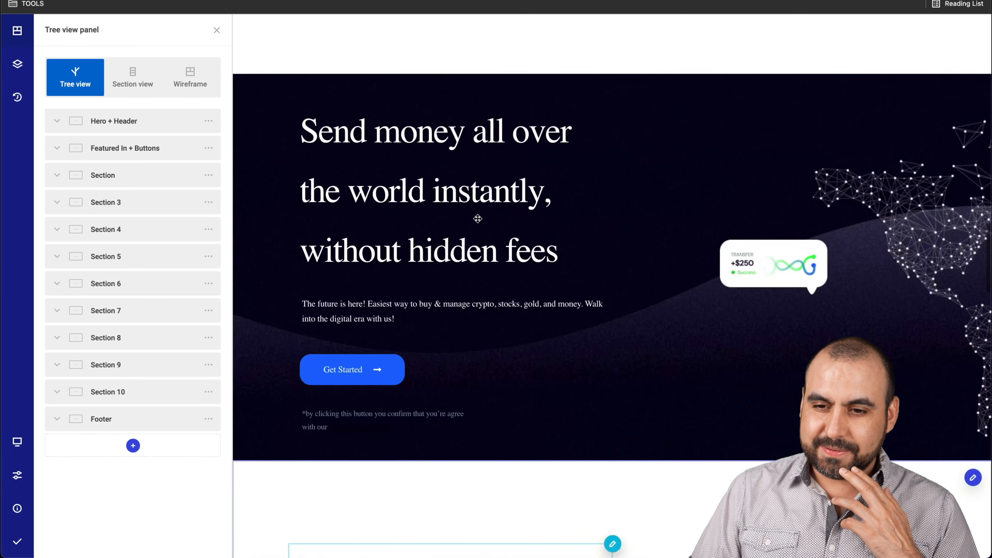
{"action": "scroll", "scroll_direction": "down", "scroll_amount": 3}
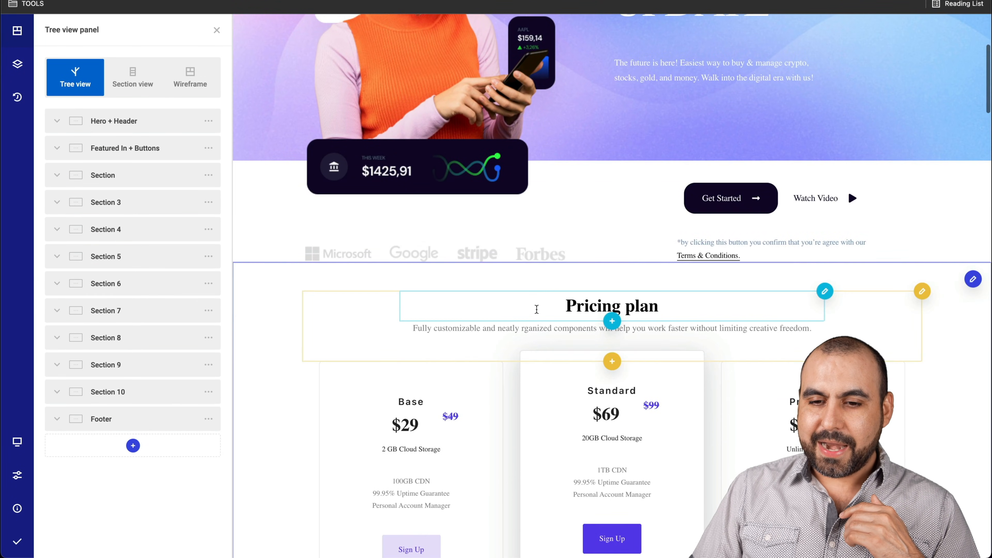
{"action": "scroll", "scroll_direction": "down", "scroll_amount": 3}
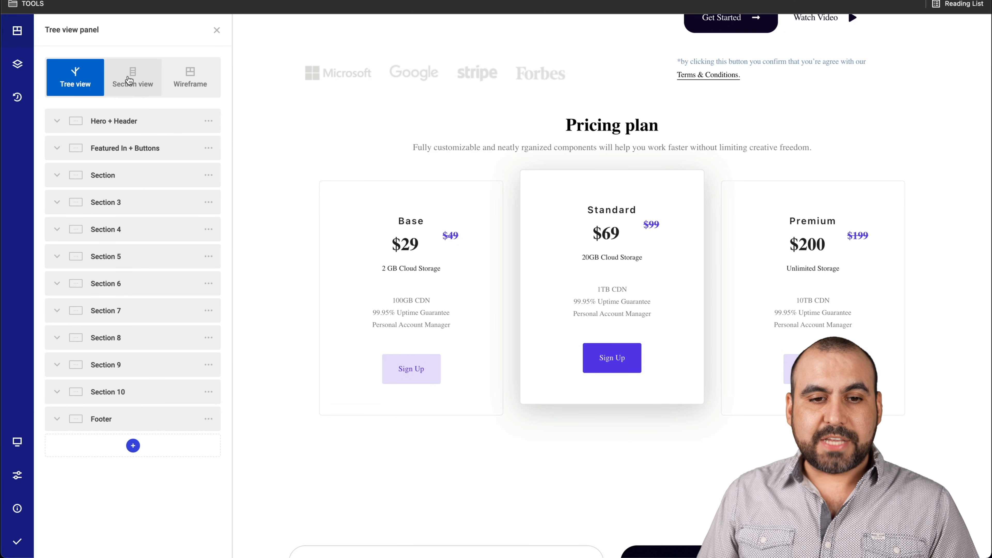
{"action": "left_click", "coordinate": [190, 76]}
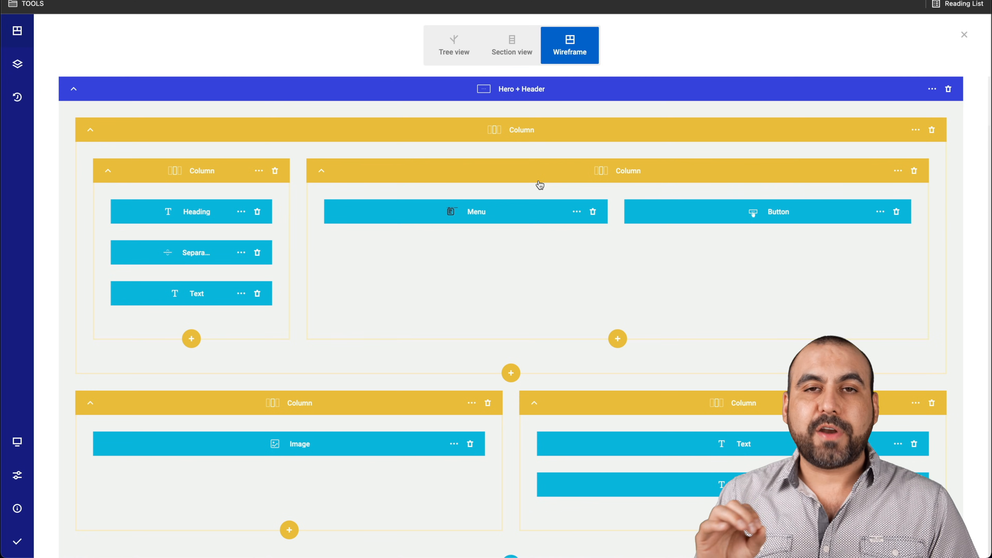
{"action": "left_click", "coordinate": [17, 64]}
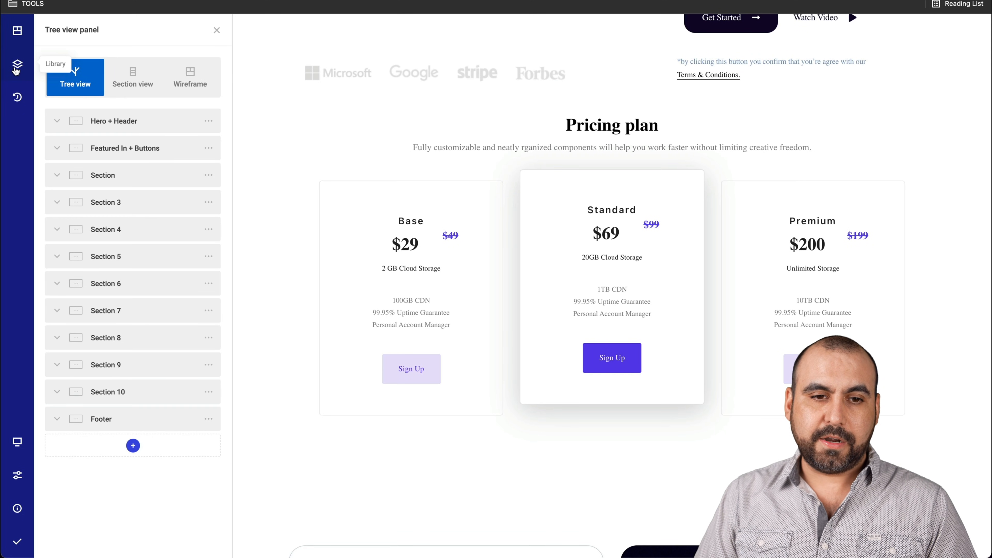
{"action": "left_click", "coordinate": [16, 67]}
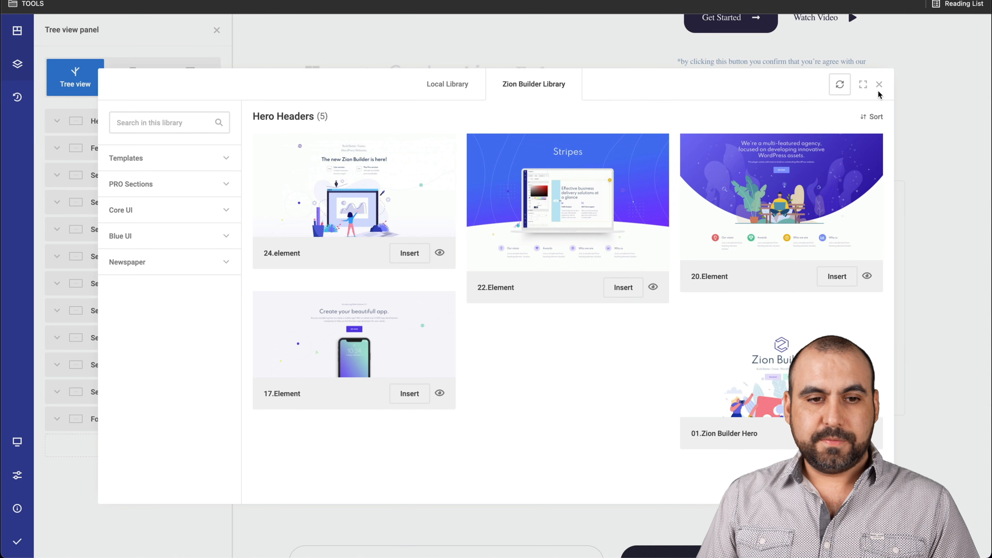
{"action": "left_click", "coordinate": [879, 84]}
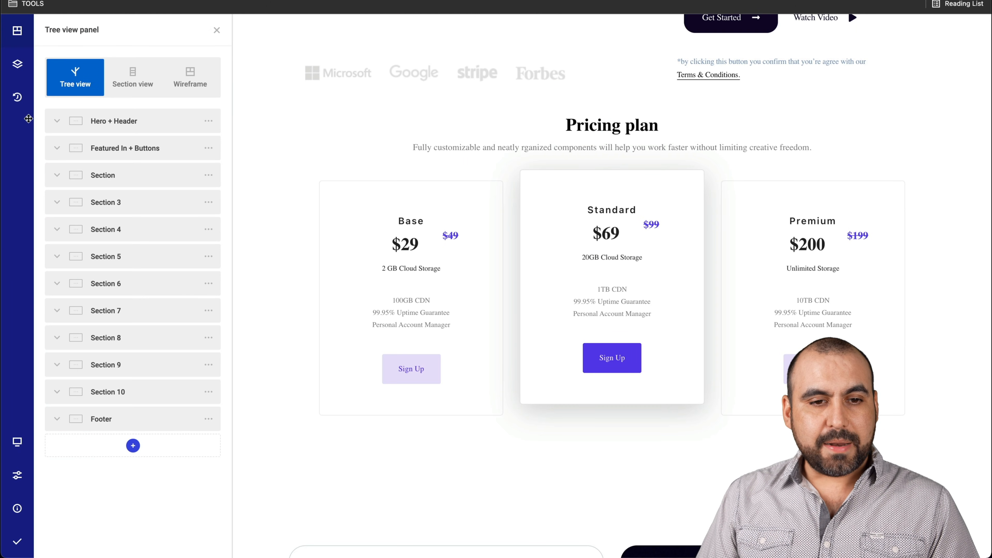
Review the History panel's list of edits and preview the page at mobile width
{"action": "left_click", "coordinate": [17, 98]}
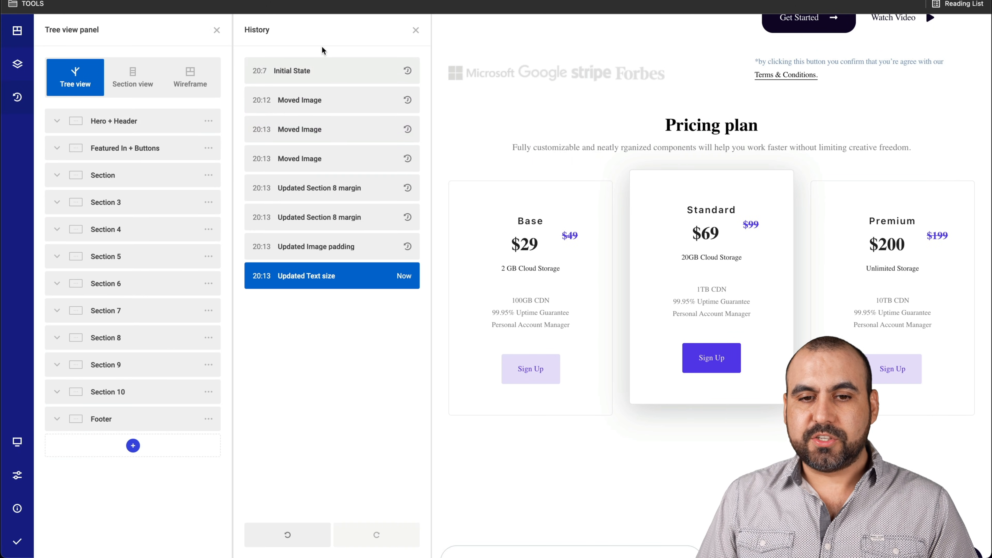
{"action": "mouse_move", "coordinate": [353, 234]}
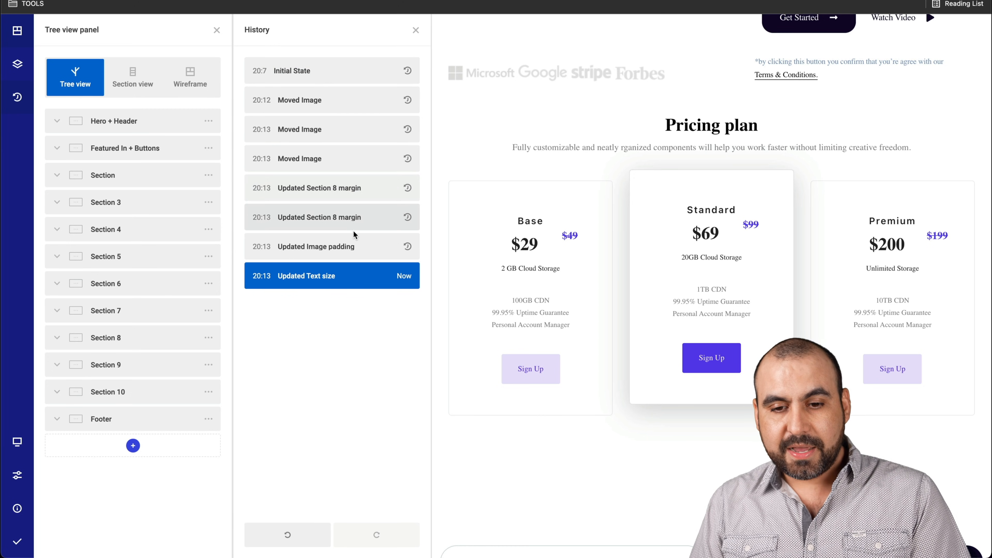
{"action": "mouse_move", "coordinate": [353, 257]}
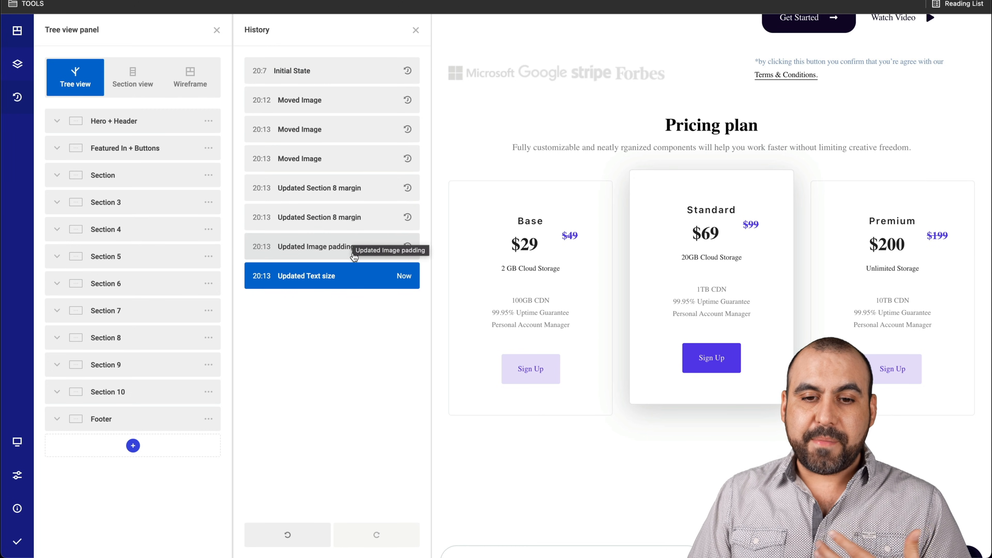
{"action": "mouse_move", "coordinate": [340, 271]}
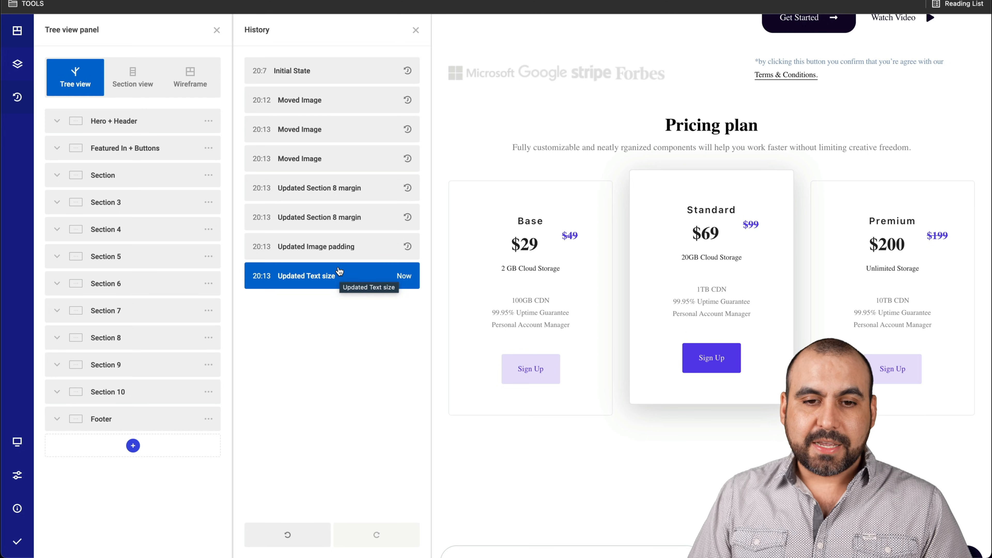
{"action": "mouse_move", "coordinate": [274, 167]}
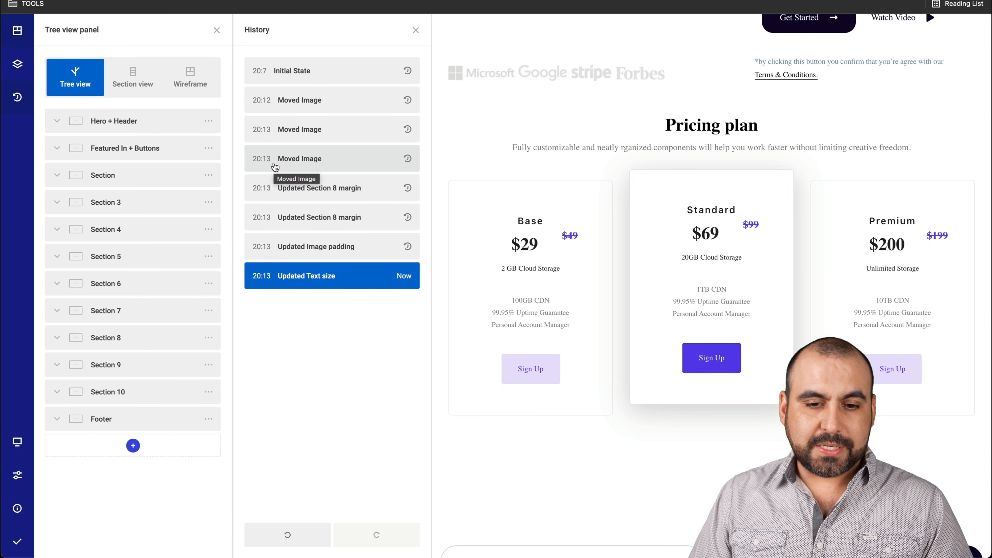
{"action": "mouse_move", "coordinate": [287, 104]}
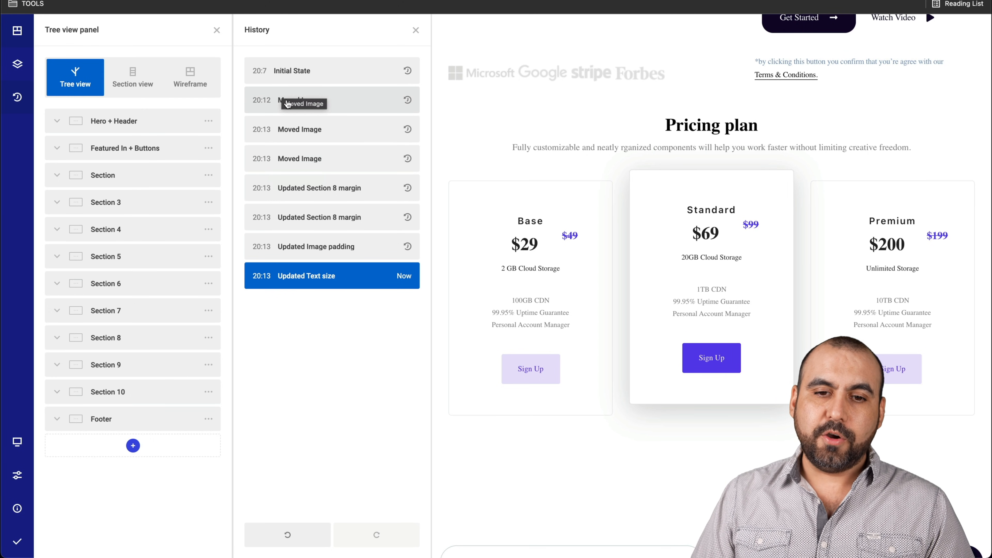
{"action": "mouse_move", "coordinate": [397, 106]}
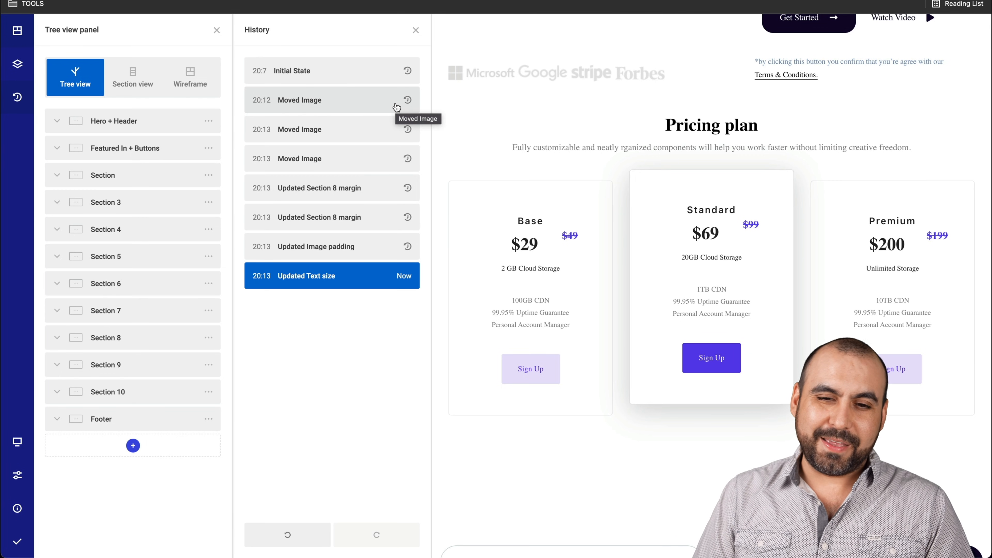
{"action": "mouse_move", "coordinate": [296, 138]}
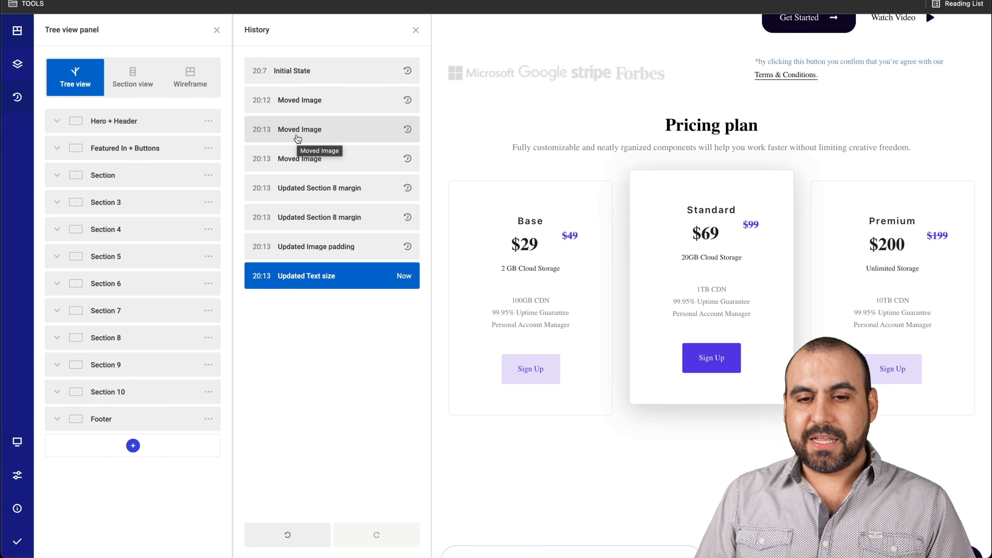
{"action": "mouse_move", "coordinate": [334, 194]}
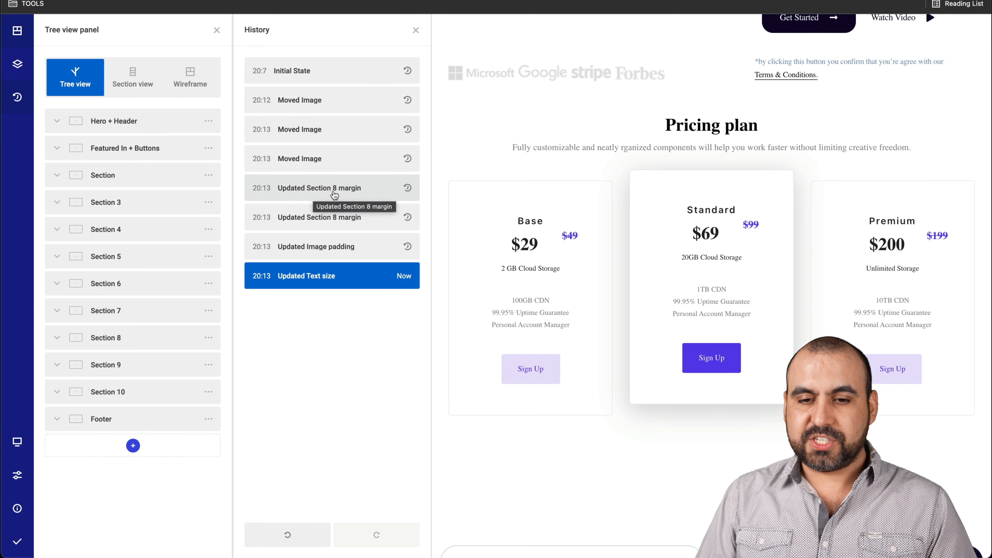
{"action": "mouse_move", "coordinate": [48, 431]}
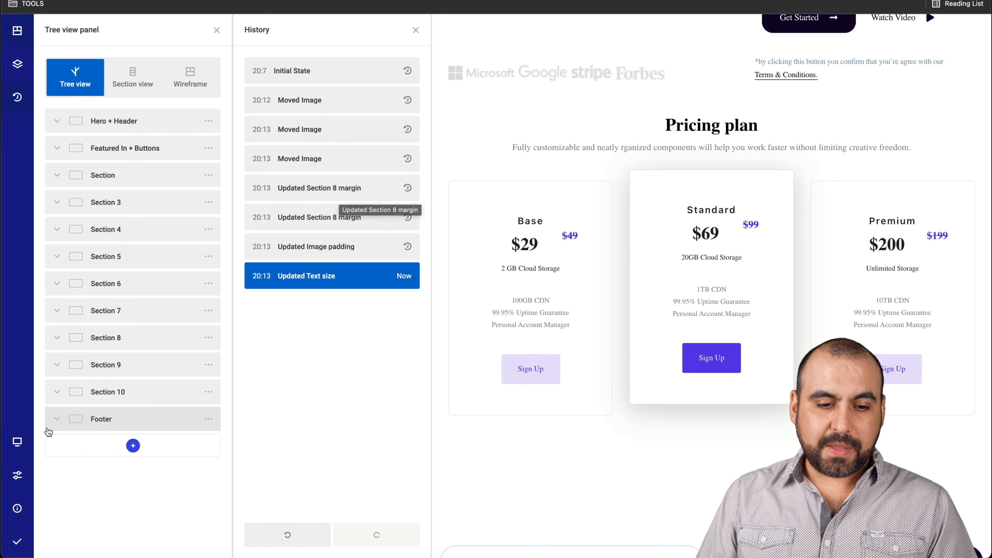
{"action": "left_click", "coordinate": [17, 442]}
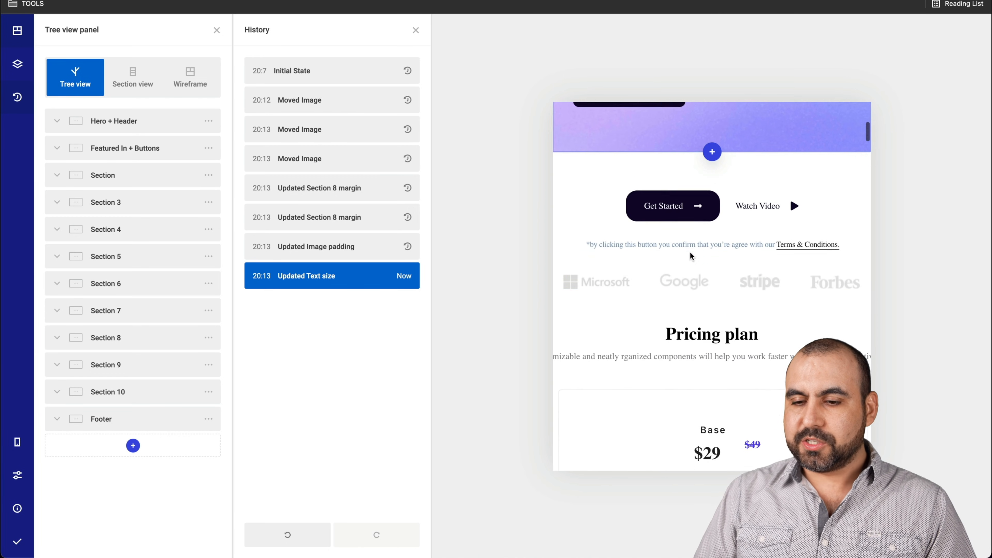
Look through the mobile preview, then return the preview to desktop width
{"action": "scroll", "scroll_direction": "down", "scroll_amount": 3}
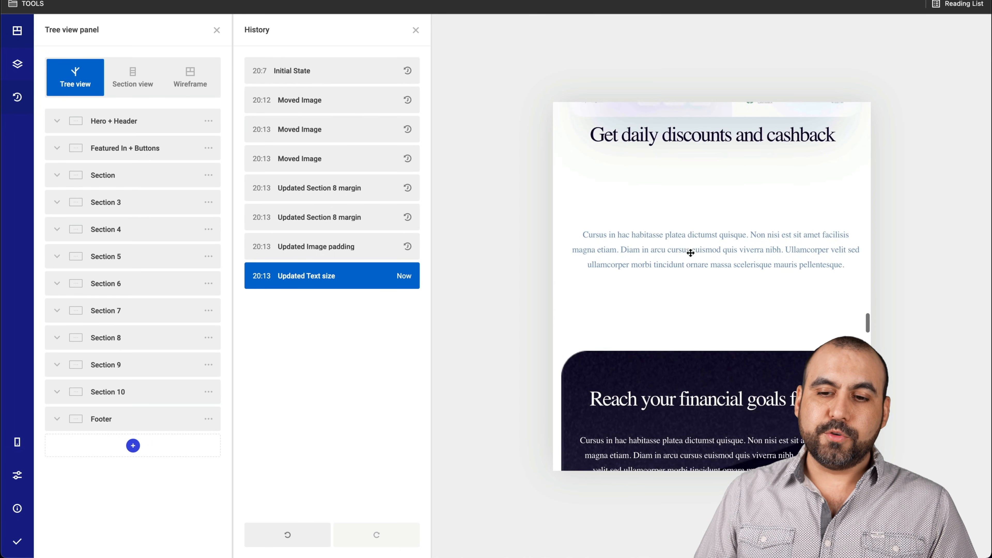
{"action": "scroll", "scroll_direction": "up", "scroll_amount": 3}
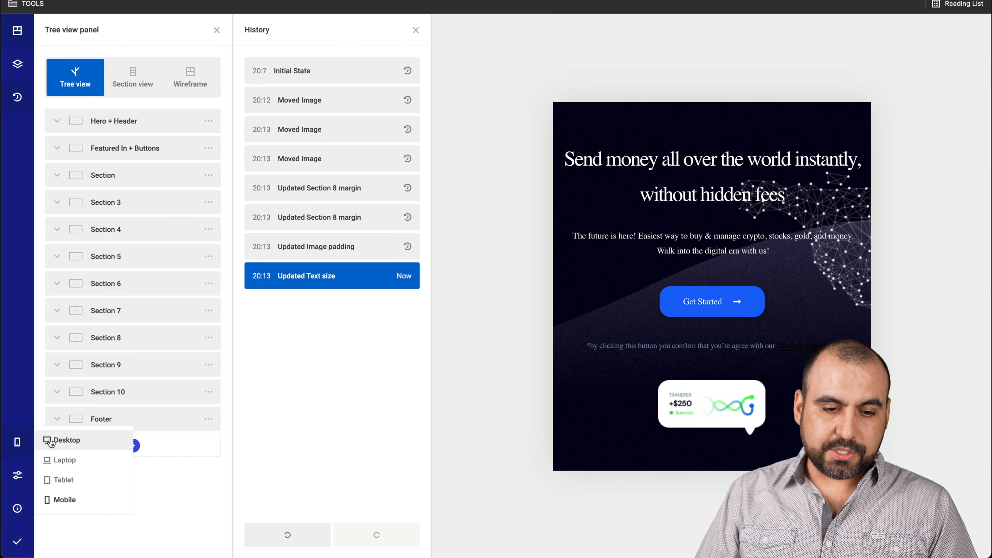
{"action": "left_click", "coordinate": [17, 476]}
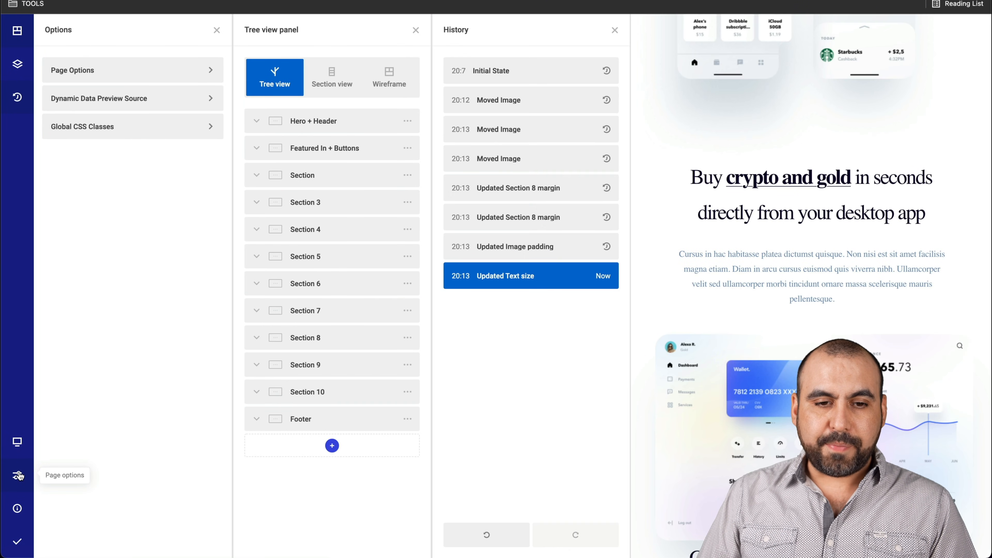
Review the page title Home and Draft status in Page Options, then close the History panel
{"action": "left_click", "coordinate": [73, 70]}
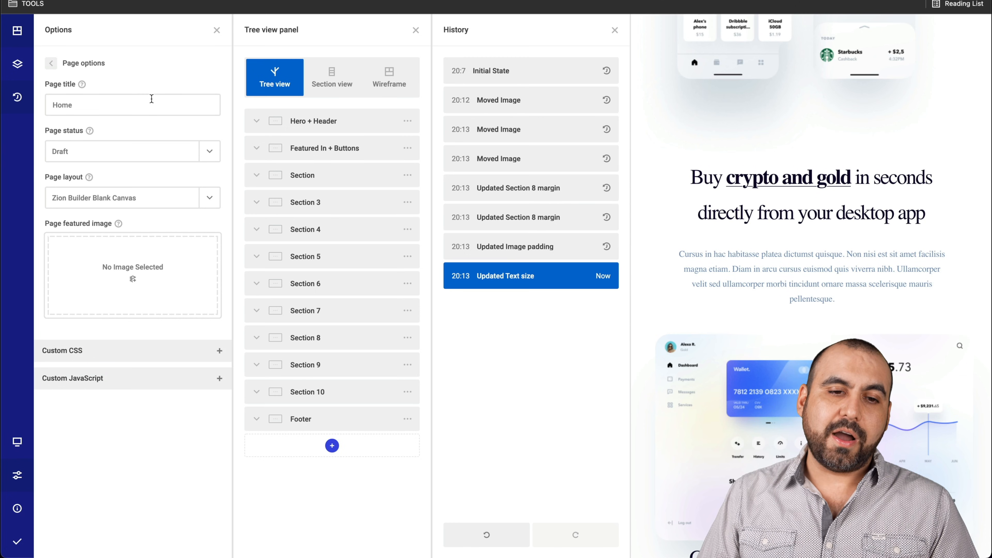
{"action": "mouse_move", "coordinate": [96, 155]}
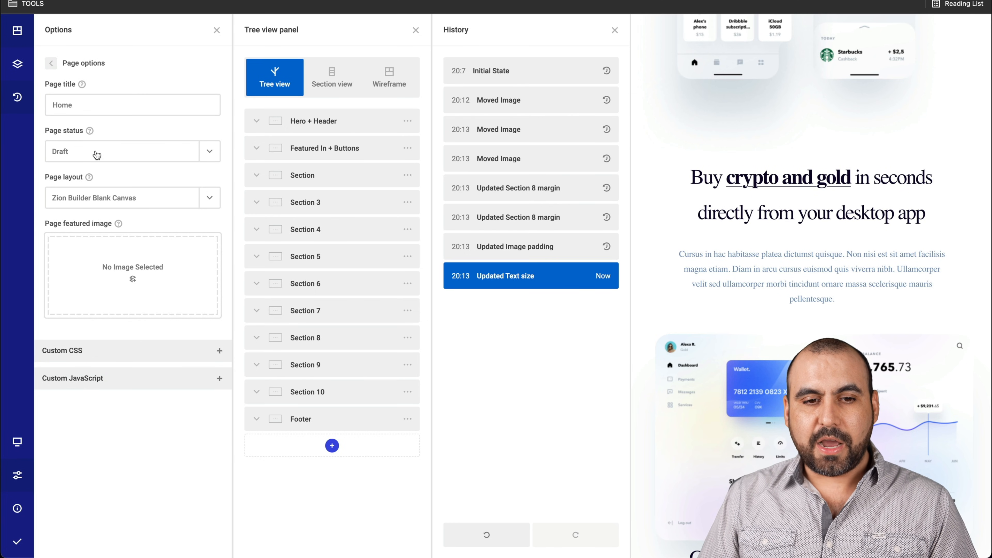
{"action": "left_click", "coordinate": [50, 62]}
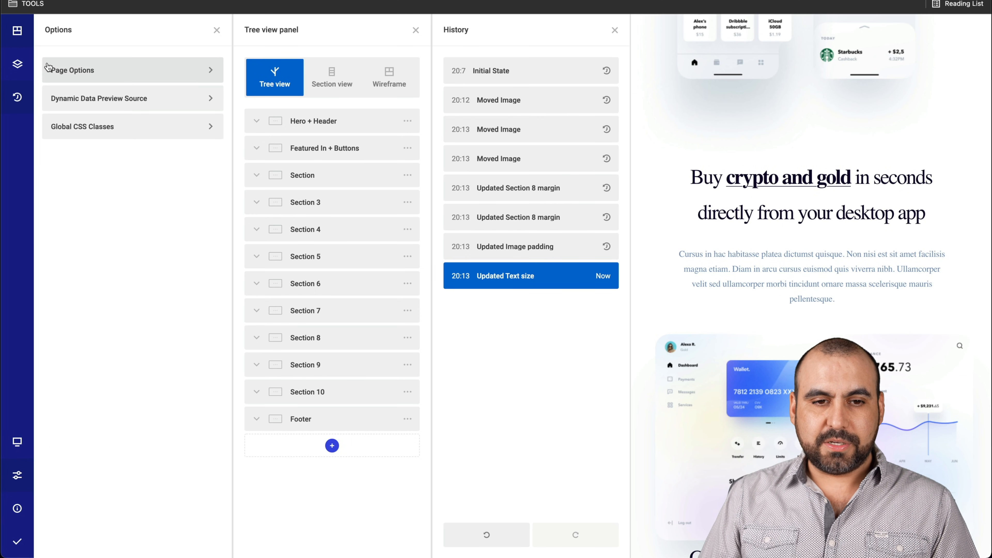
{"action": "left_click", "coordinate": [614, 30]}
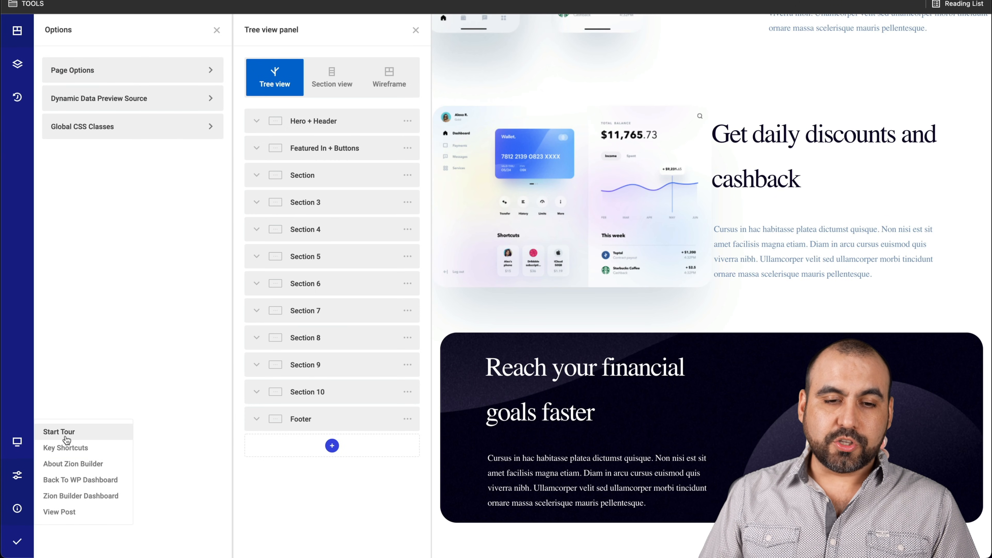
{"action": "mouse_move", "coordinate": [19, 508]}
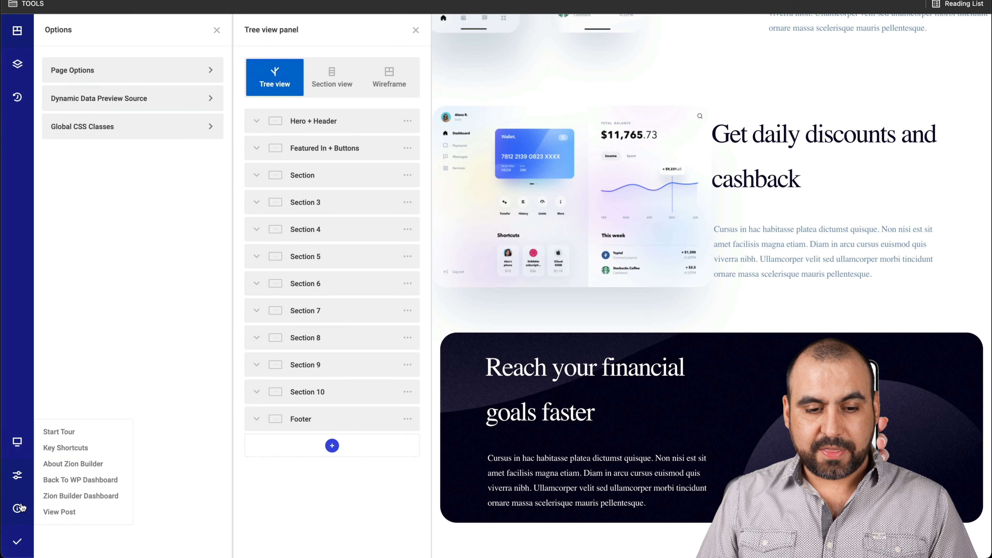